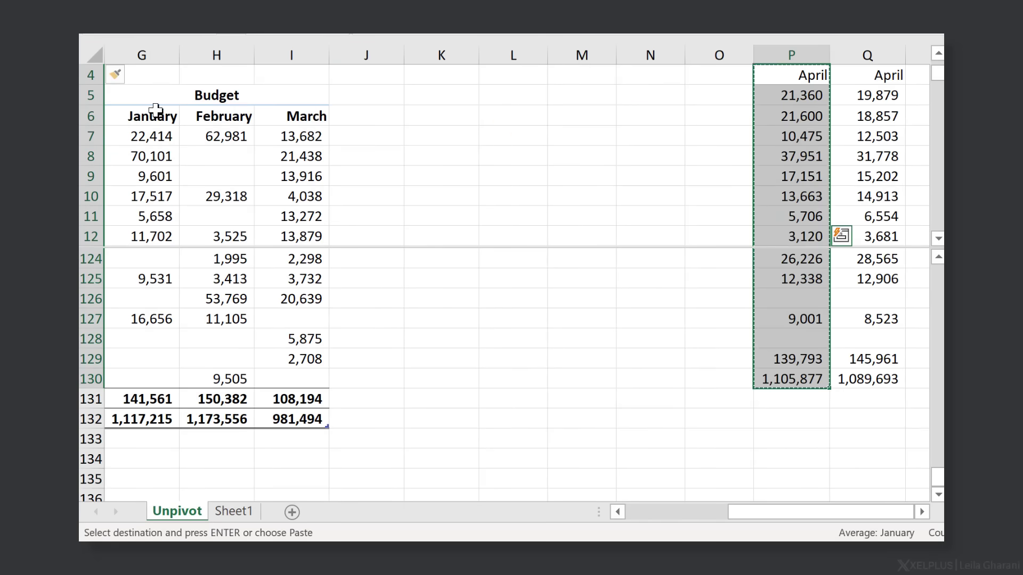
# Start a cut on the current selection in the Unpivot sheet
pyautogui.press('ctrl+x')
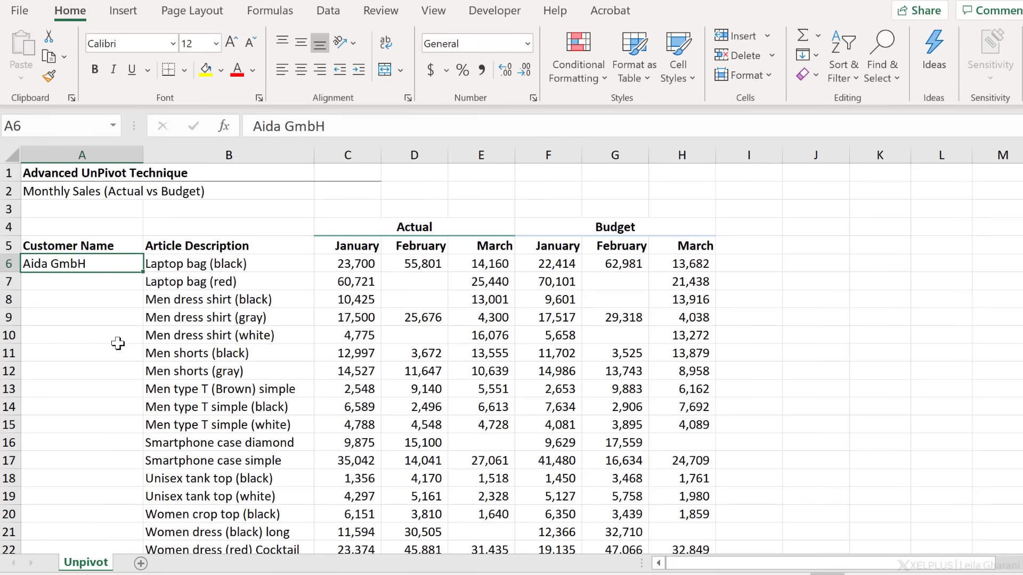
pyautogui.click(228, 263)
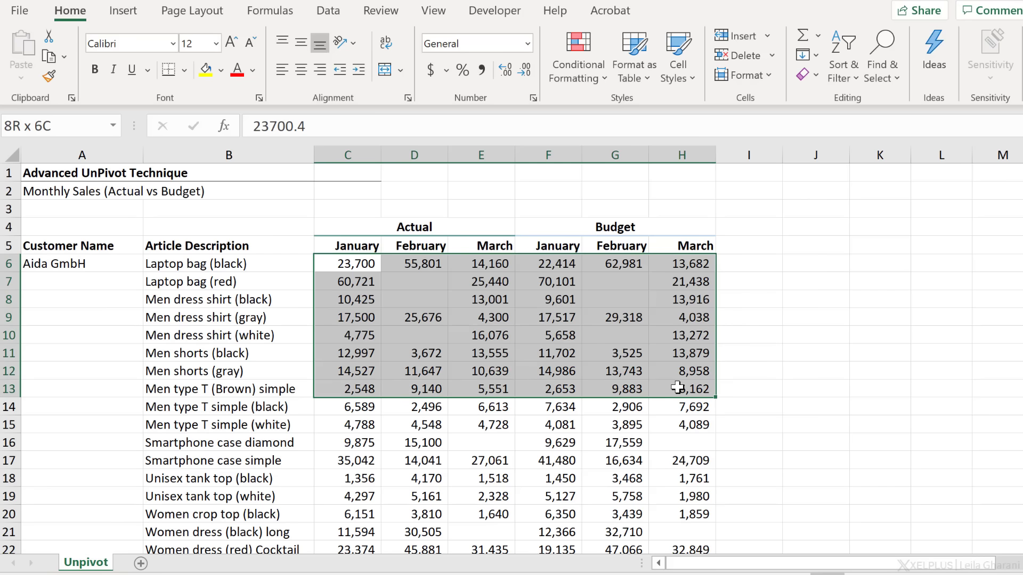
pyautogui.click(347, 245)
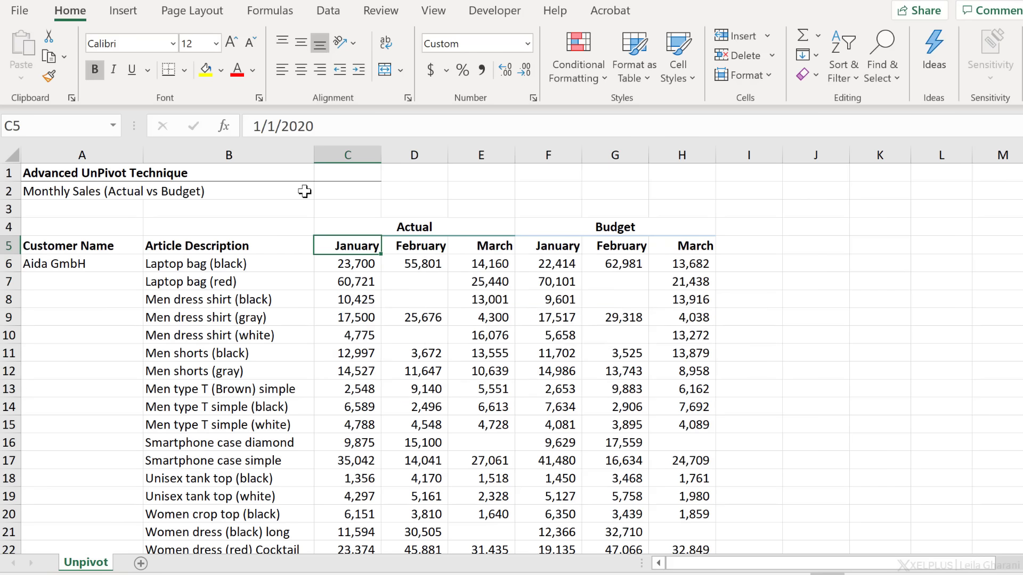
pyautogui.moveTo(374, 250)
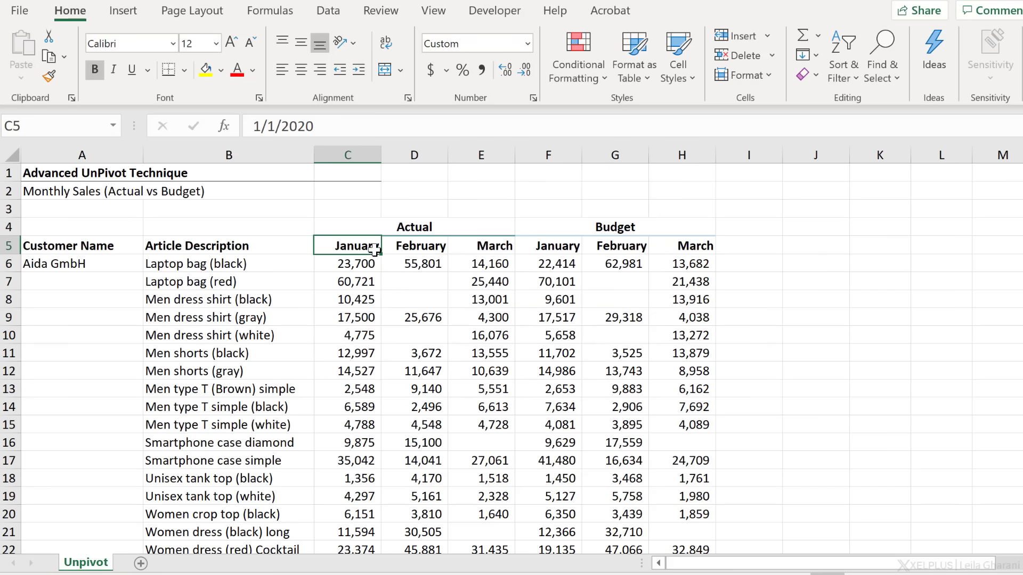
pyautogui.click(347, 227)
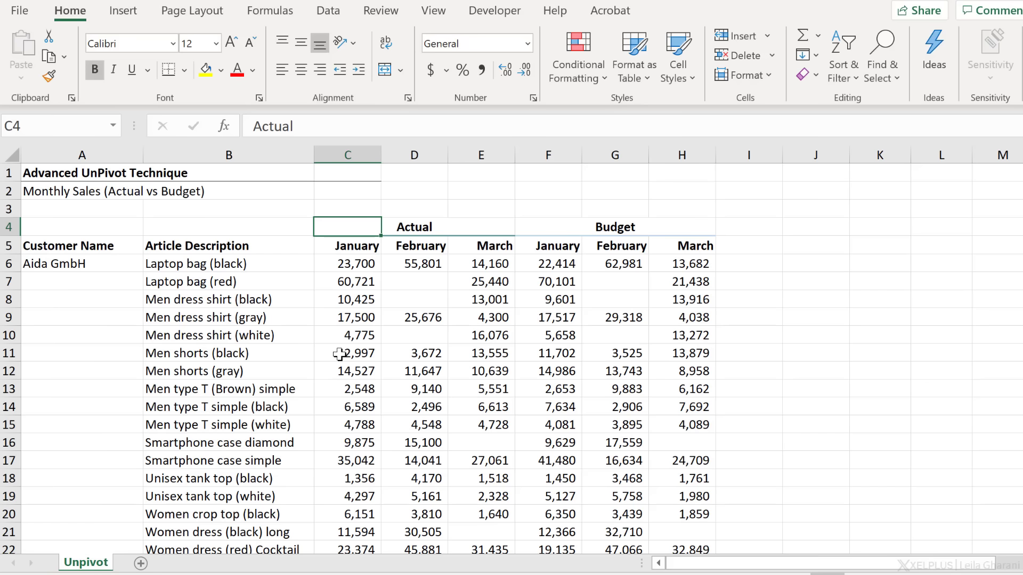
pyautogui.moveTo(347, 372)
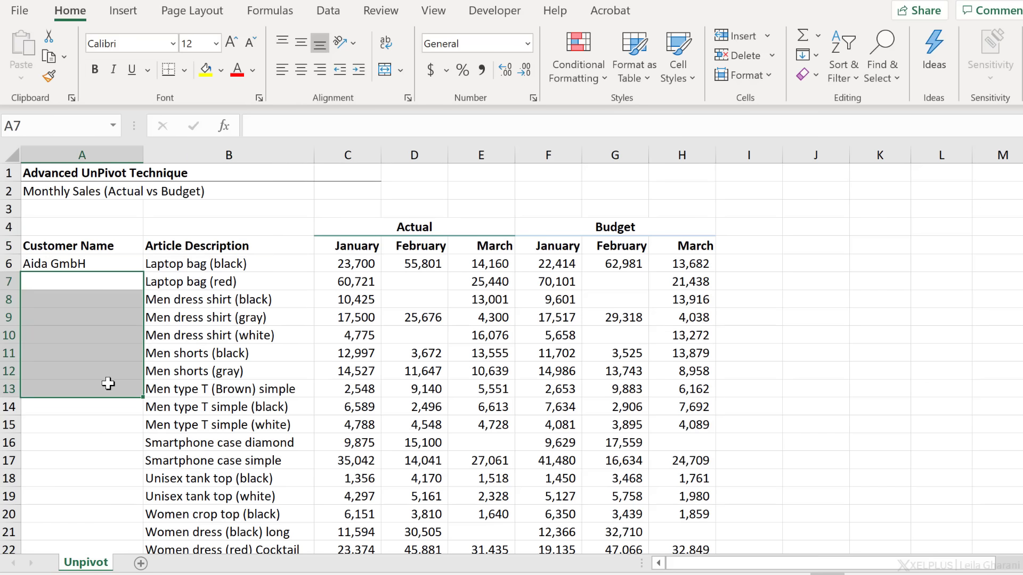
pyautogui.click(348, 264)
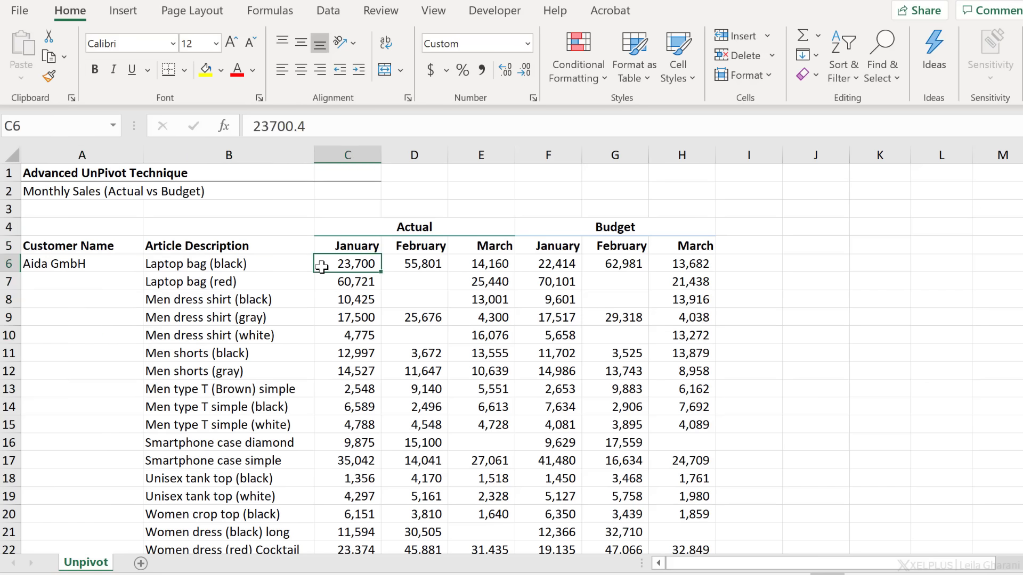
pyautogui.click(348, 246)
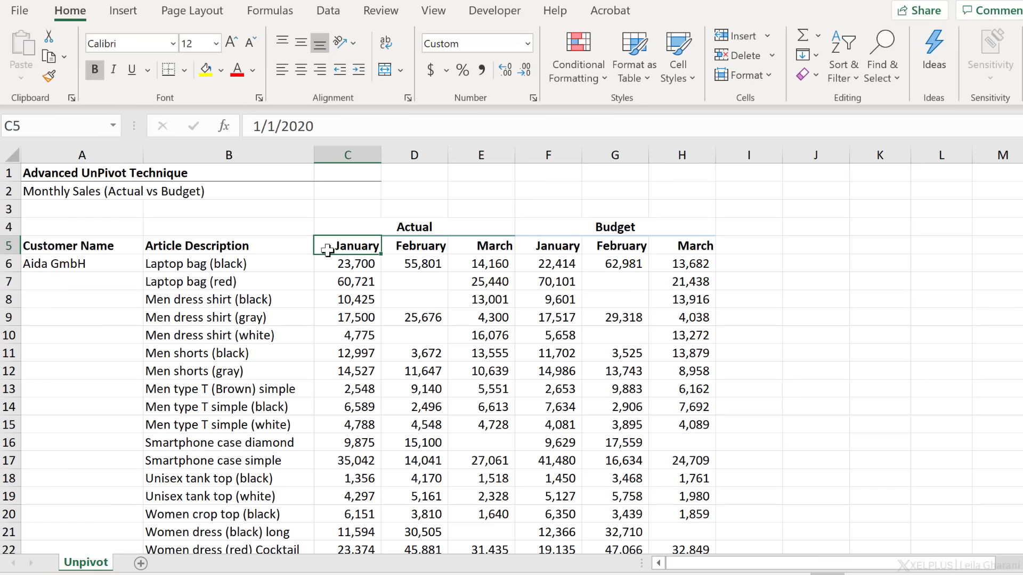
pyautogui.moveTo(336, 264)
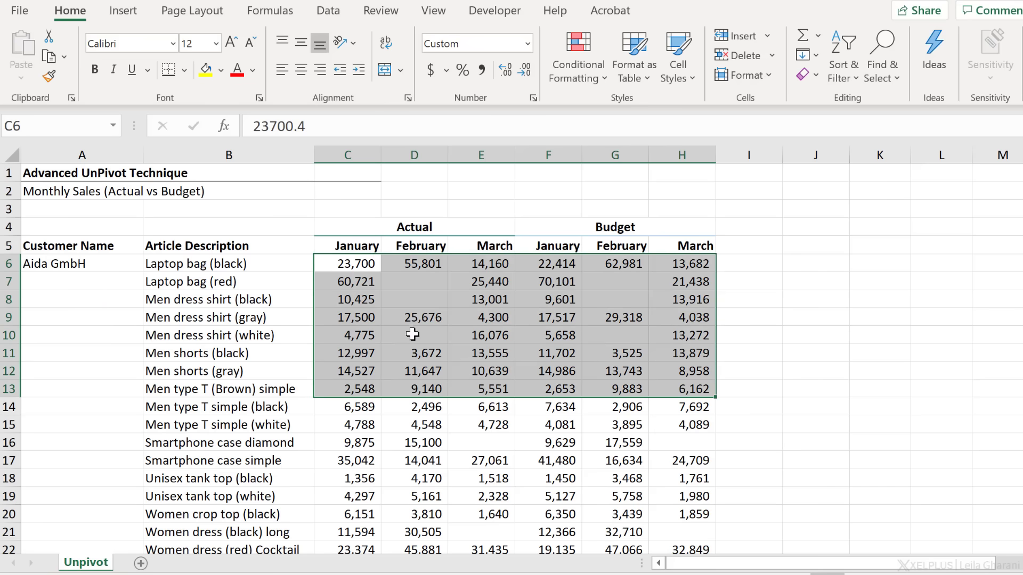
pyautogui.click(228, 318)
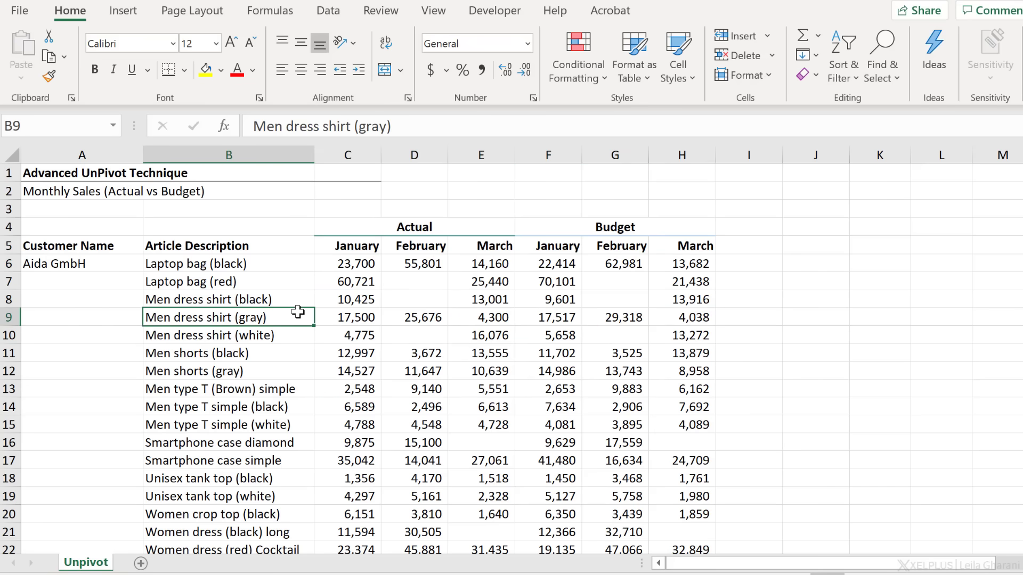
pyautogui.scroll(-3)
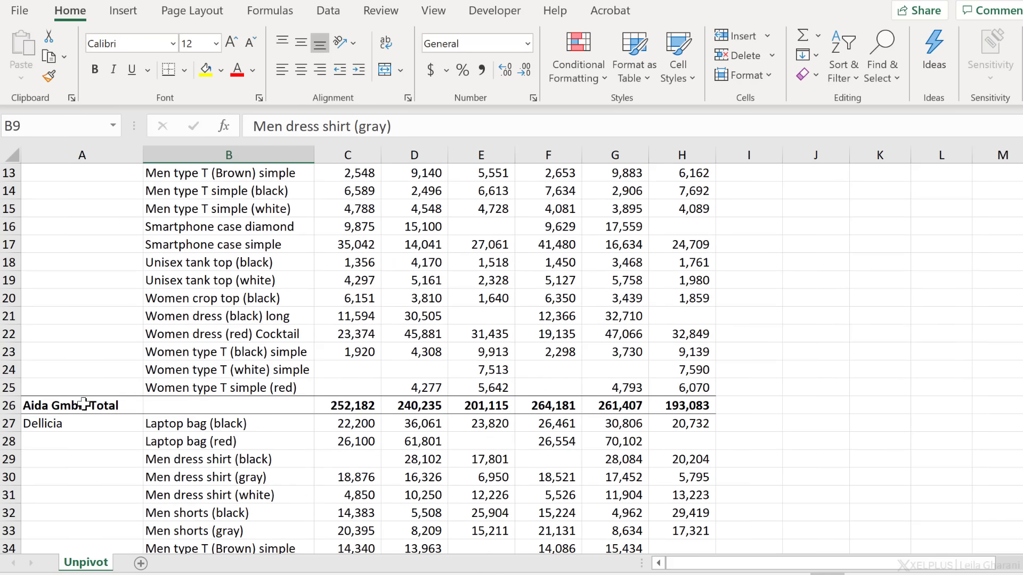
pyautogui.click(70, 405)
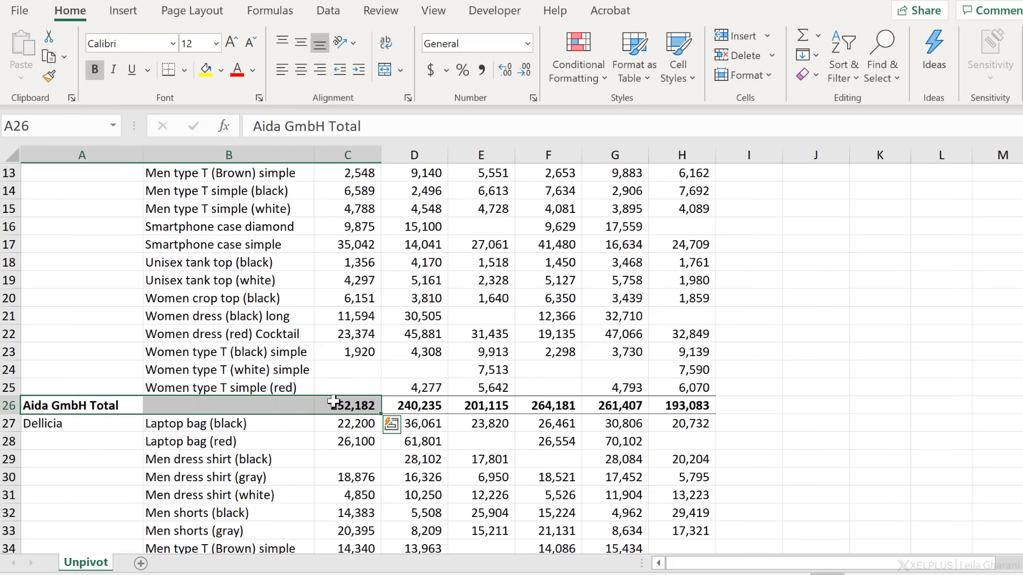
pyautogui.scroll(-3)
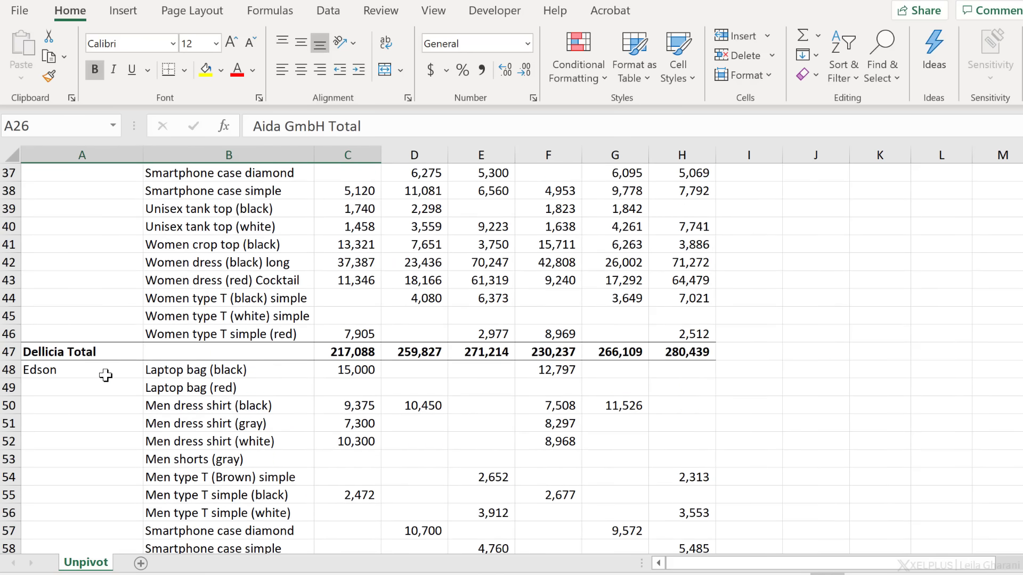
pyautogui.scroll(-3)
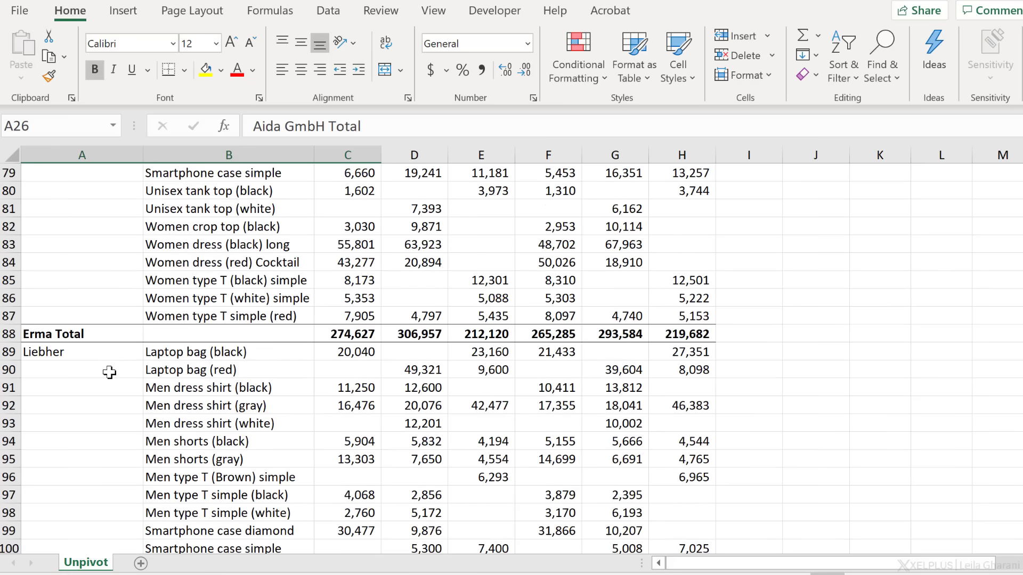
pyautogui.scroll(-3)
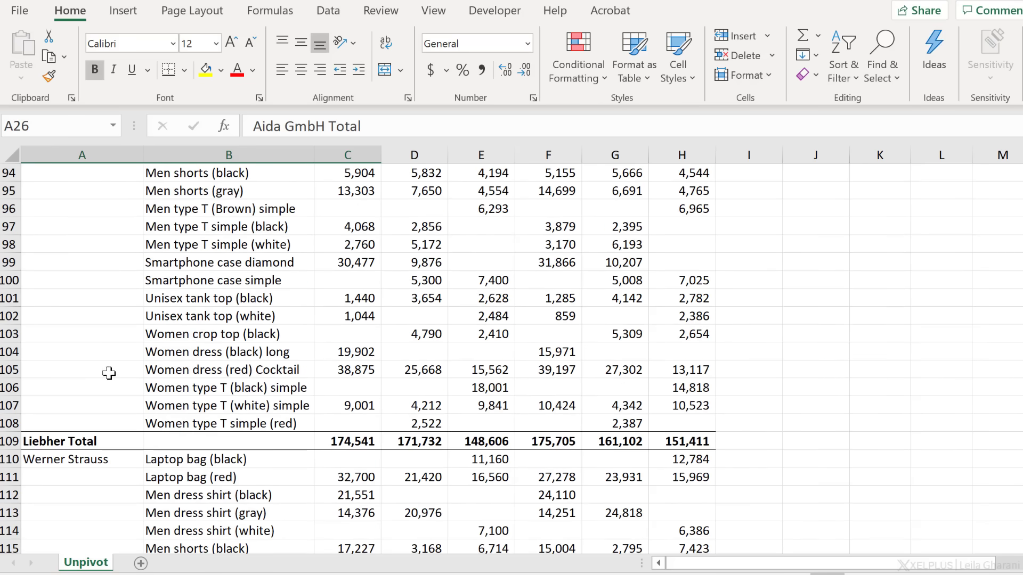
pyautogui.scroll(-3)
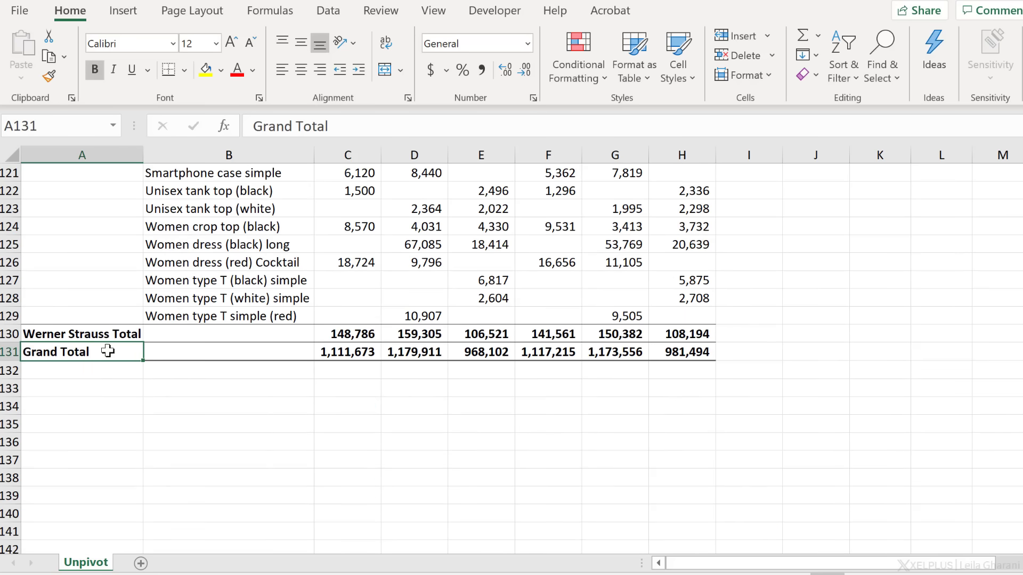
pyautogui.scroll(3)
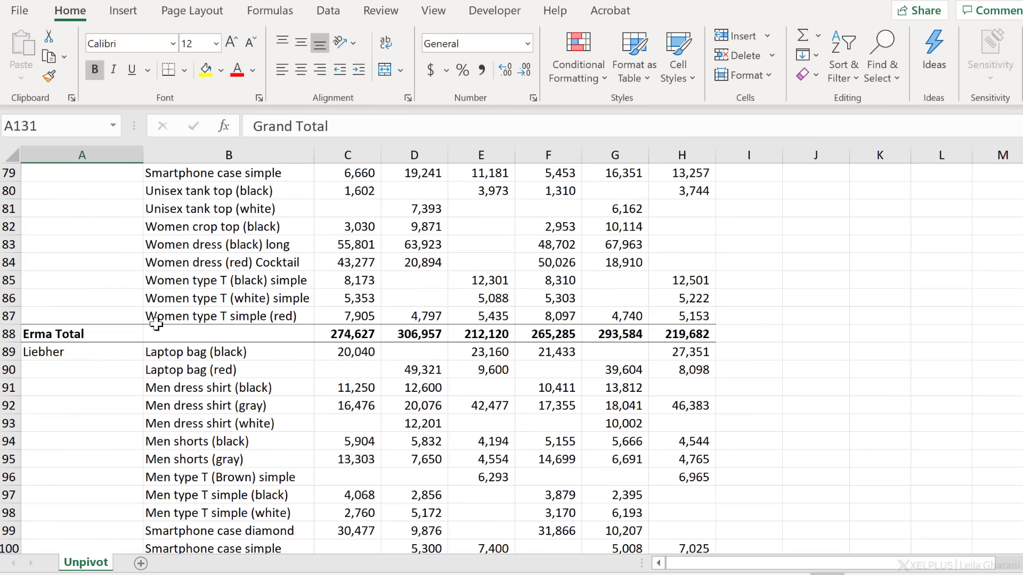
pyautogui.scroll(3)
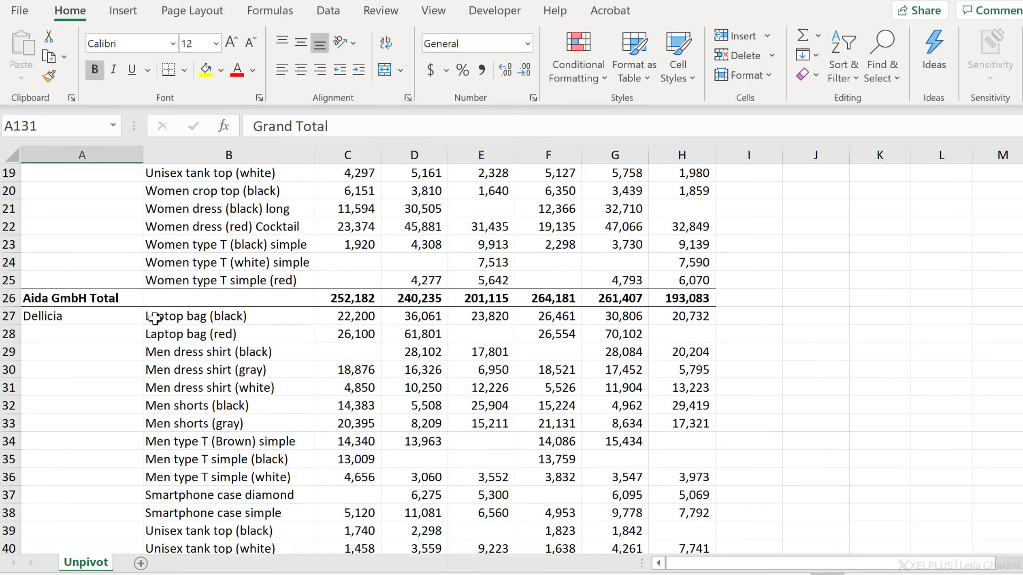
pyautogui.scroll(3)
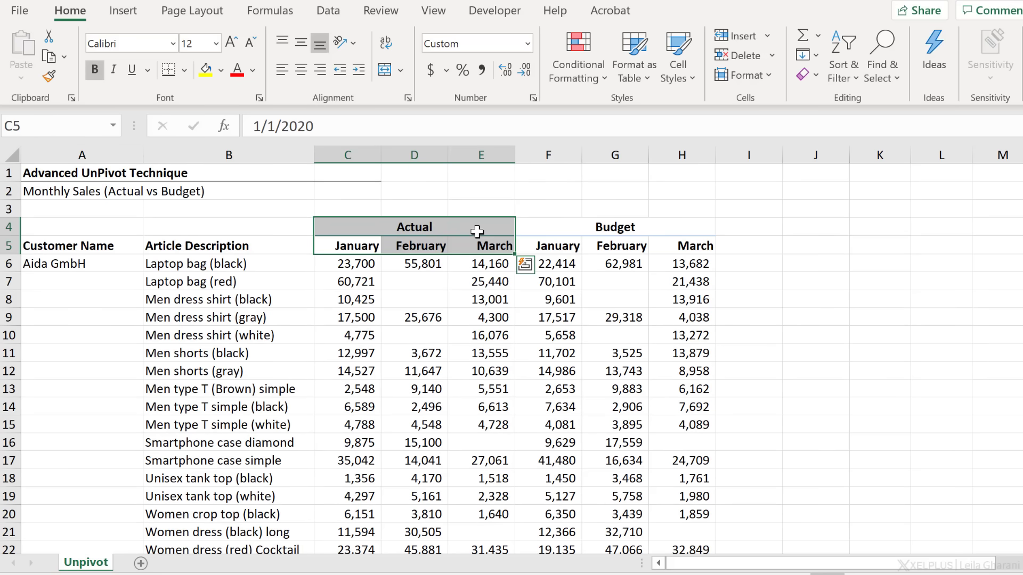
pyautogui.moveTo(345, 244)
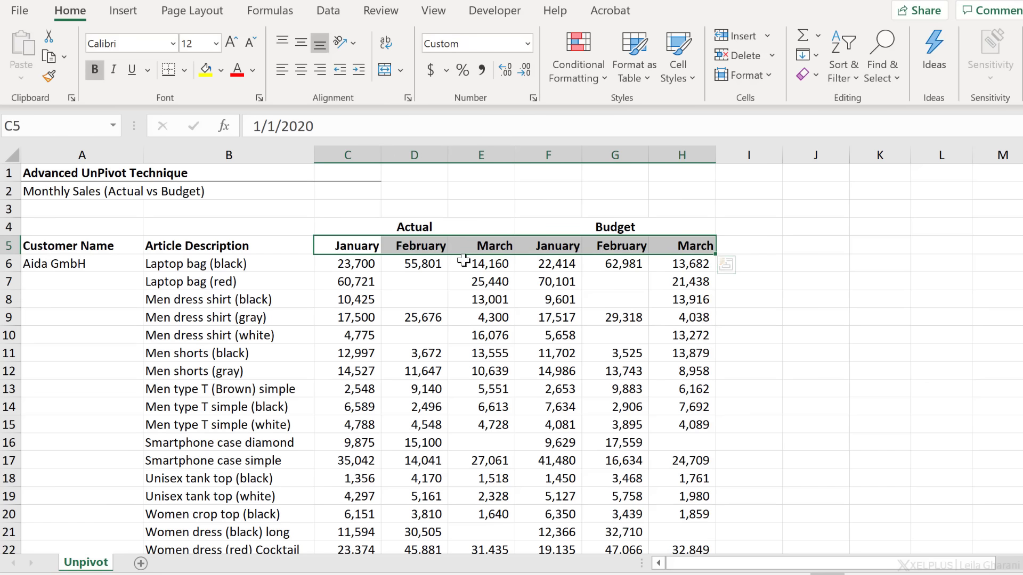
pyautogui.moveTo(354, 245)
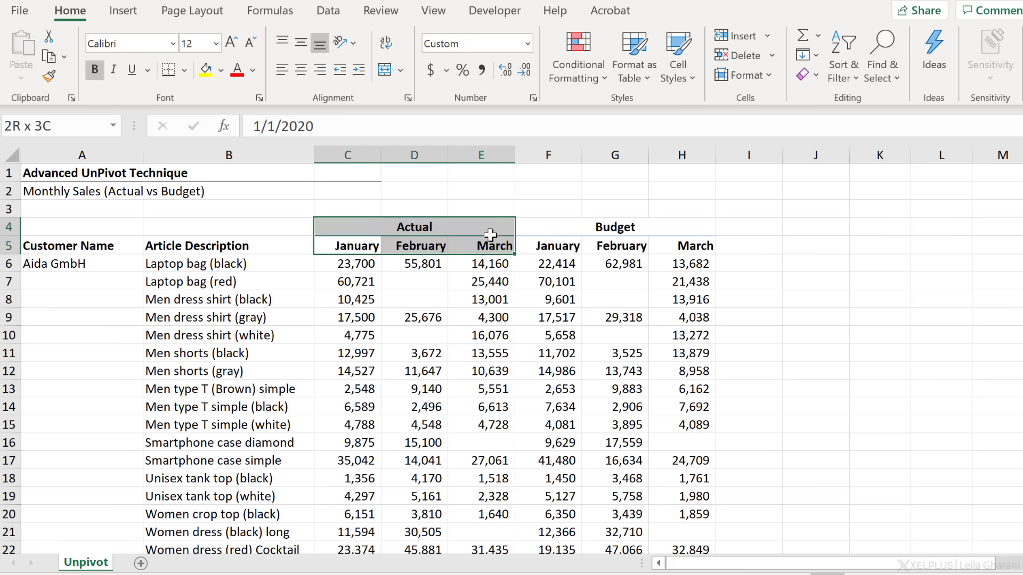
pyautogui.click(481, 247)
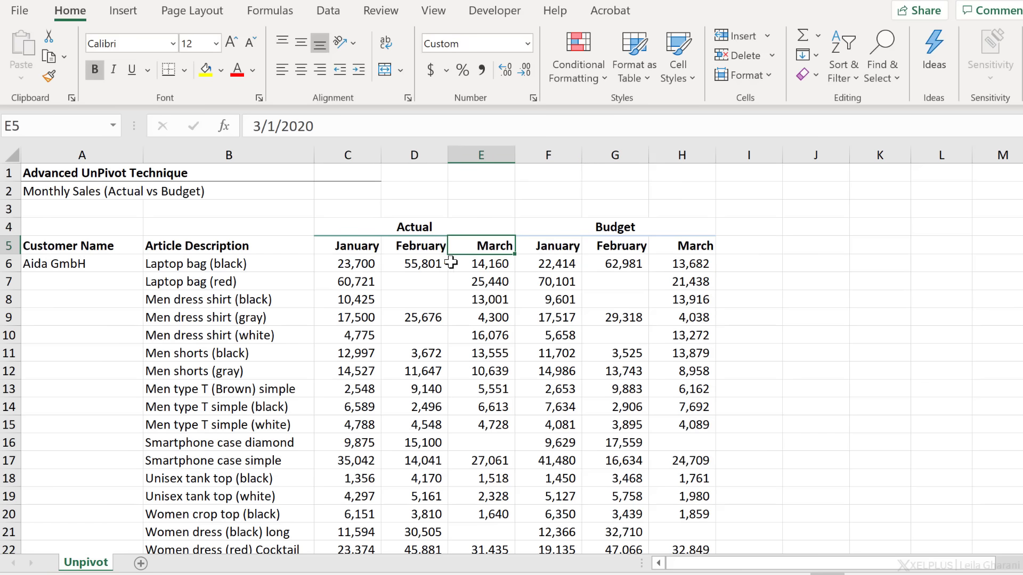
pyautogui.moveTo(530, 249)
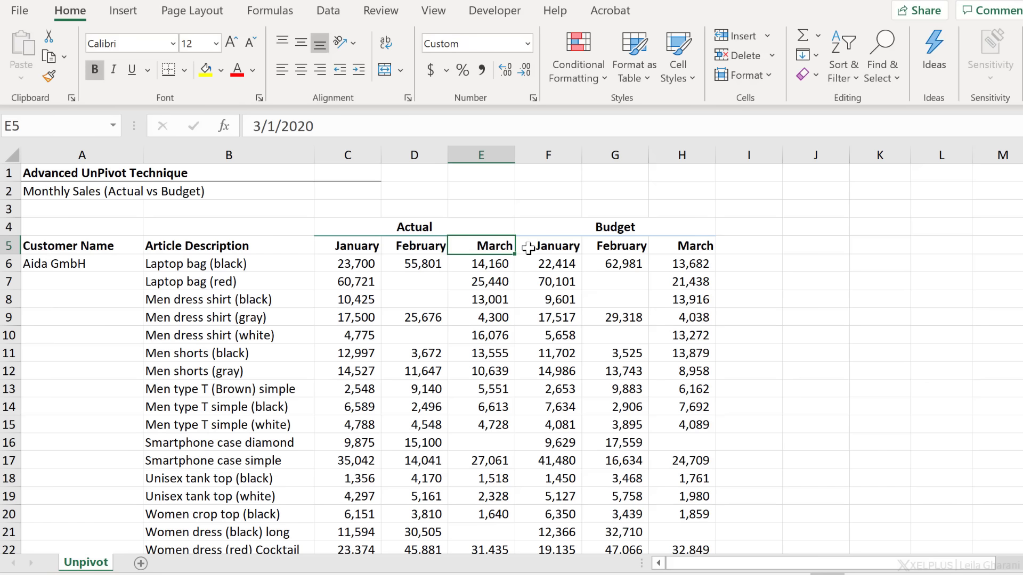
pyautogui.moveTo(525, 183)
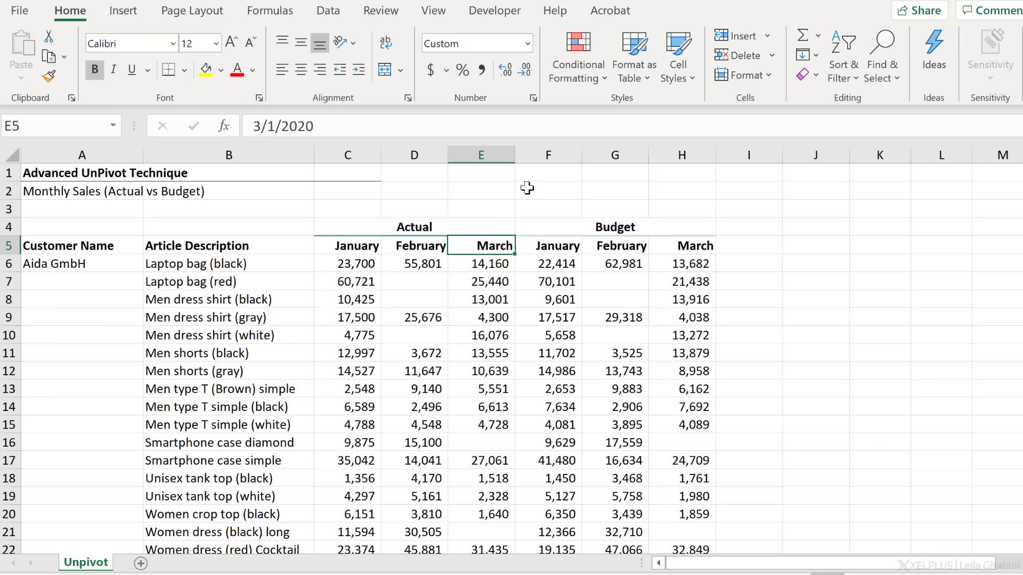
pyautogui.moveTo(455, 220)
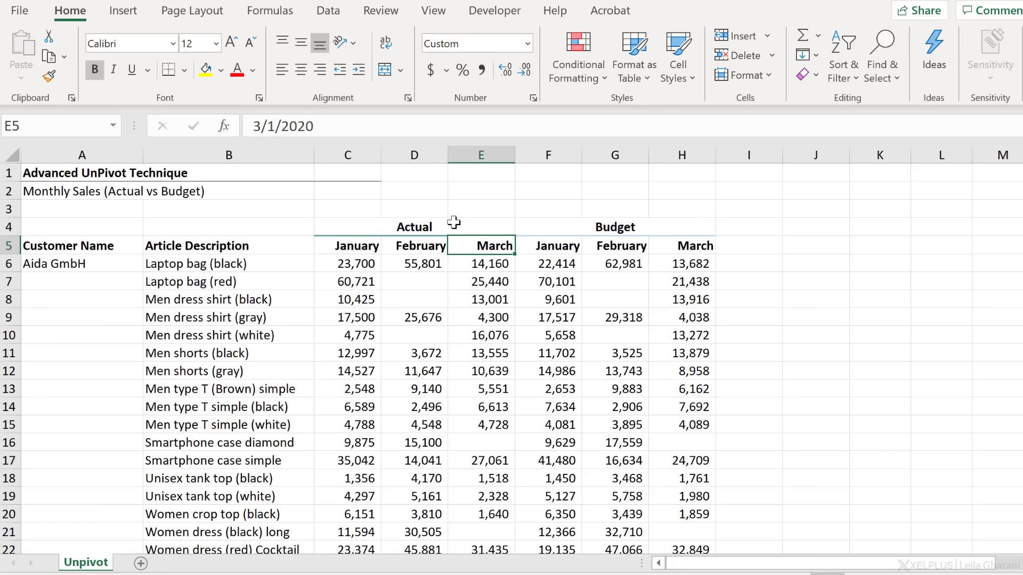
pyautogui.click(228, 299)
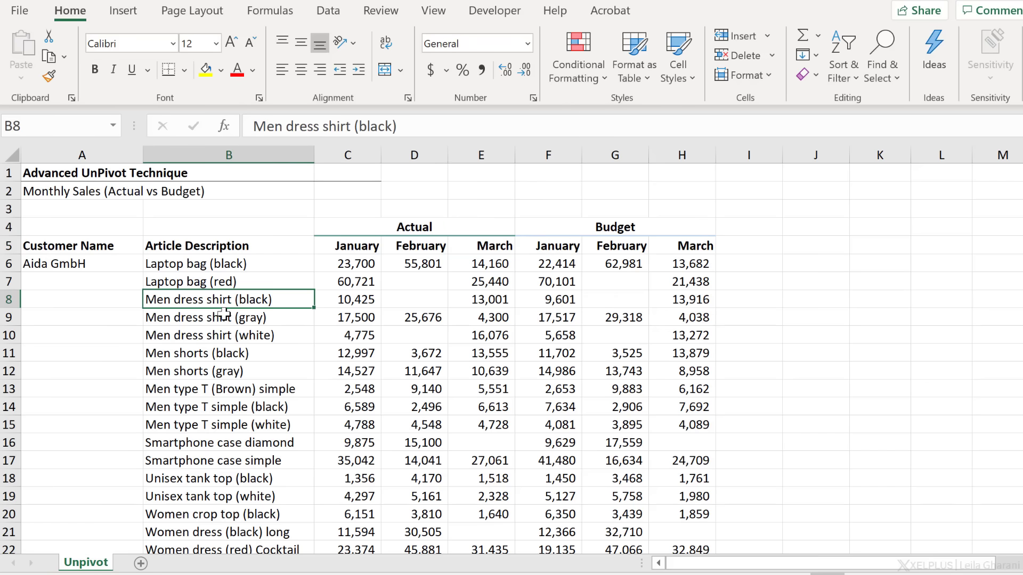
pyautogui.moveTo(298, 313)
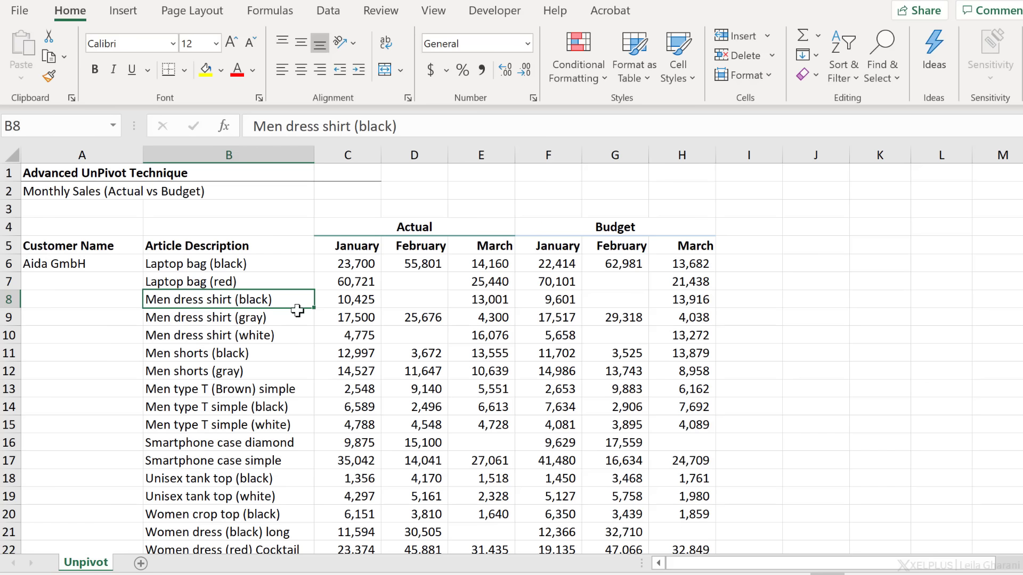
pyautogui.moveTo(321, 315)
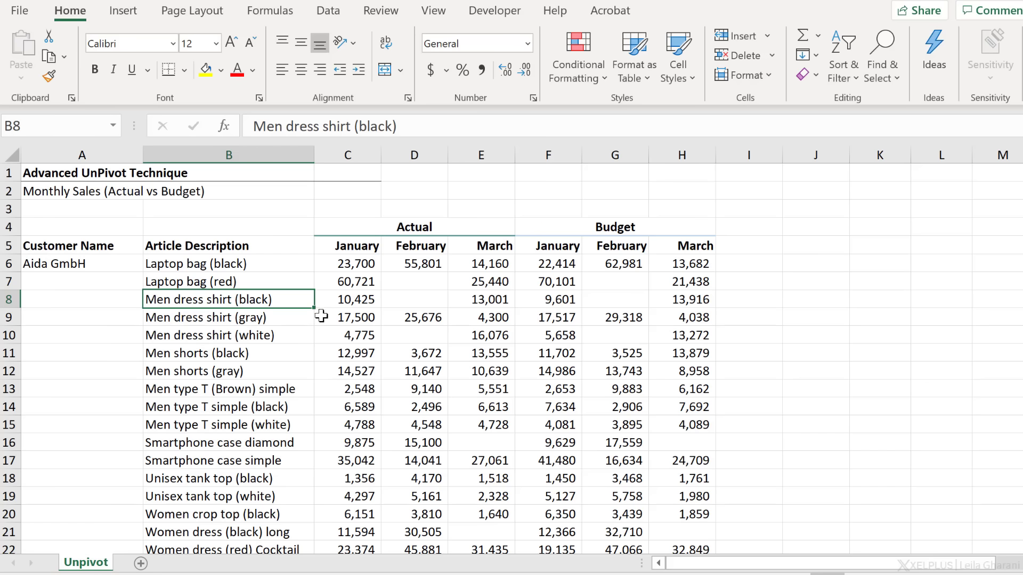
pyautogui.moveTo(228, 307)
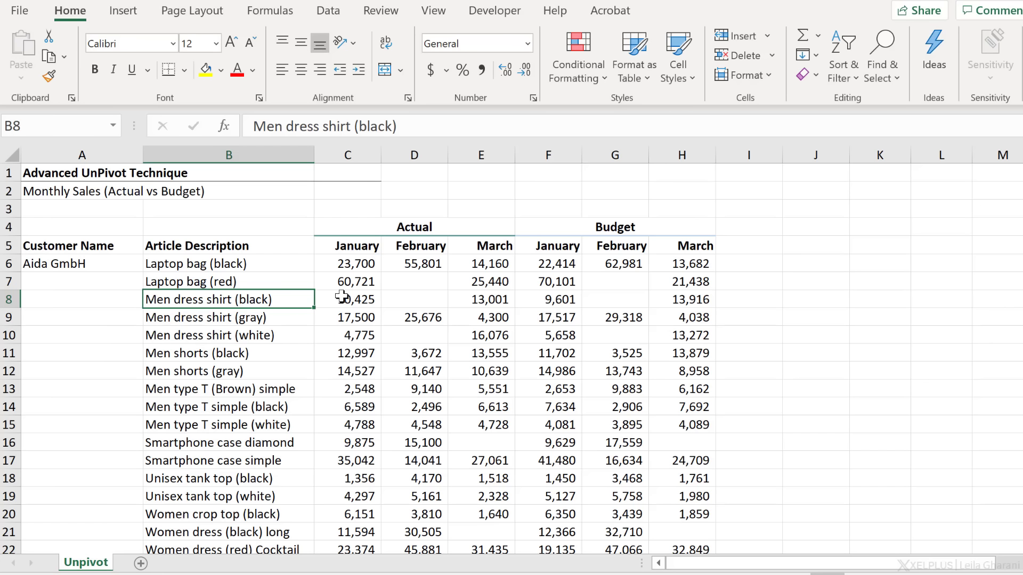
pyautogui.moveTo(342, 299)
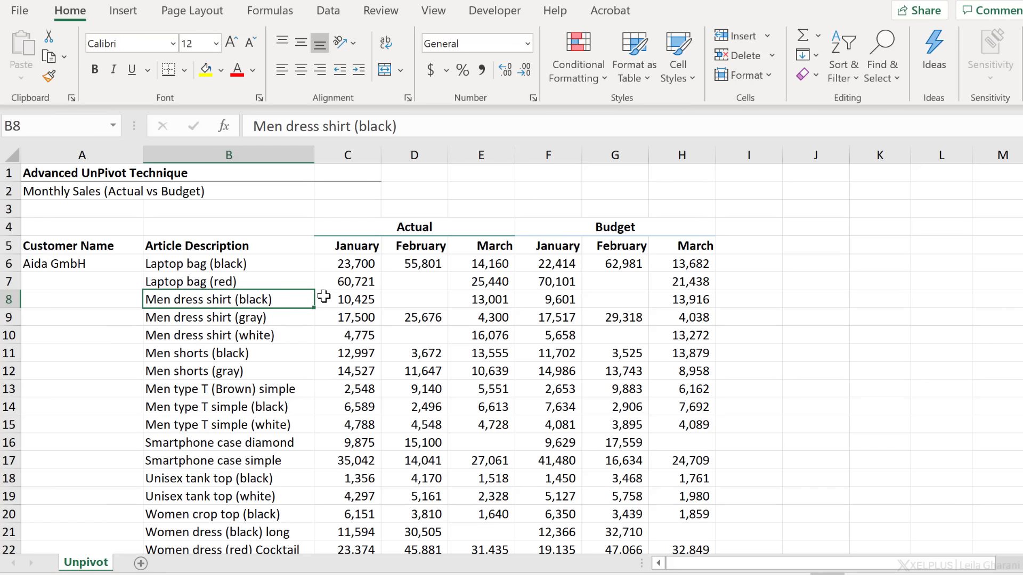
pyautogui.moveTo(336, 245)
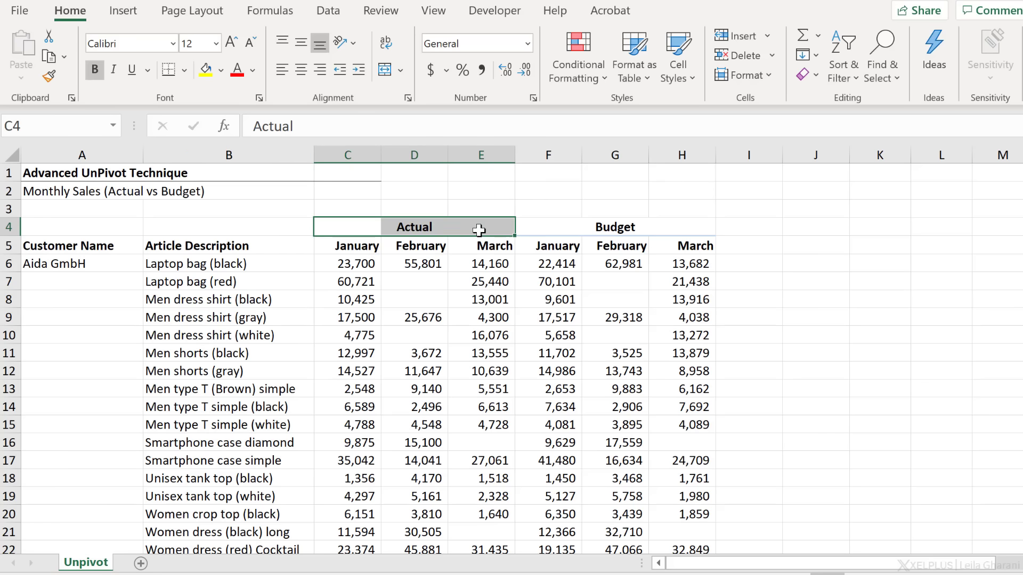
pyautogui.moveTo(341, 142)
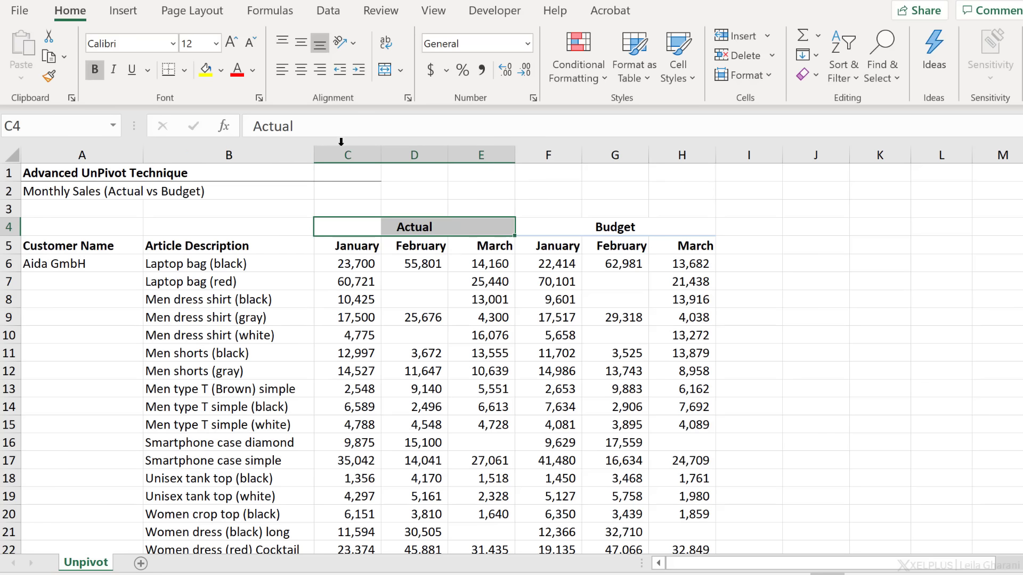
pyautogui.moveTo(398, 184)
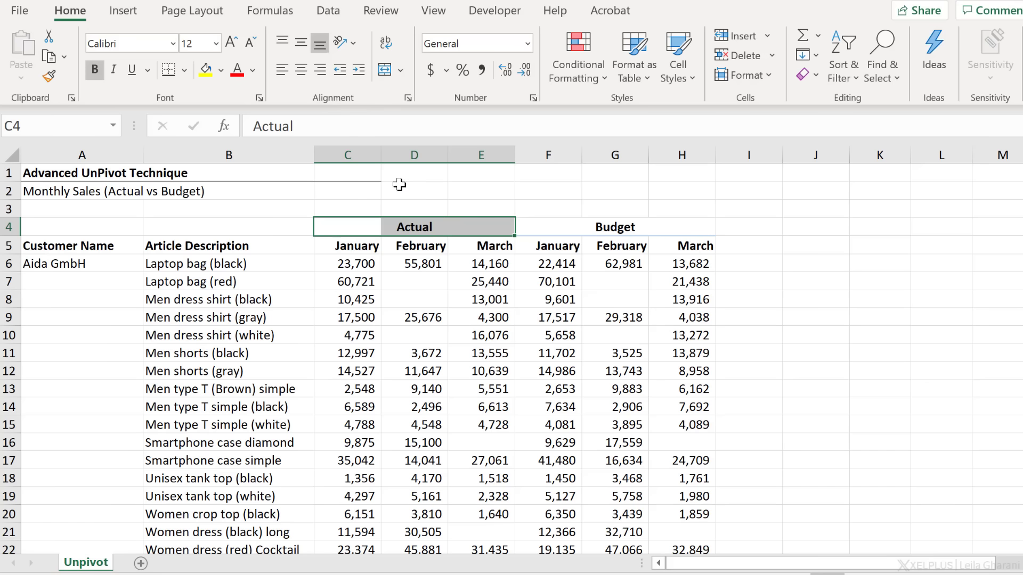
pyautogui.moveTo(363, 239)
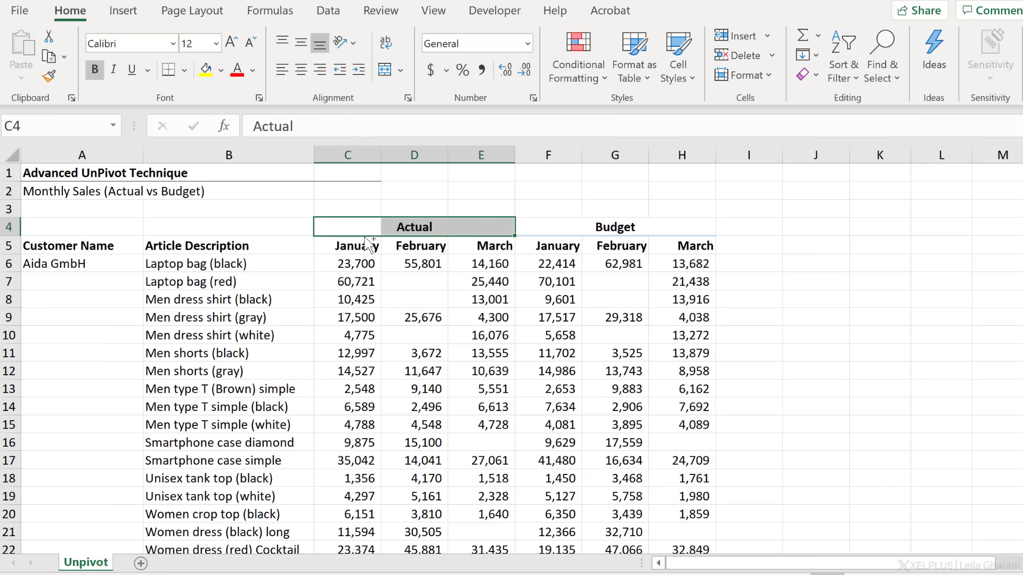
pyautogui.press('ctrl+1')
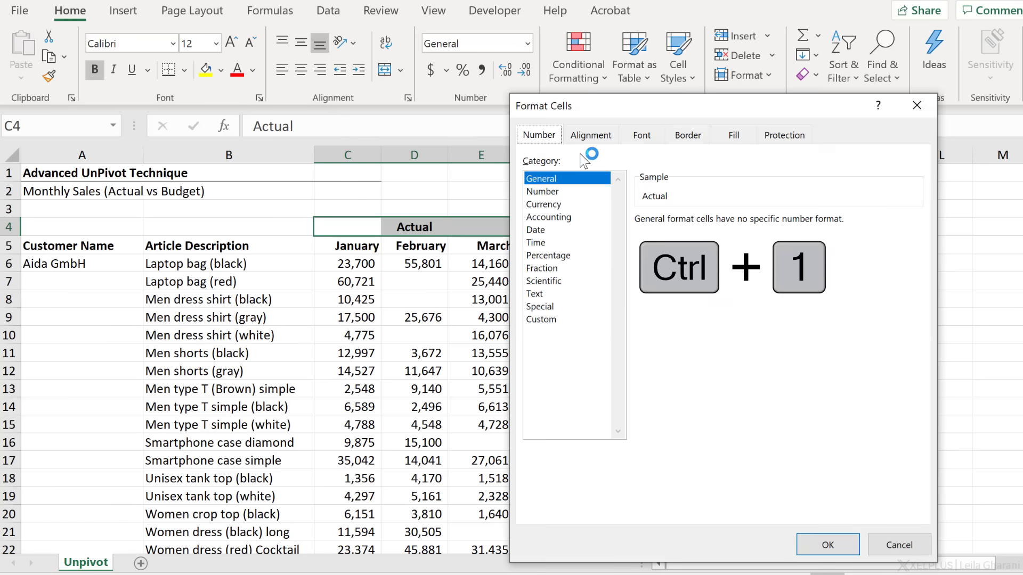
pyautogui.click(589, 135)
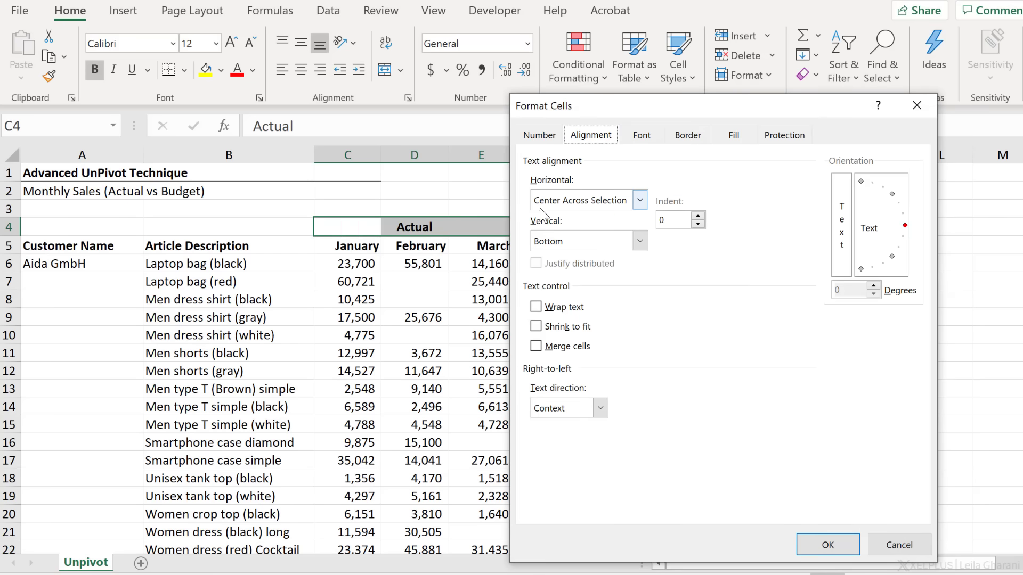
pyautogui.moveTo(617, 206)
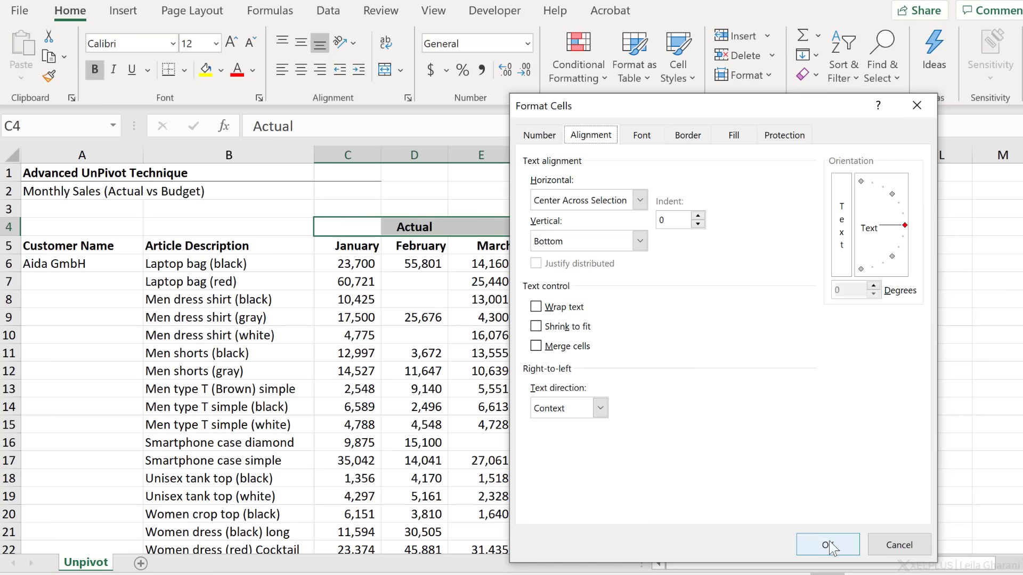
pyautogui.click(827, 544)
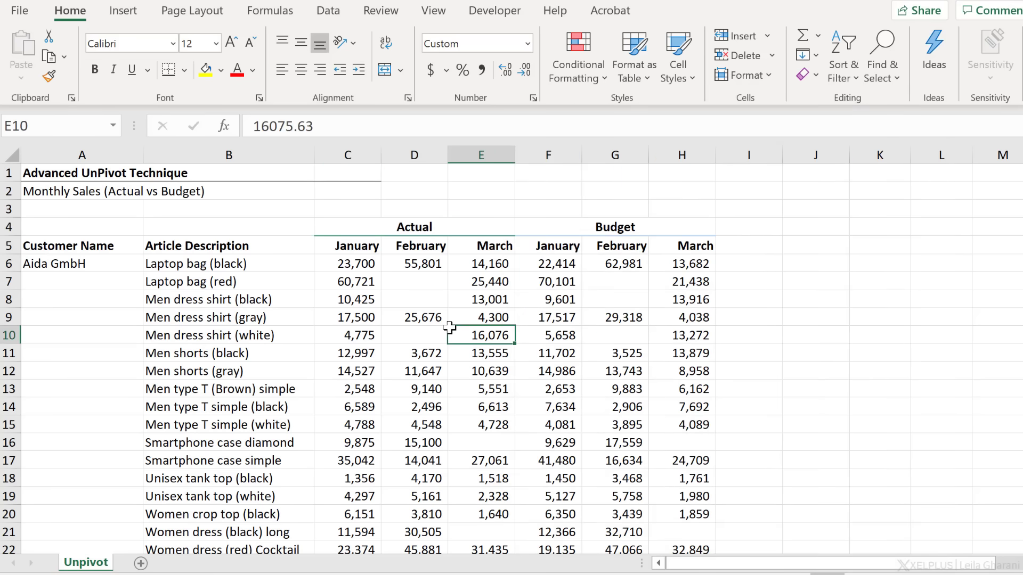
pyautogui.moveTo(338, 229)
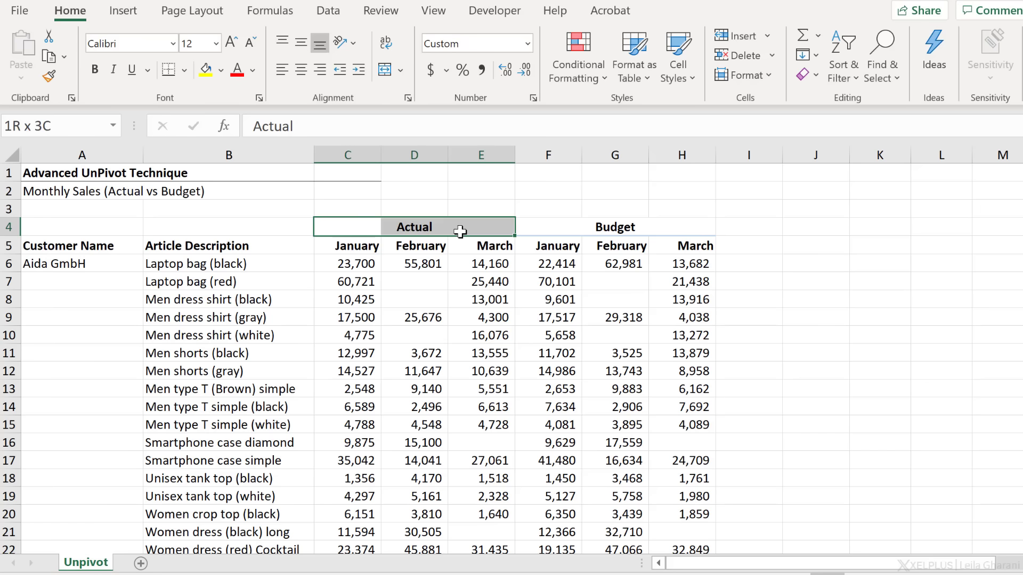
pyautogui.click(347, 226)
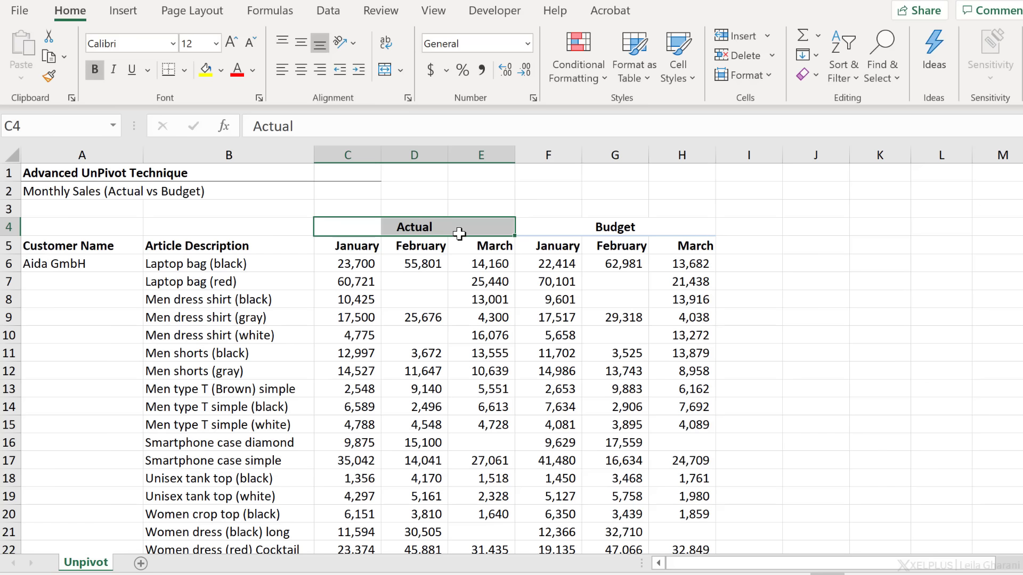
pyautogui.moveTo(457, 245)
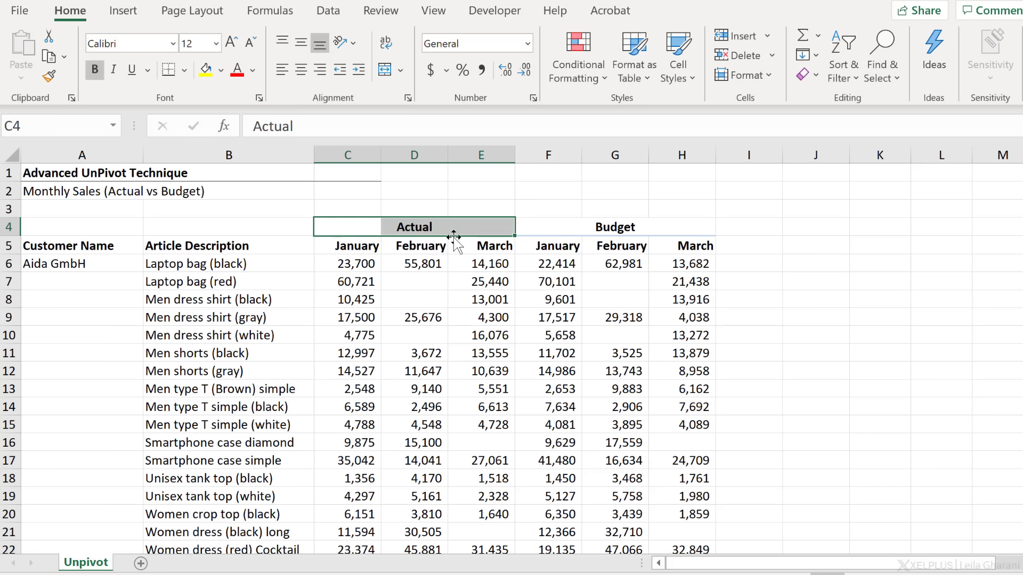
pyautogui.moveTo(460, 246)
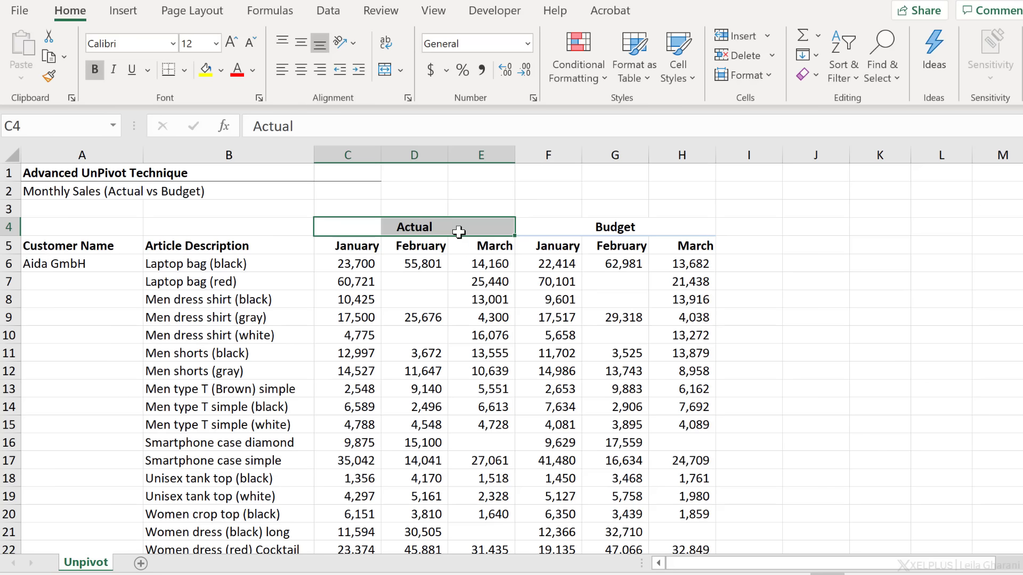
pyautogui.moveTo(408, 238)
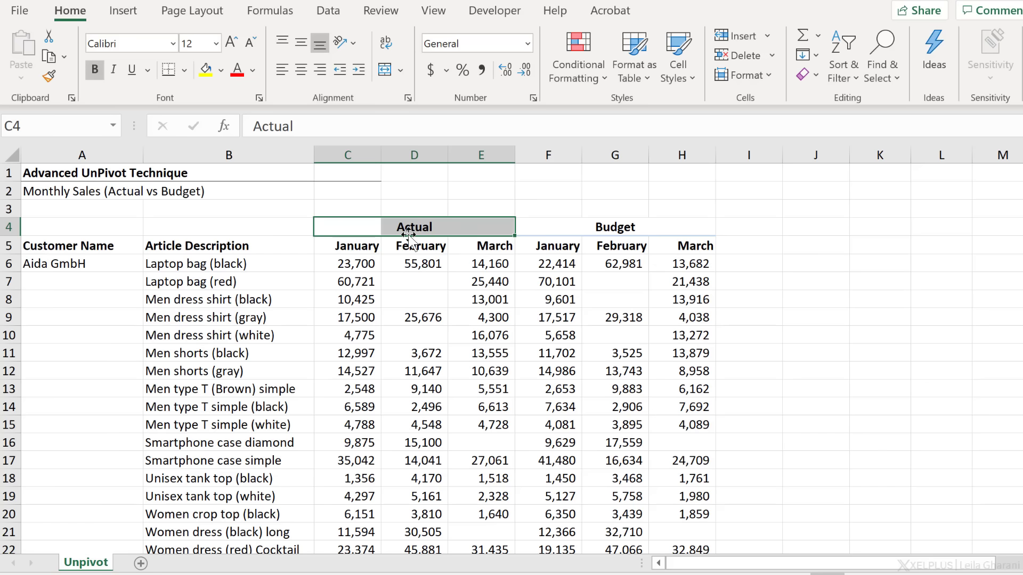
pyautogui.click(228, 335)
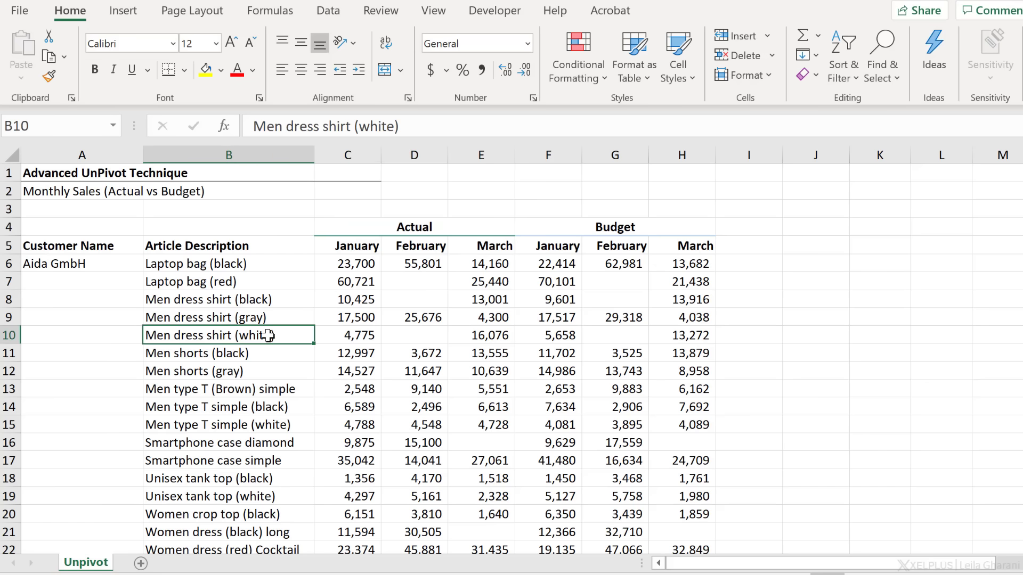
pyautogui.moveTo(94, 339)
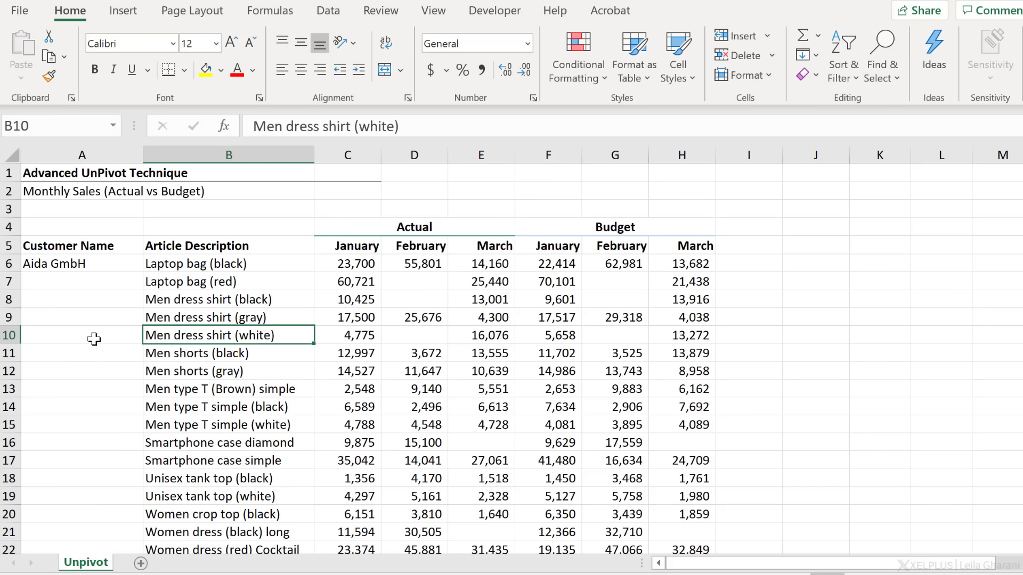
pyautogui.click(82, 335)
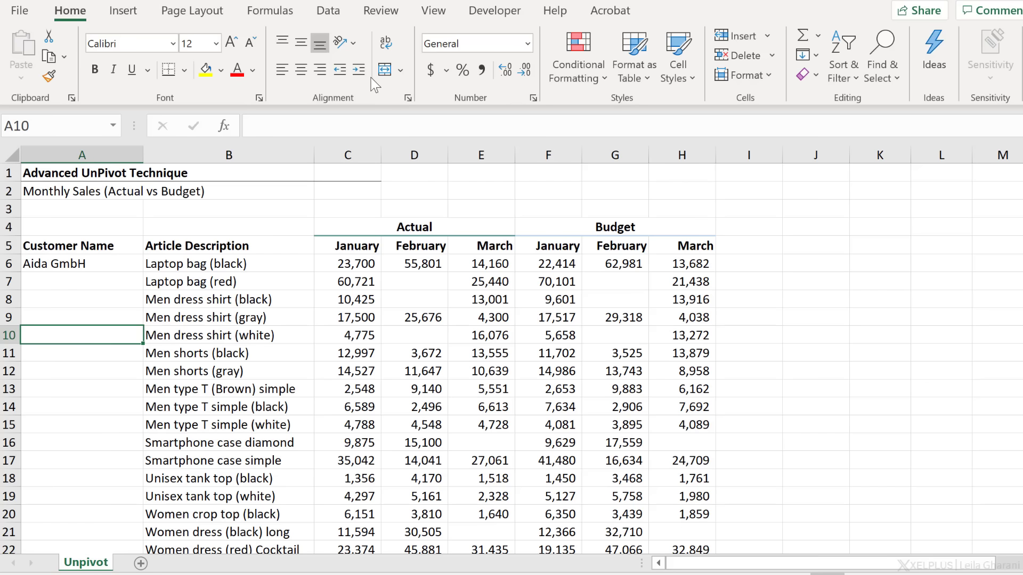
pyautogui.moveTo(433, 11)
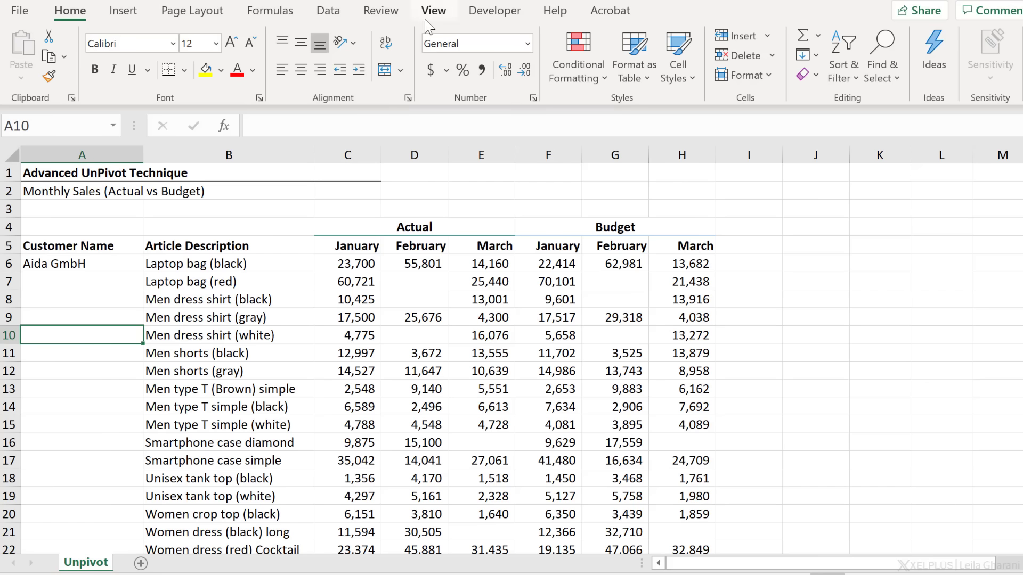
pyautogui.click(434, 11)
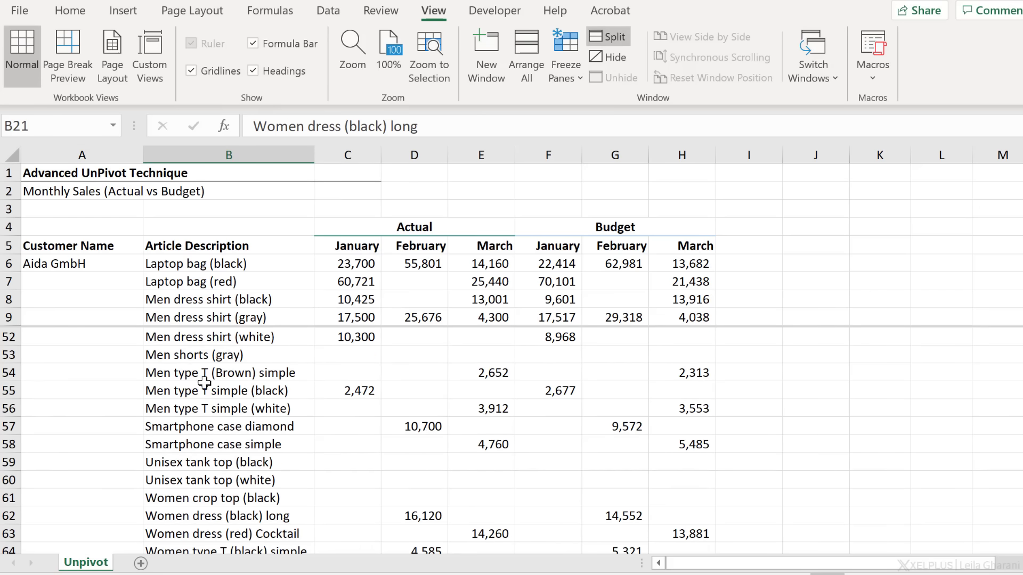
pyautogui.scroll(-3)
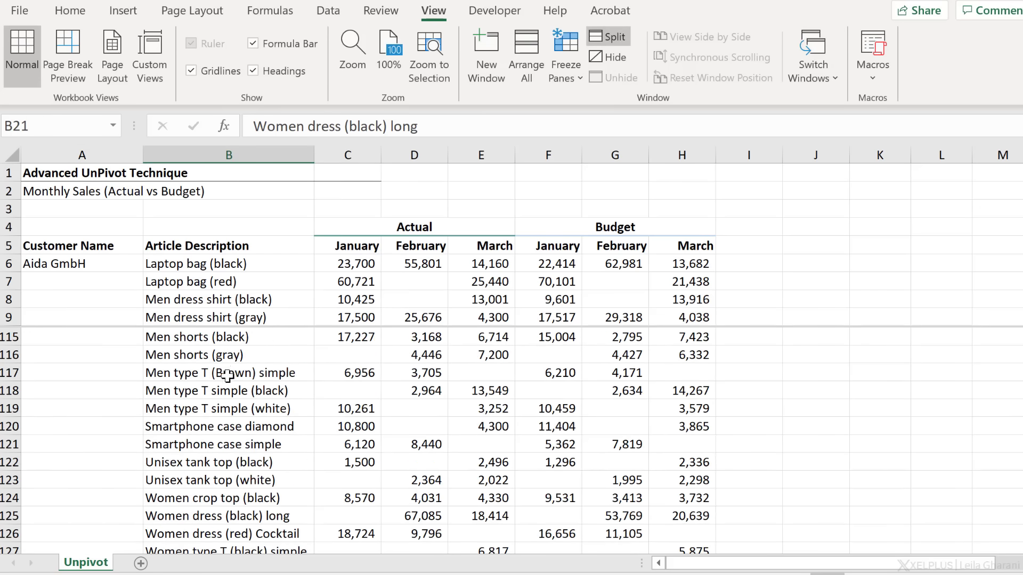
pyautogui.scroll(-3)
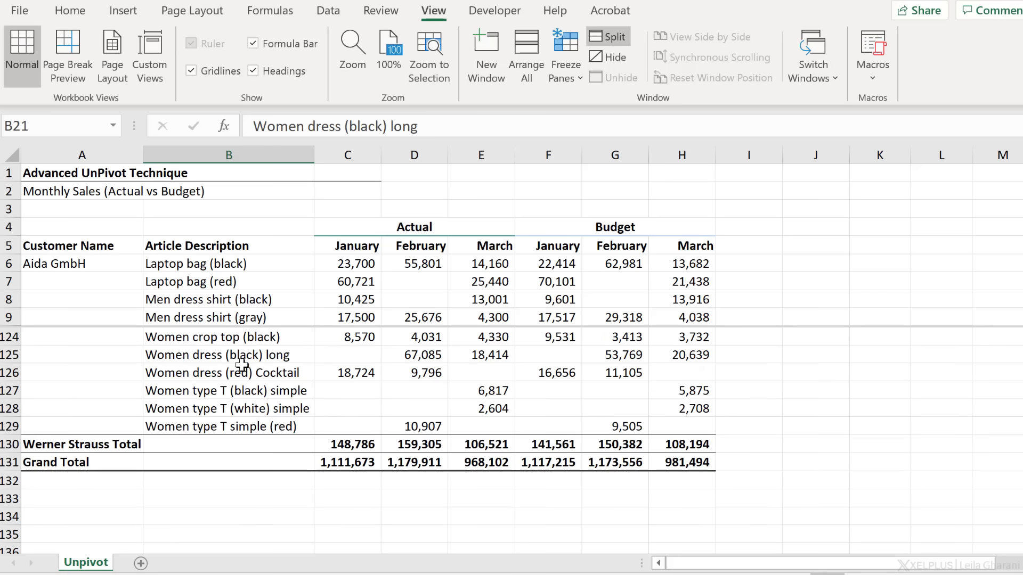
pyautogui.moveTo(263, 390)
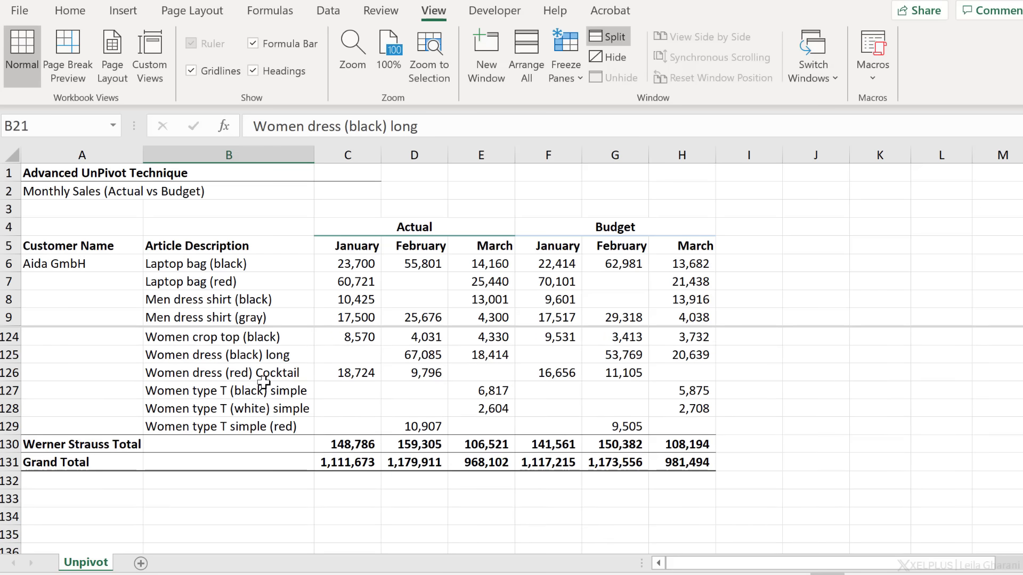
# Select the whole sales data region from B7 with Ctrl+A
pyautogui.click(228, 282)
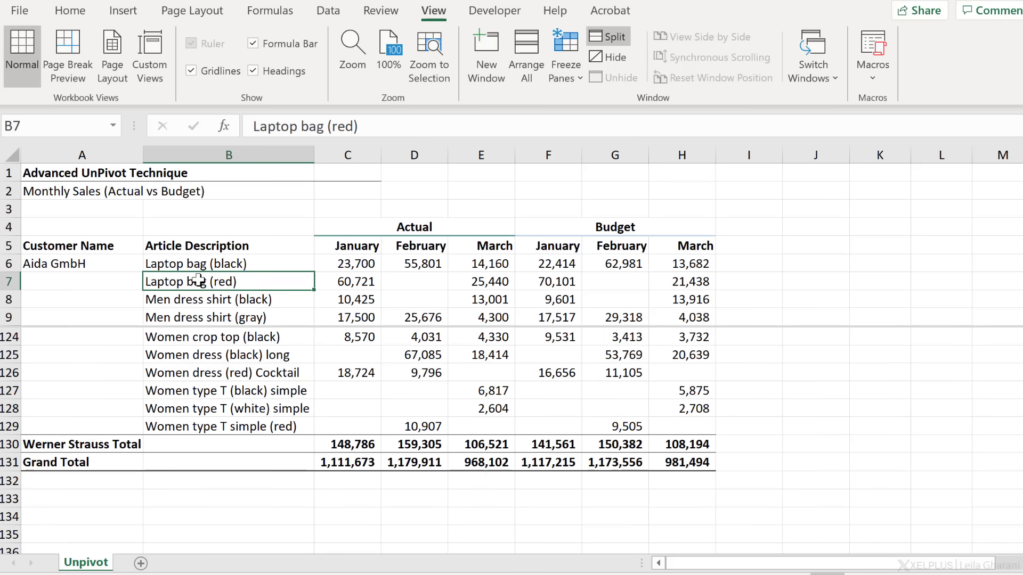
pyautogui.press('ctrl+a')
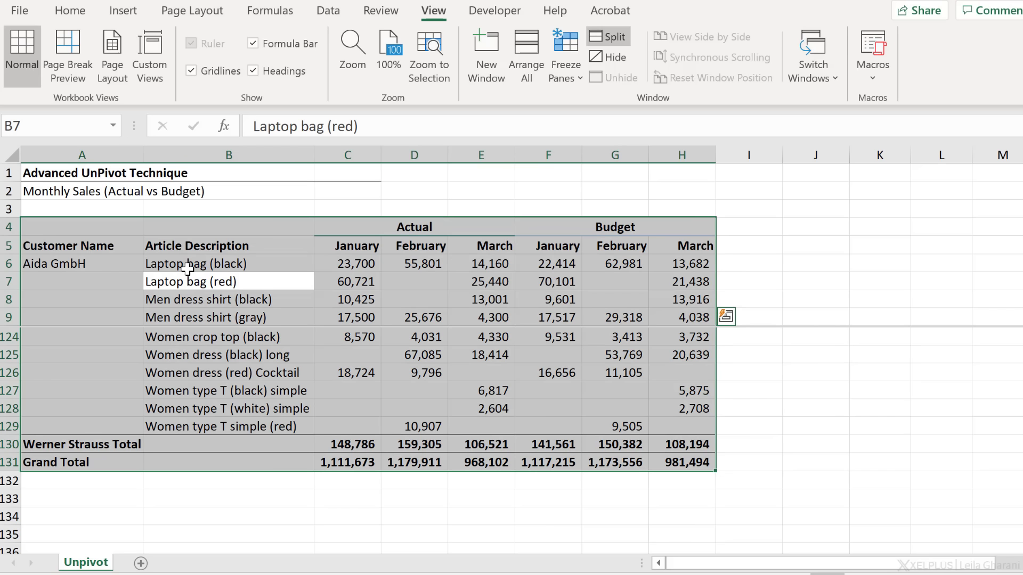
pyautogui.moveTo(272, 262)
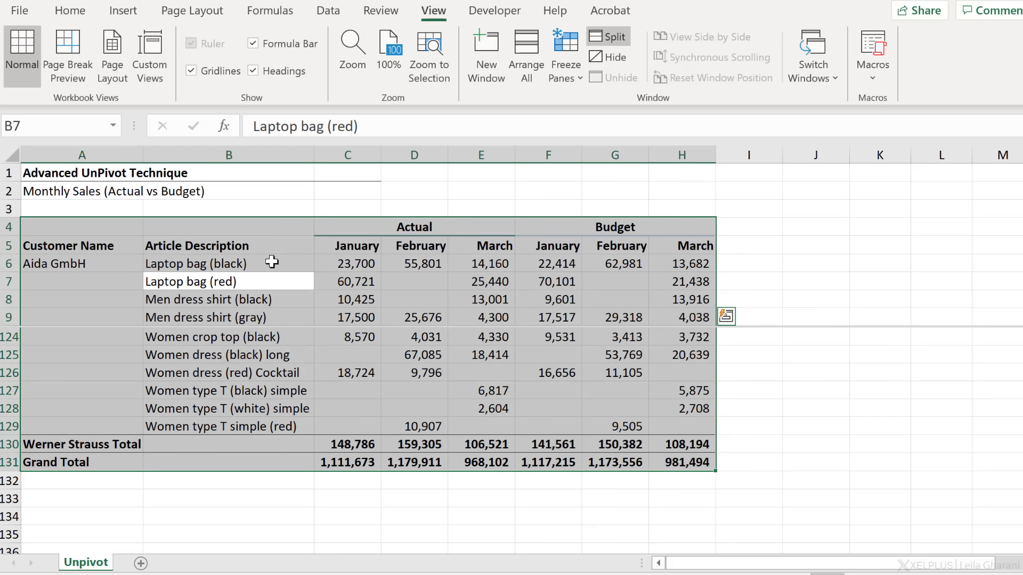
# Turn the selected sales range into a table without treating the first row as headers
pyautogui.press('ctrl+t')
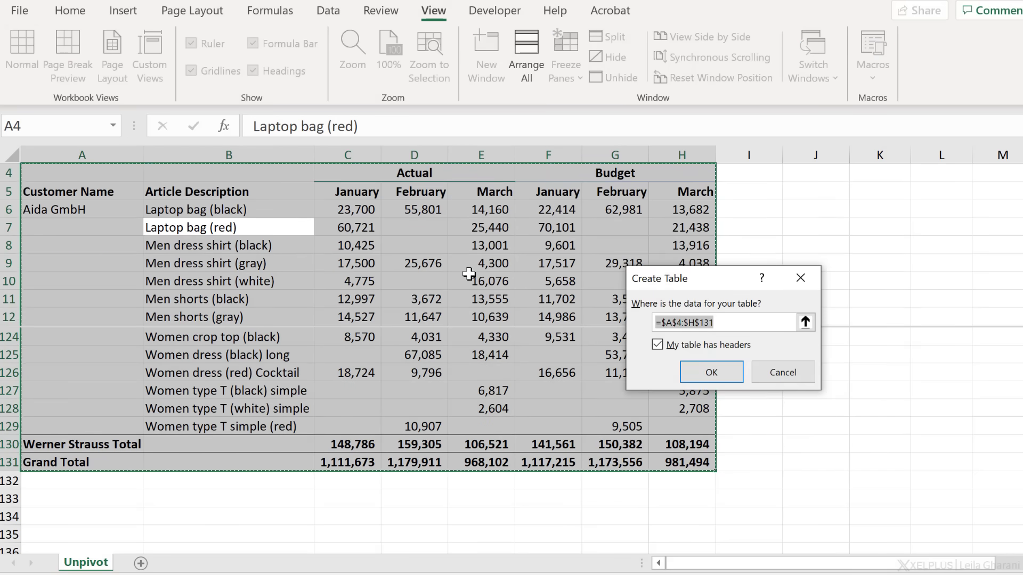
pyautogui.moveTo(469, 191)
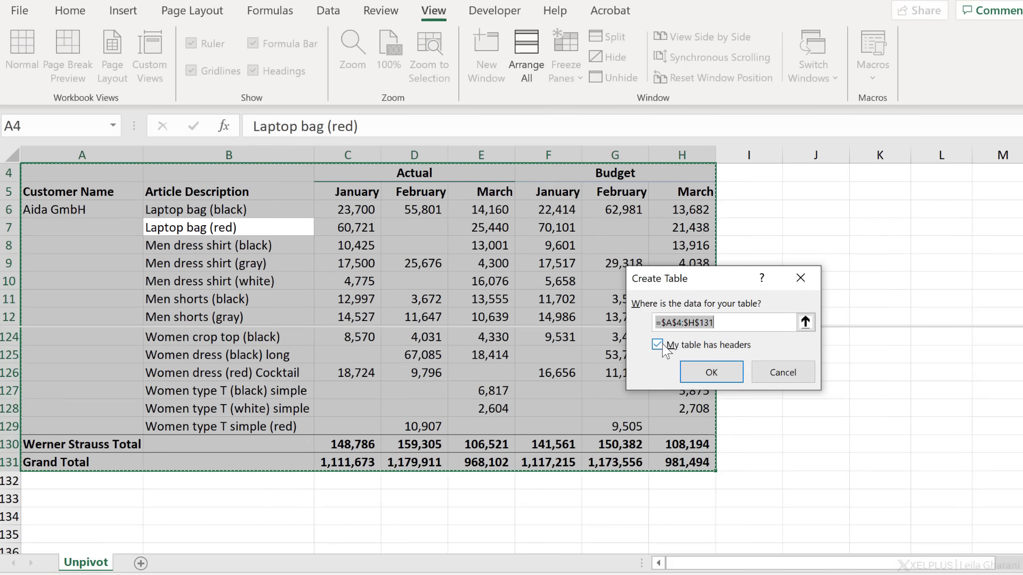
pyautogui.click(658, 344)
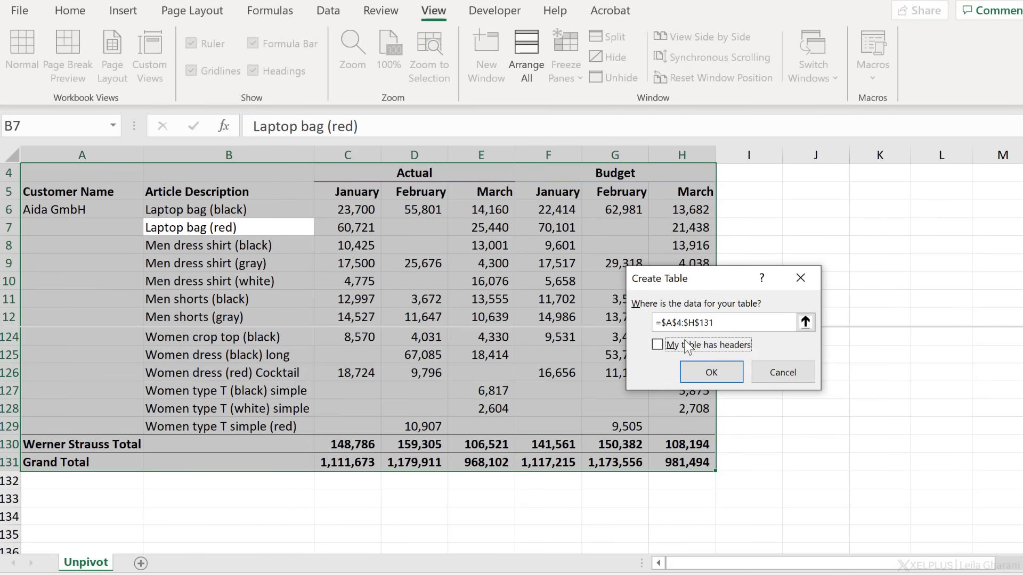
pyautogui.click(711, 372)
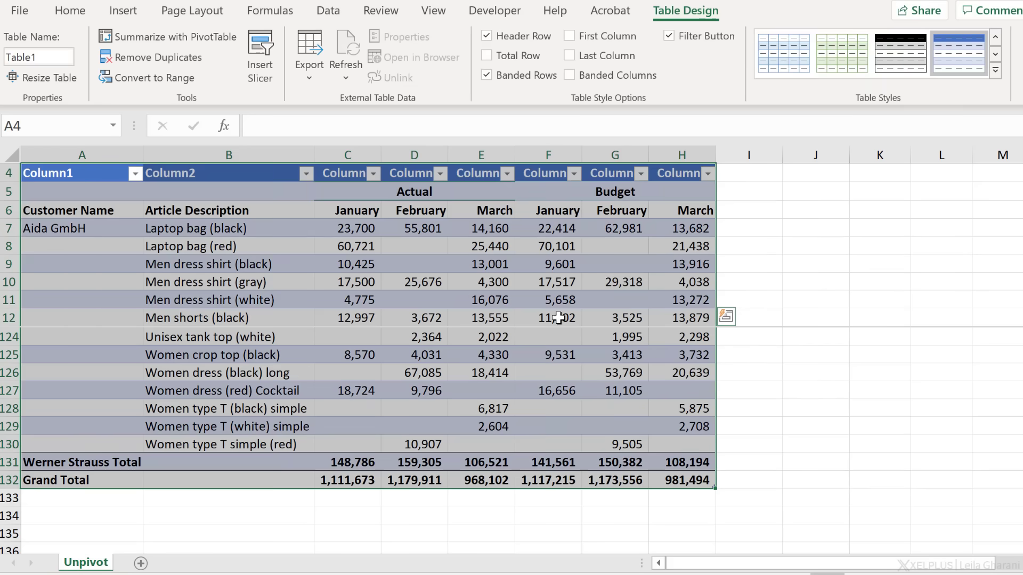
pyautogui.moveTo(630, 264)
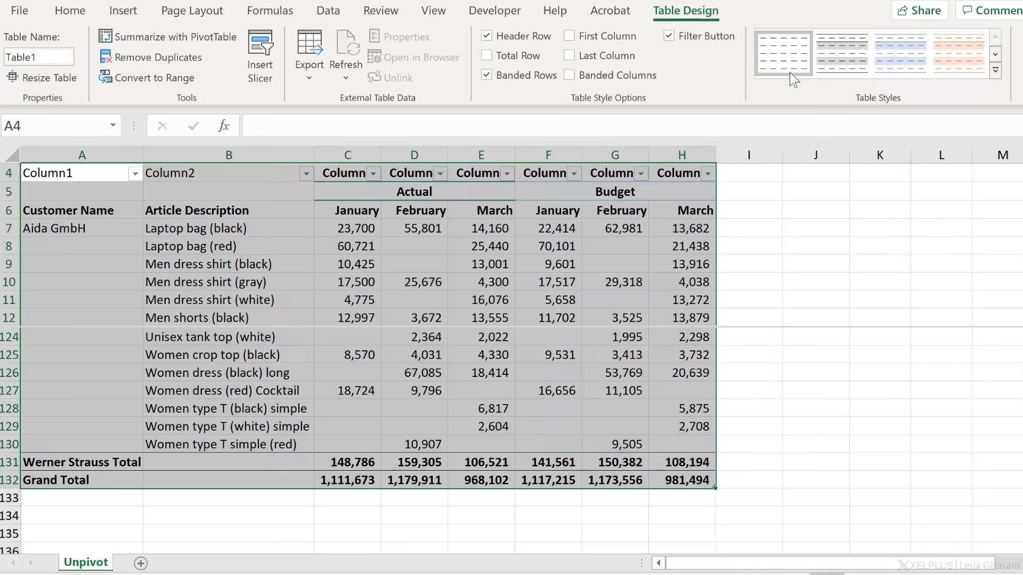
pyautogui.moveTo(486, 36)
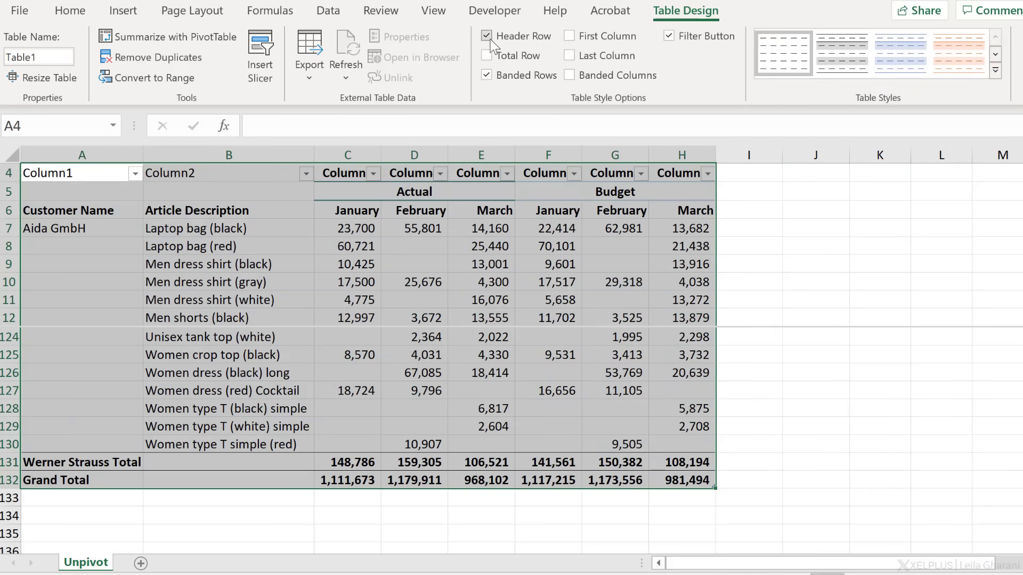
# Remove the table's header row and rename it TCustomer
pyautogui.click(486, 54)
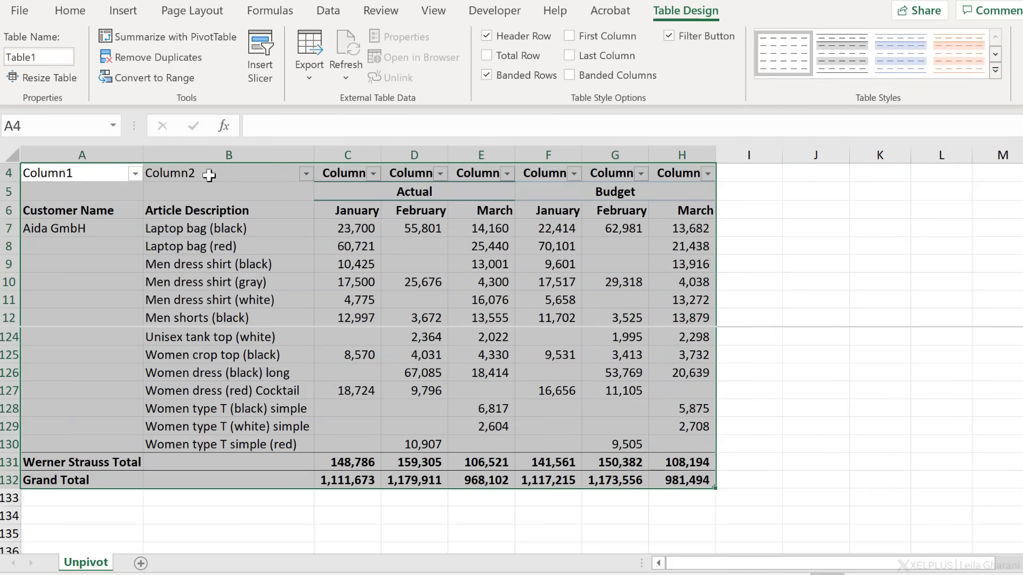
pyautogui.moveTo(344, 174)
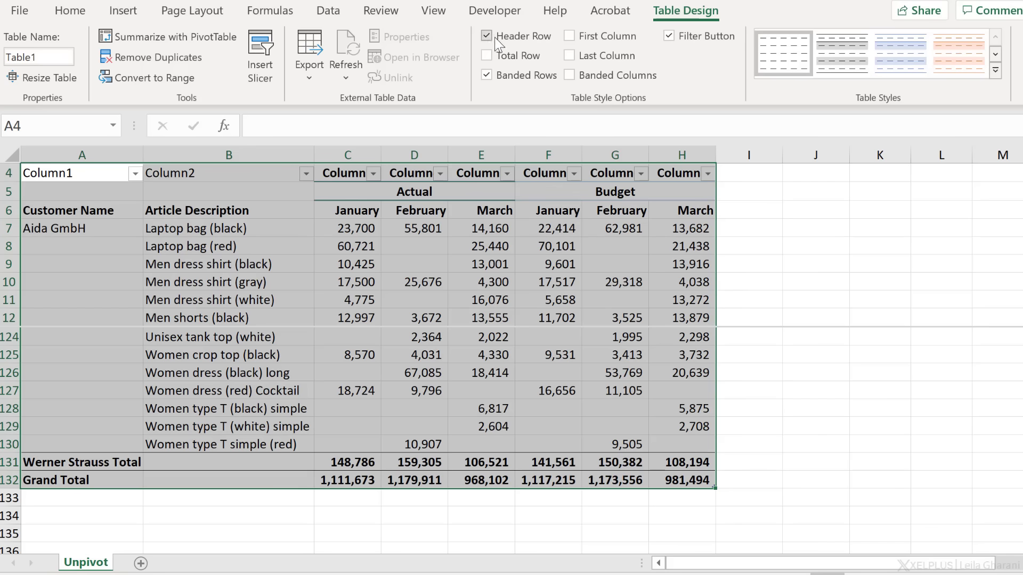
pyautogui.click(487, 35)
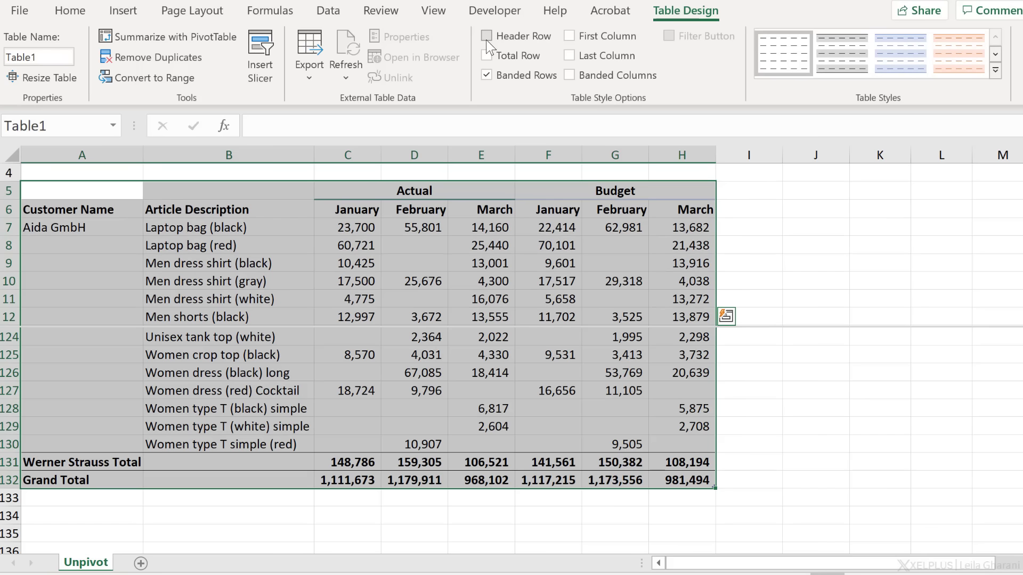
pyautogui.click(487, 36)
pyautogui.write('T')
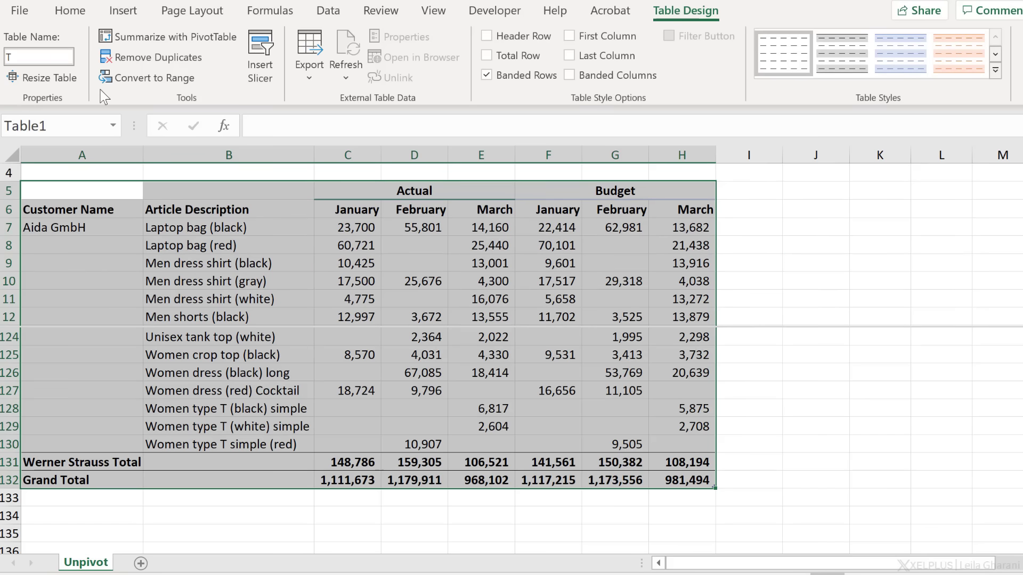
pyautogui.write('Customer')
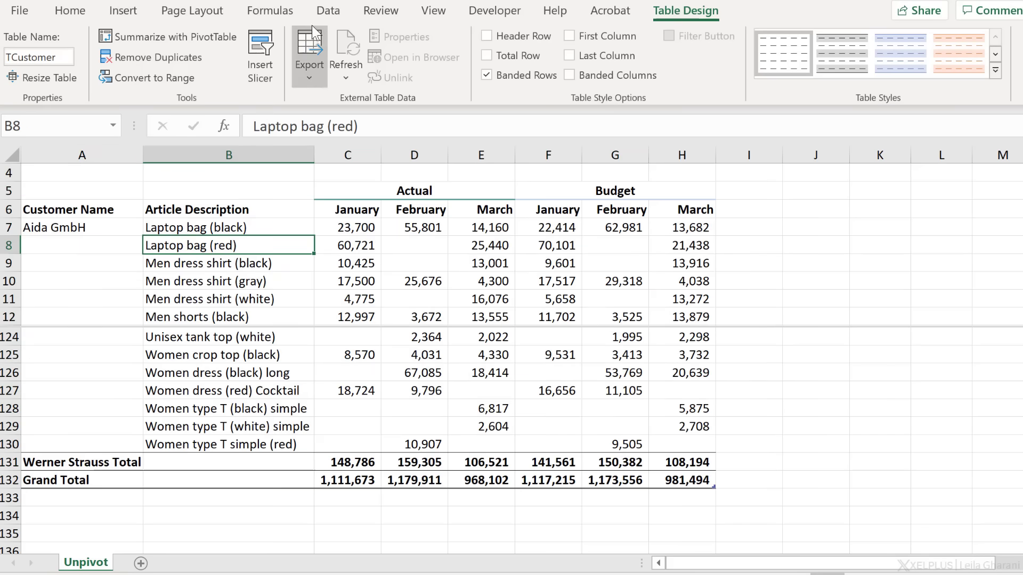
# Load TCustomer into Power Query and rename the query DataProper
pyautogui.click(328, 11)
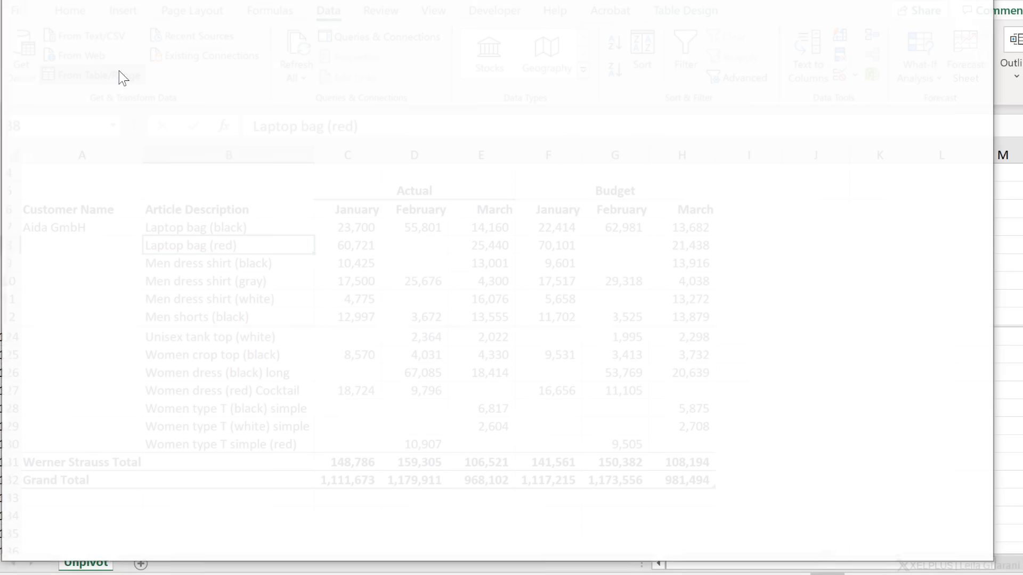
pyautogui.click(81, 74)
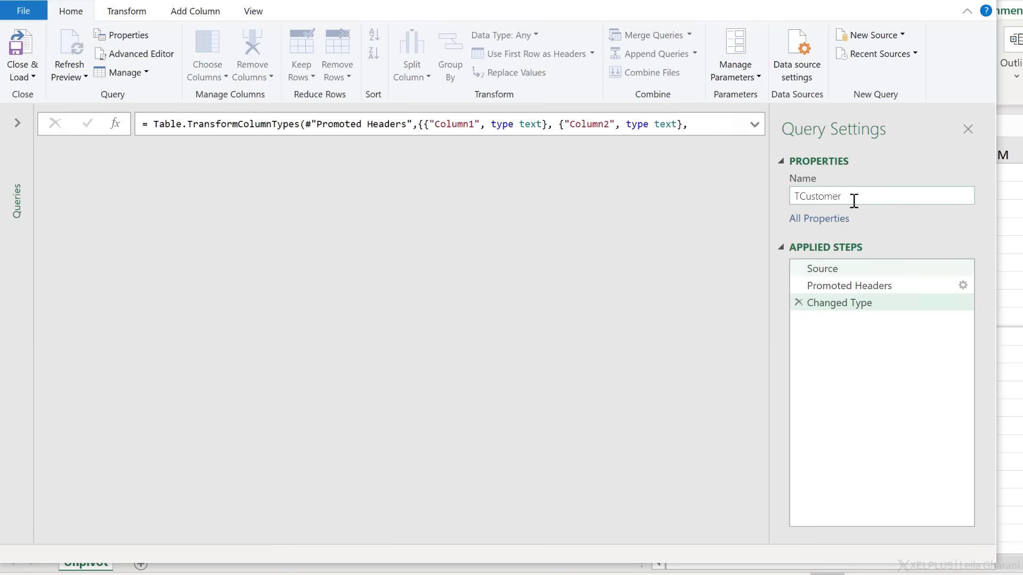
pyautogui.write('DataProper')
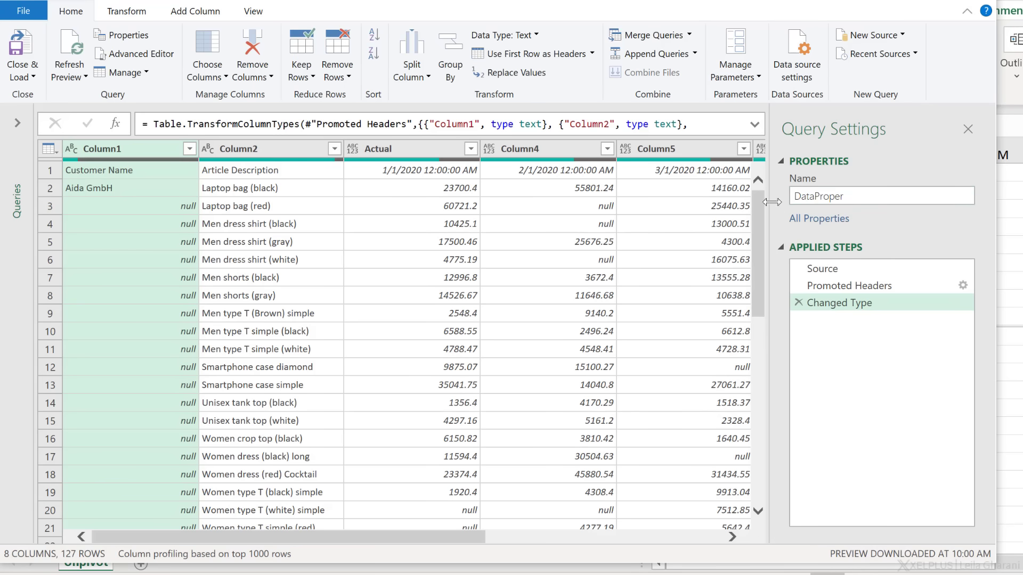
# Review the Promoted Headers and Changed Type applied steps
pyautogui.click(850, 285)
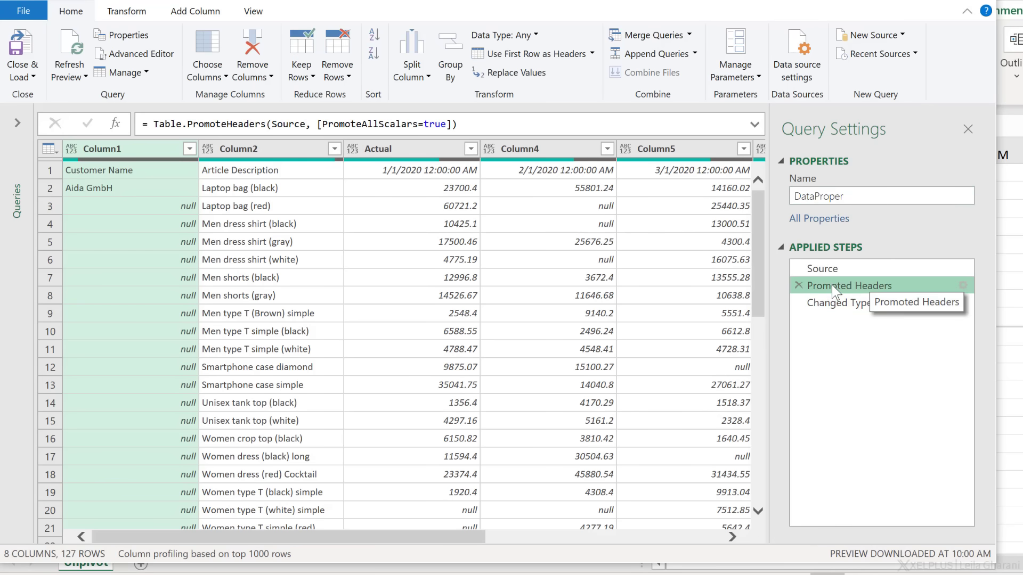
pyautogui.click(848, 302)
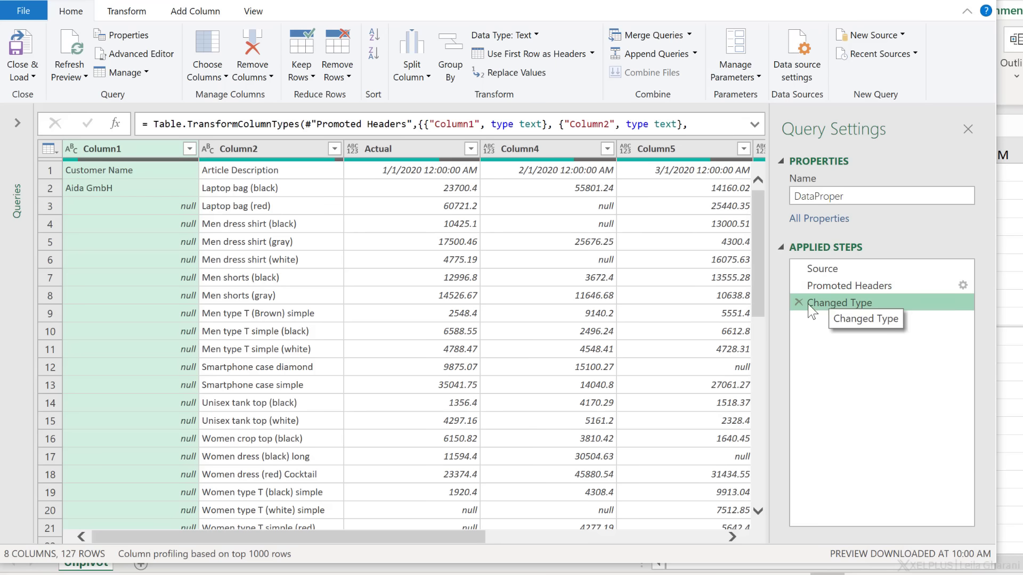
# Delete the steps after Source, inspect the raw rows and bring up Column1's options
pyautogui.click(798, 301)
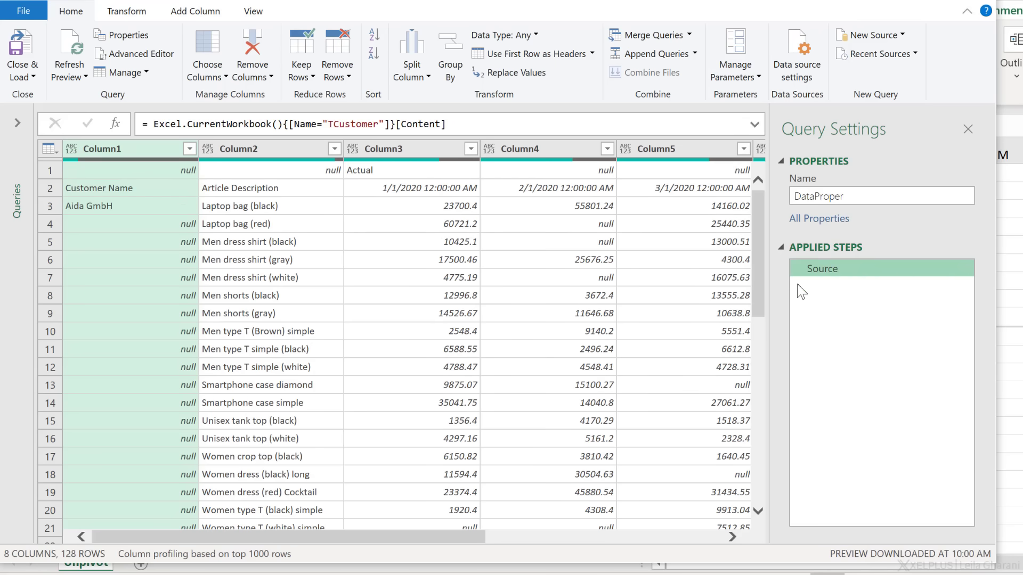
pyautogui.moveTo(829, 269)
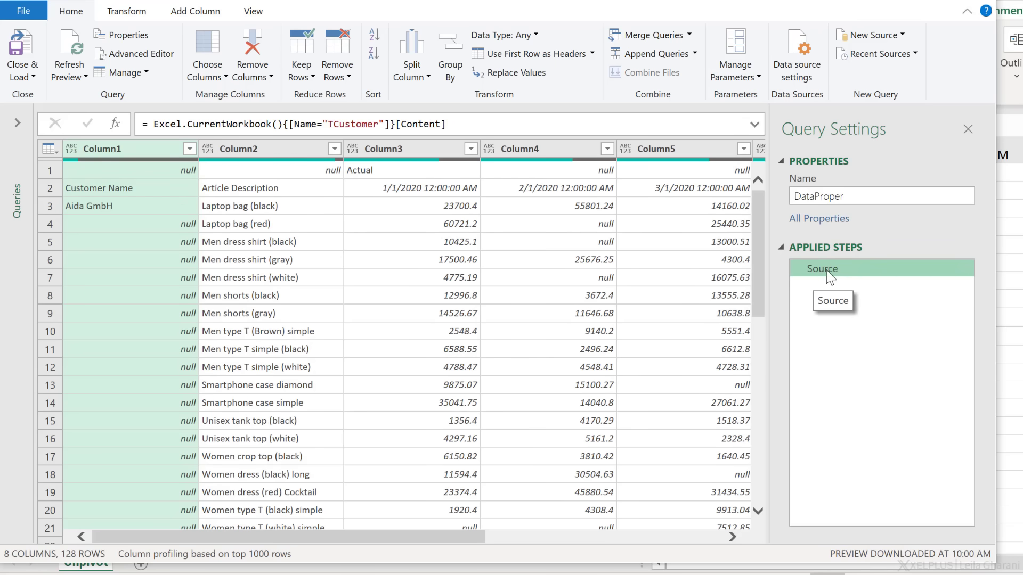
pyautogui.moveTo(290, 239)
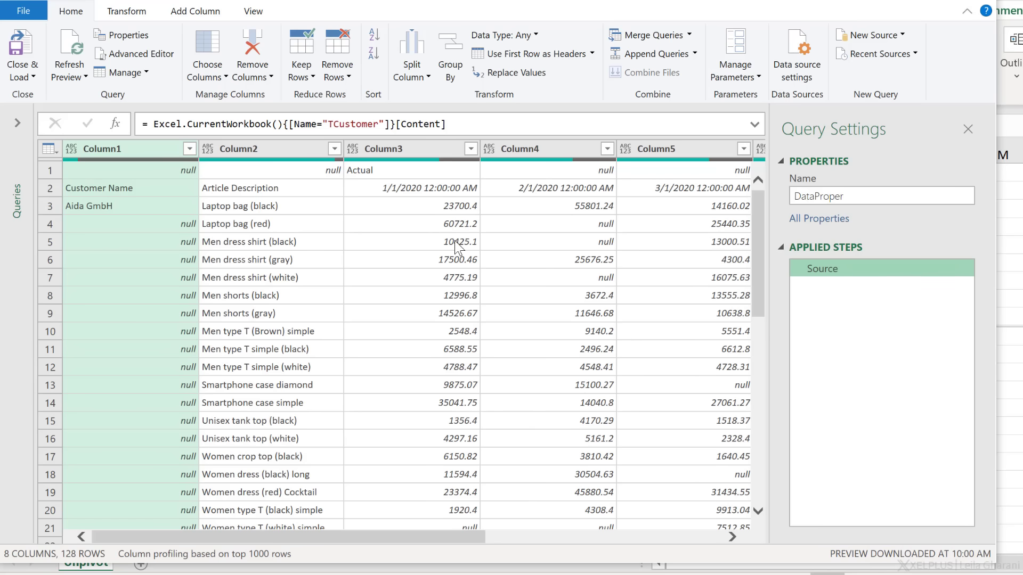
pyautogui.moveTo(450, 245)
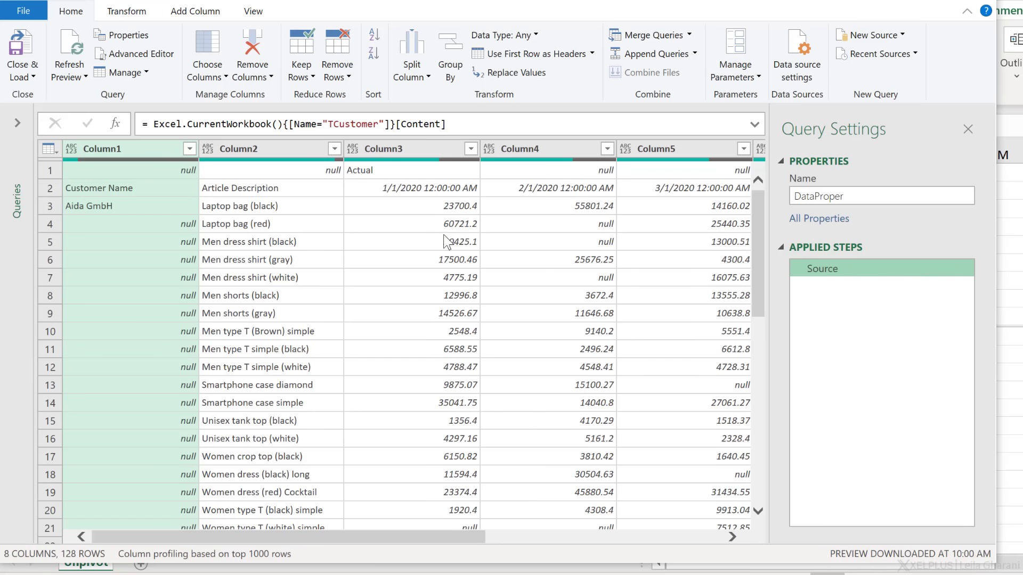
pyautogui.moveTo(418, 238)
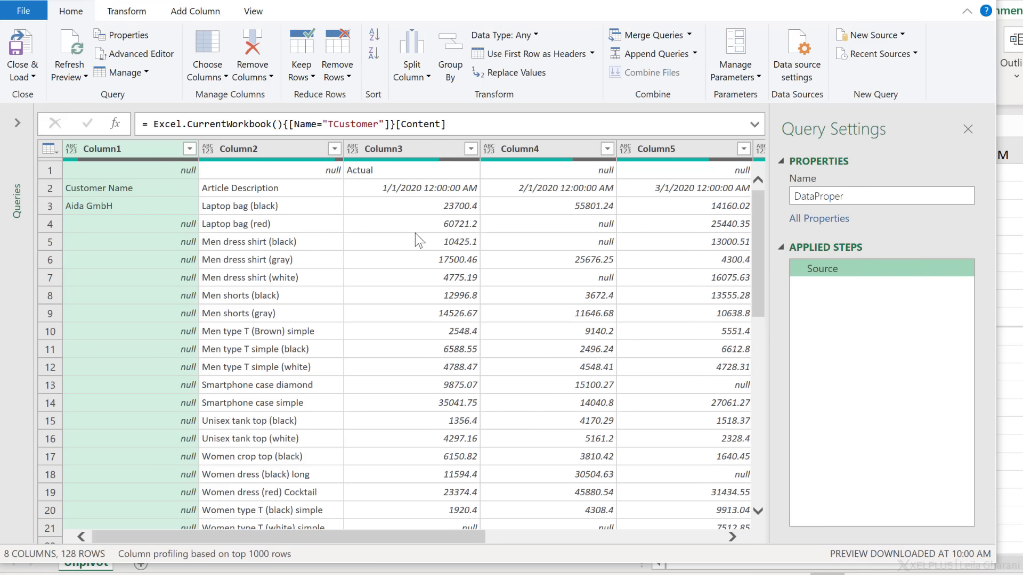
pyautogui.moveTo(249, 231)
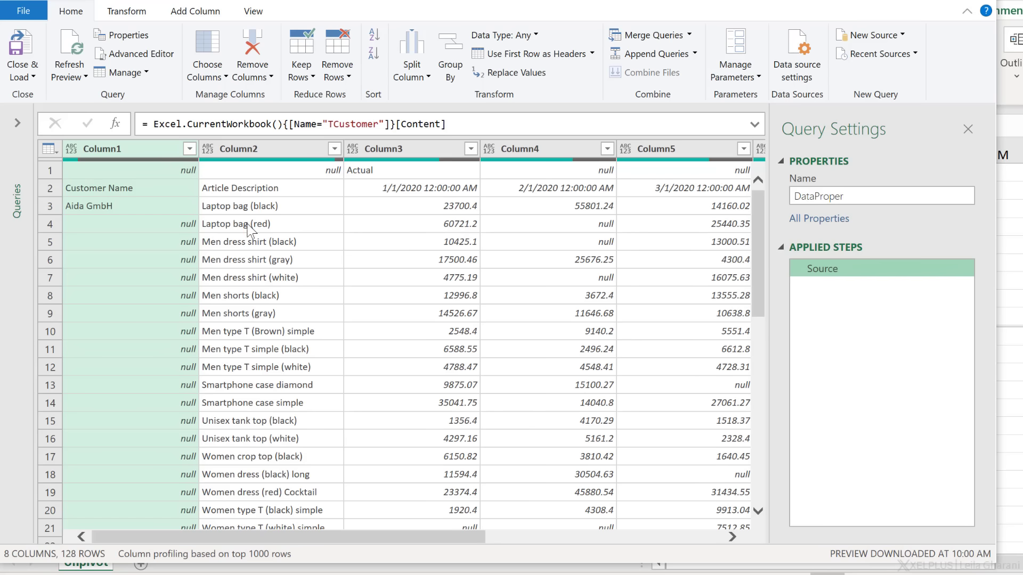
pyautogui.moveTo(269, 188)
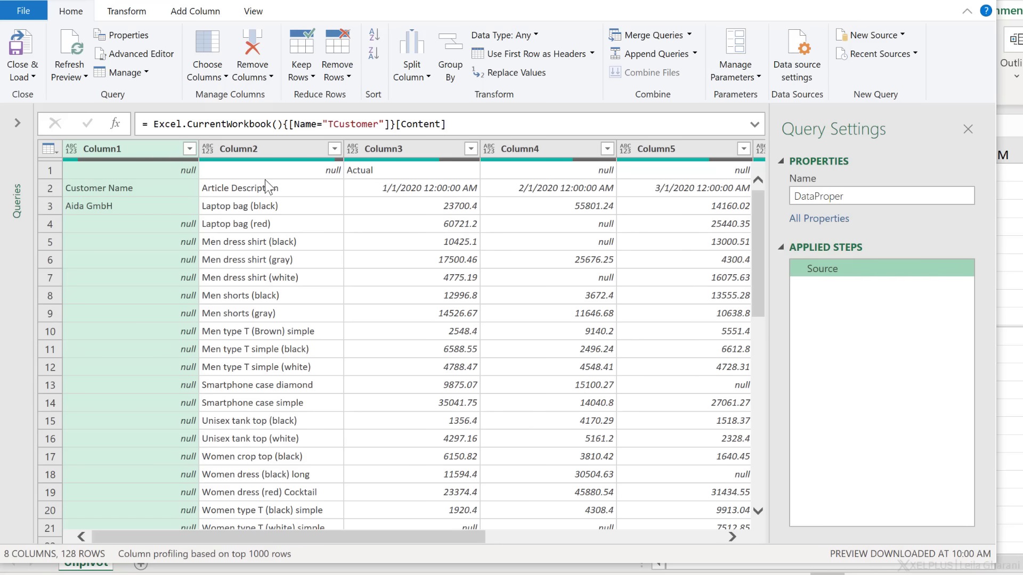
pyautogui.moveTo(290, 155)
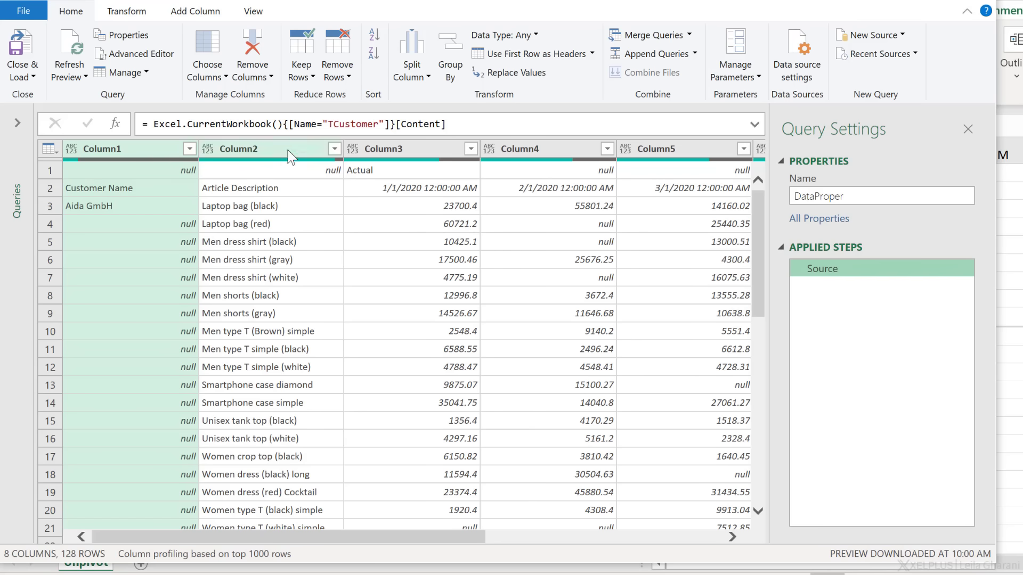
pyautogui.click(89, 206)
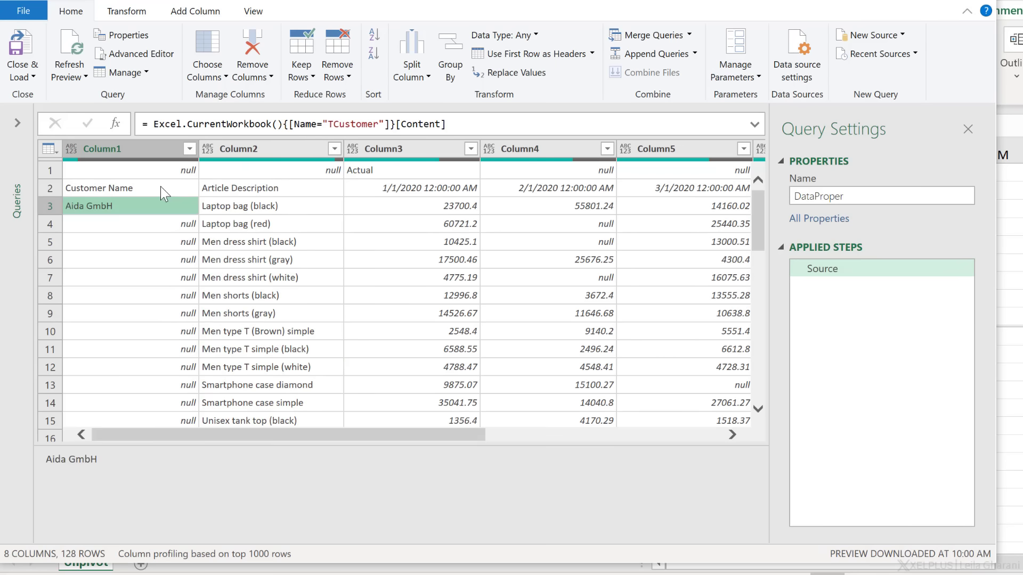
pyautogui.click(99, 187)
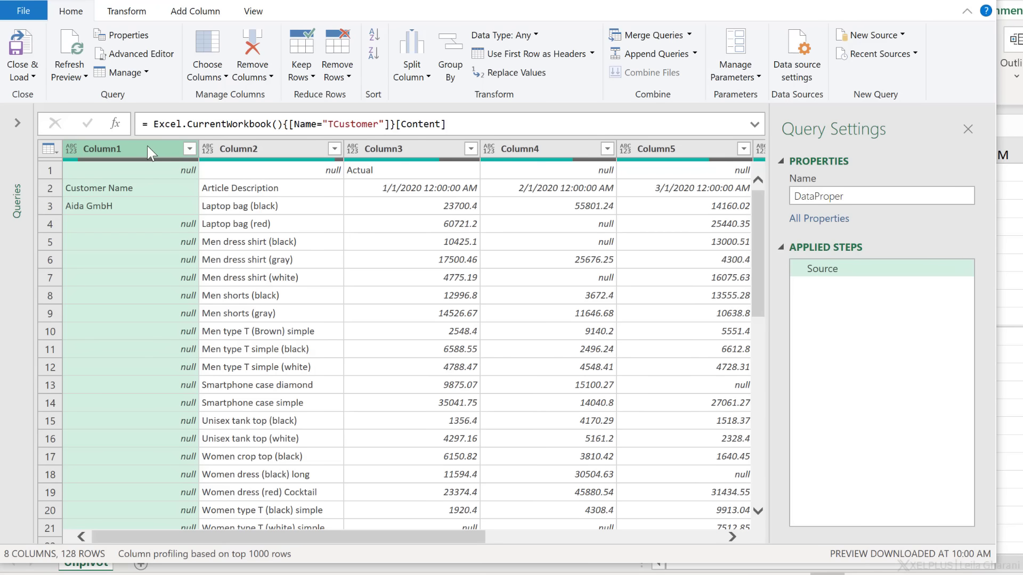
pyautogui.moveTo(154, 152)
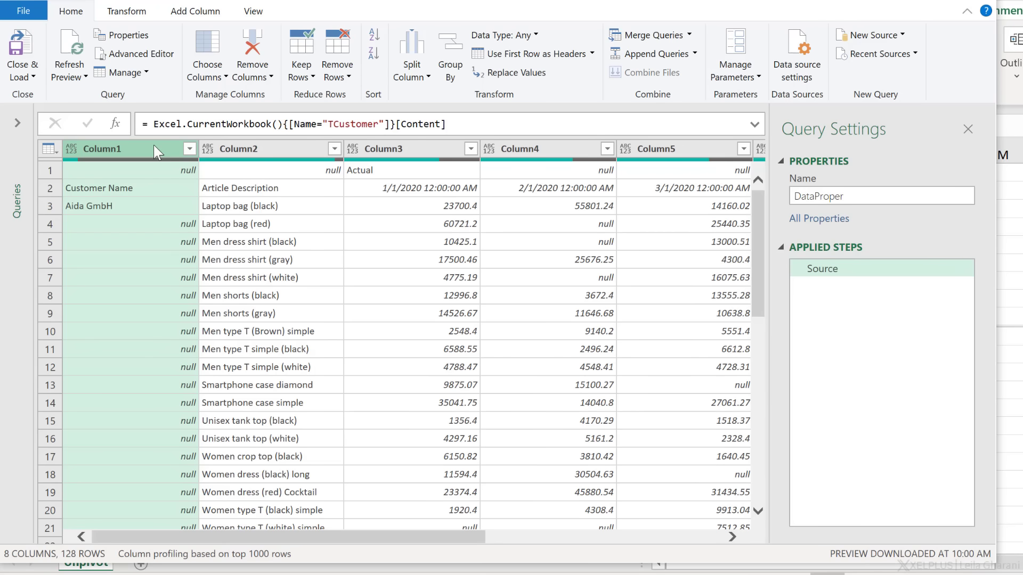
pyautogui.rightClick(102, 148)
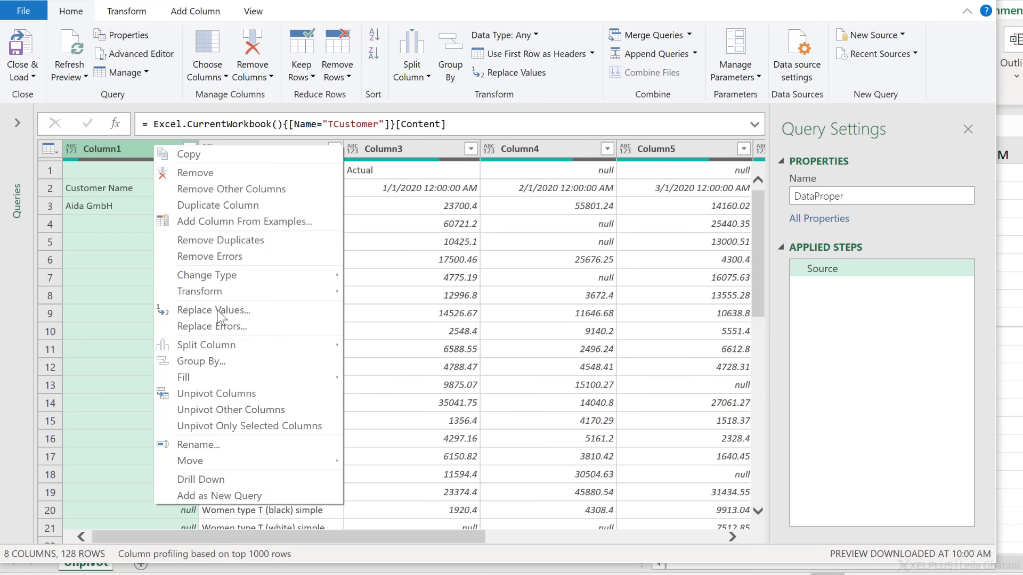
pyautogui.click(352, 382)
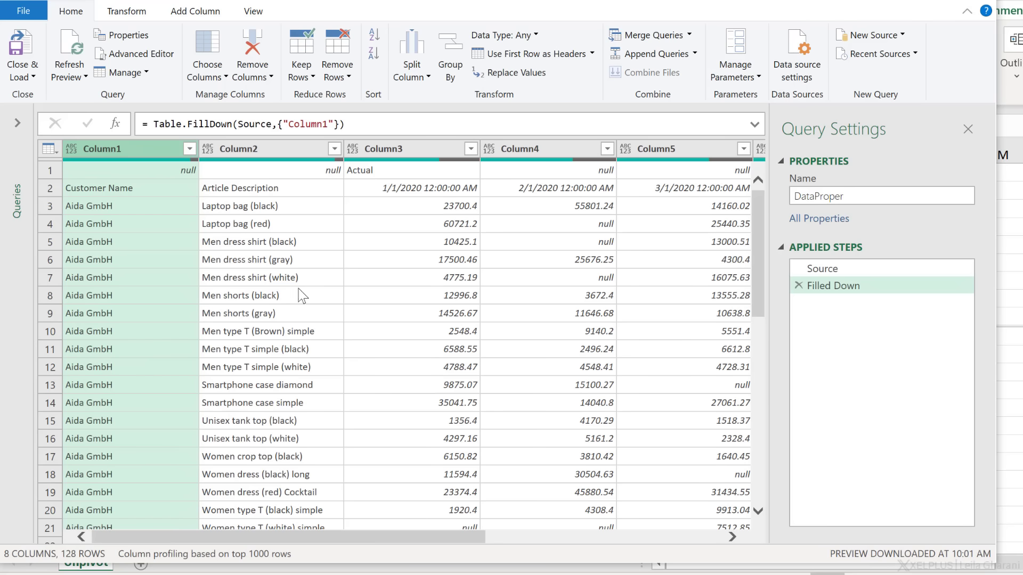
pyautogui.click(268, 277)
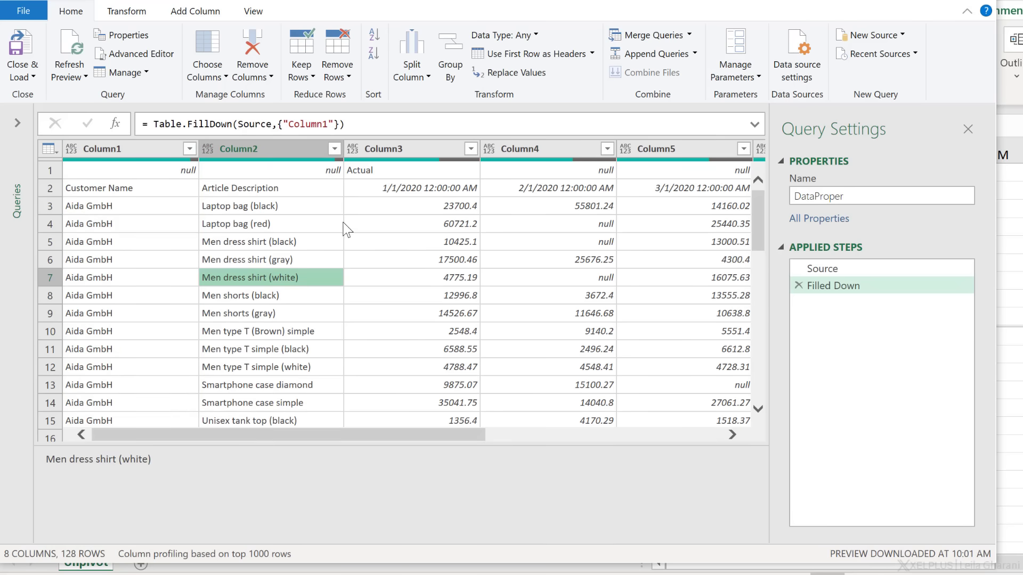
pyautogui.click(412, 188)
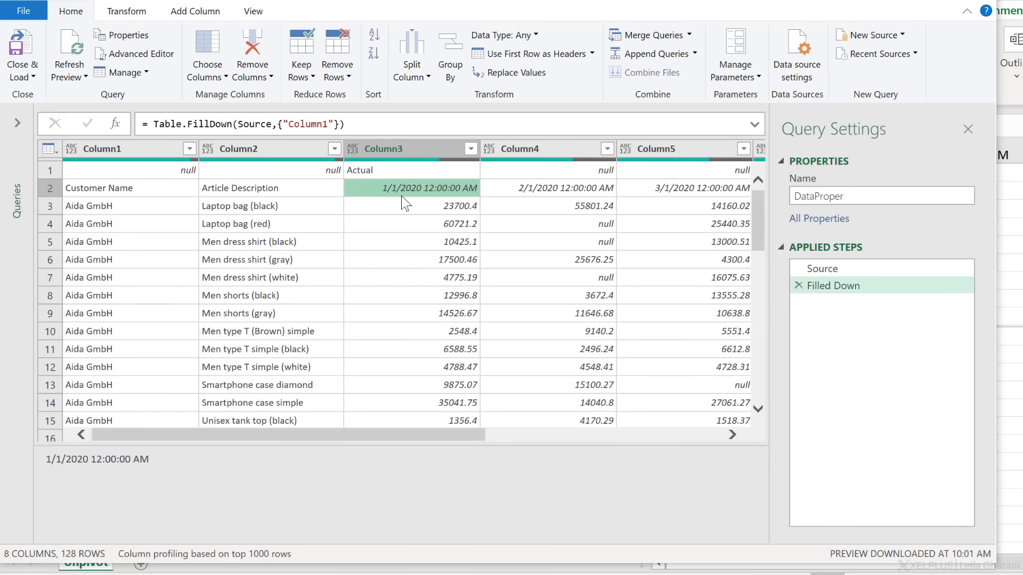
pyautogui.moveTo(375, 170)
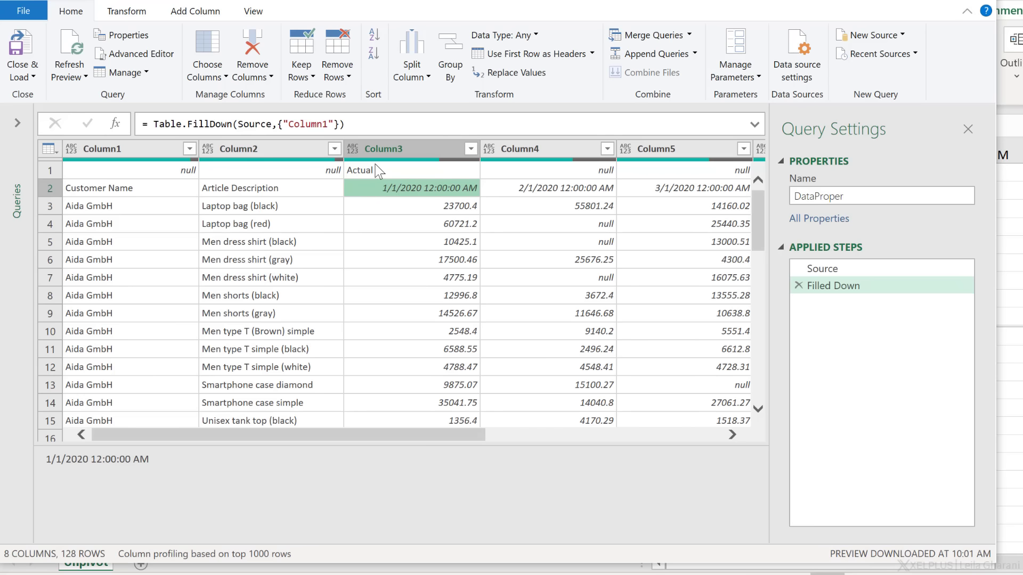
pyautogui.click(365, 170)
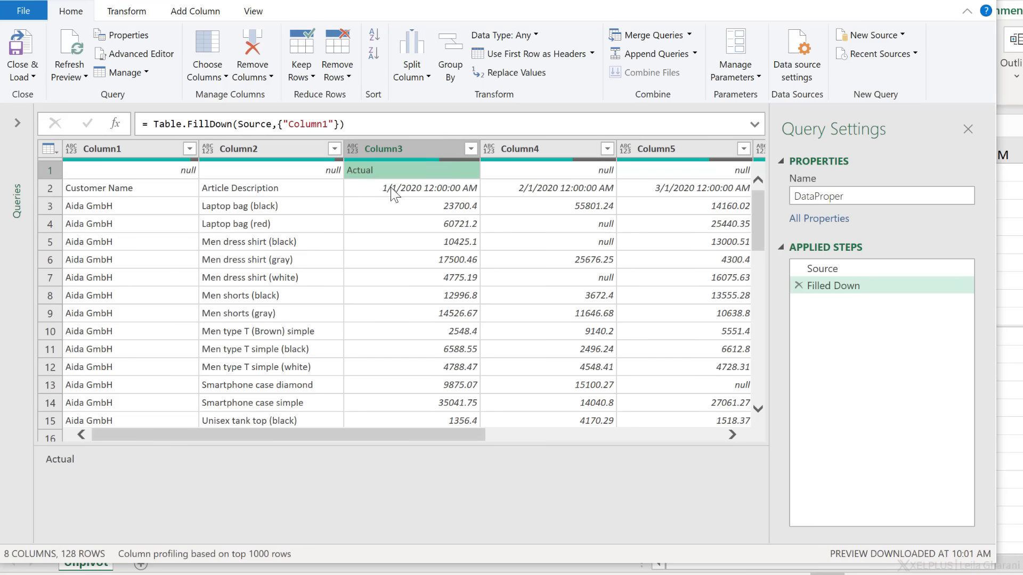
pyautogui.click(411, 188)
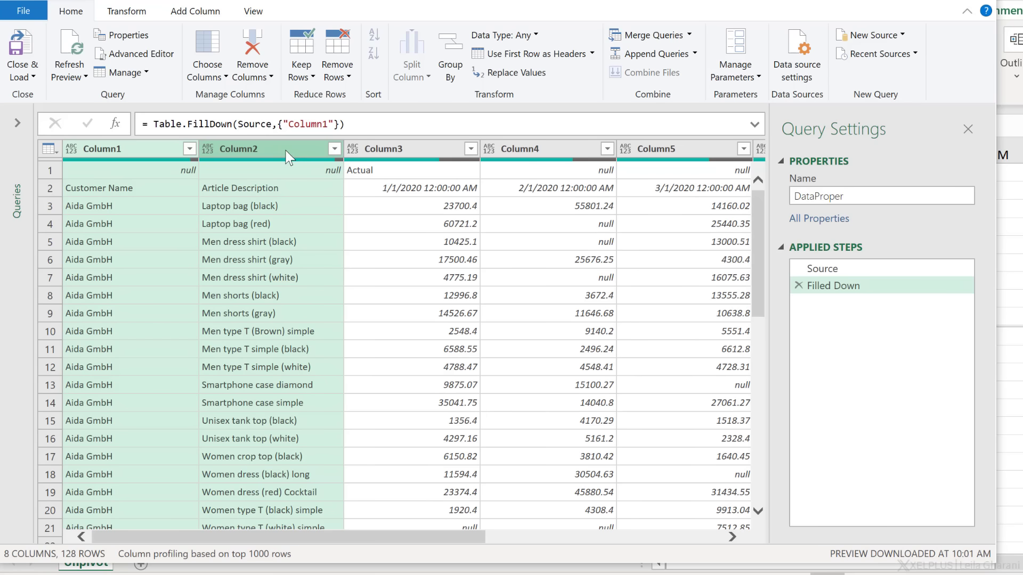
pyautogui.moveTo(304, 235)
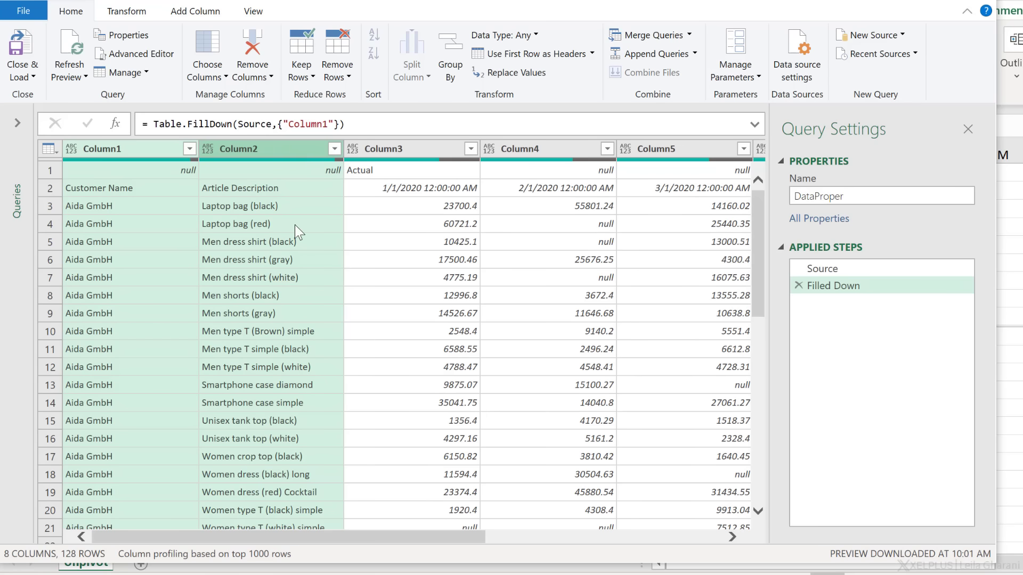
pyautogui.moveTo(270, 215)
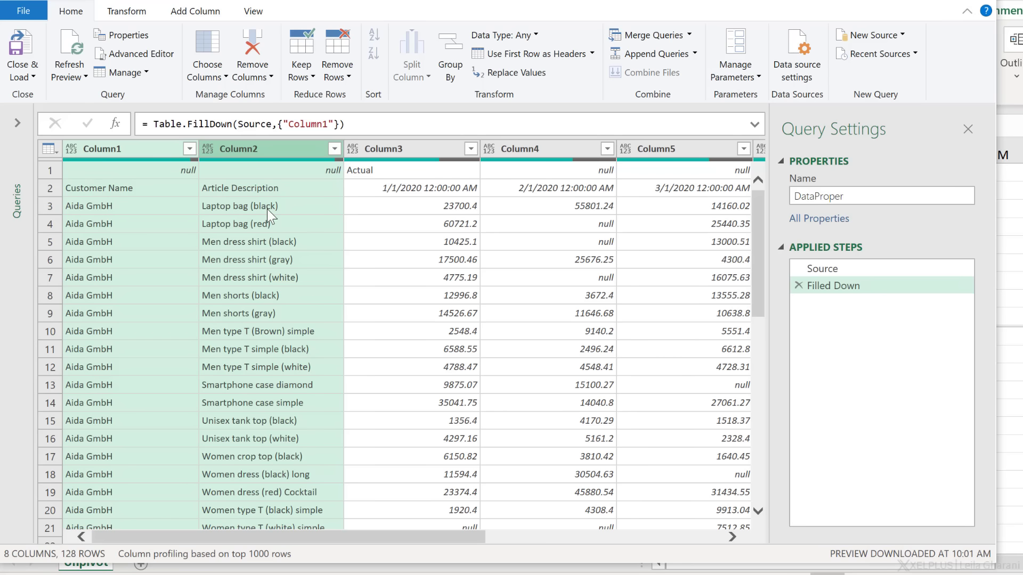
pyautogui.moveTo(367, 186)
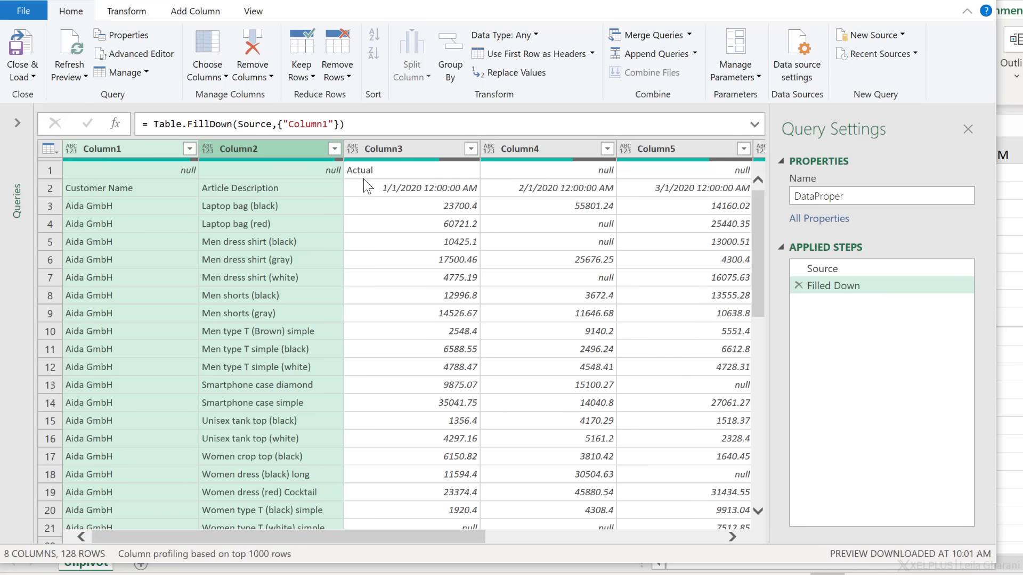
pyautogui.moveTo(368, 194)
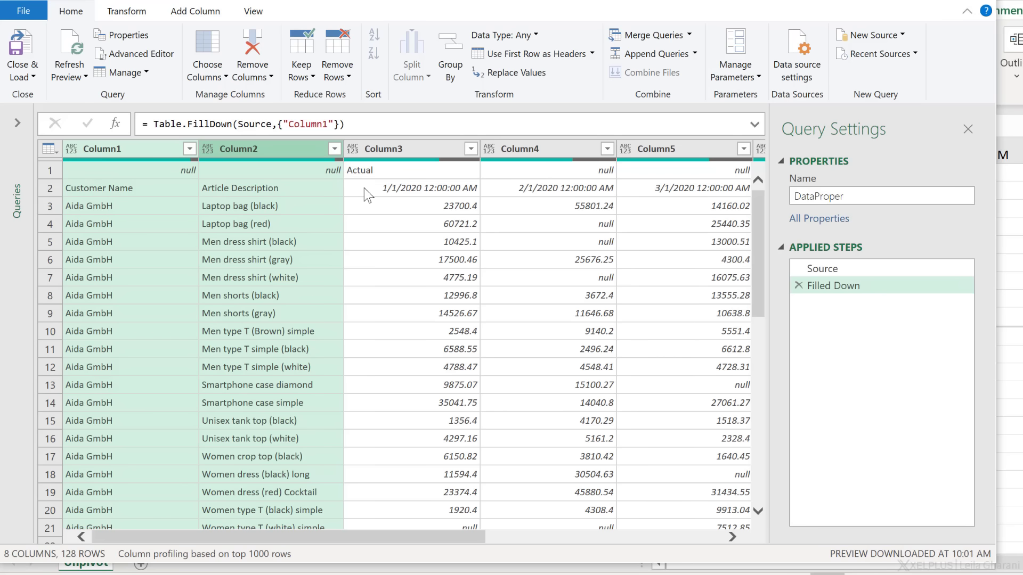
pyautogui.moveTo(363, 194)
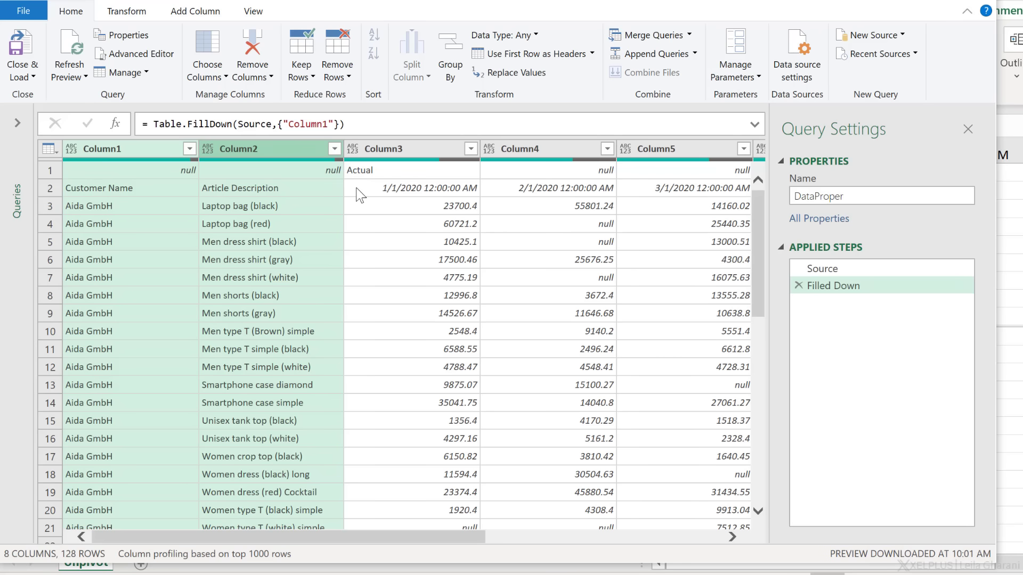
pyautogui.moveTo(190, 194)
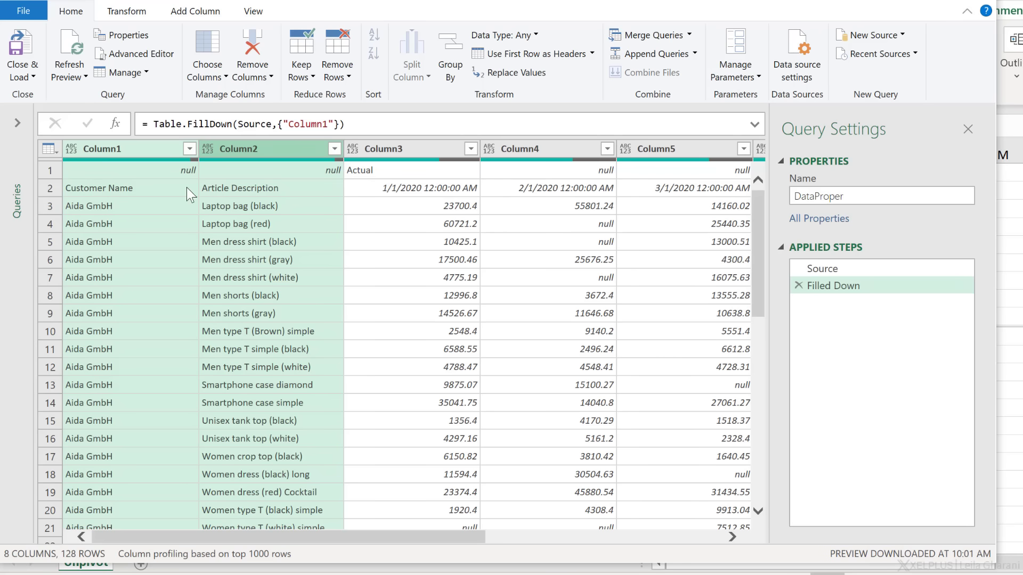
pyautogui.moveTo(181, 274)
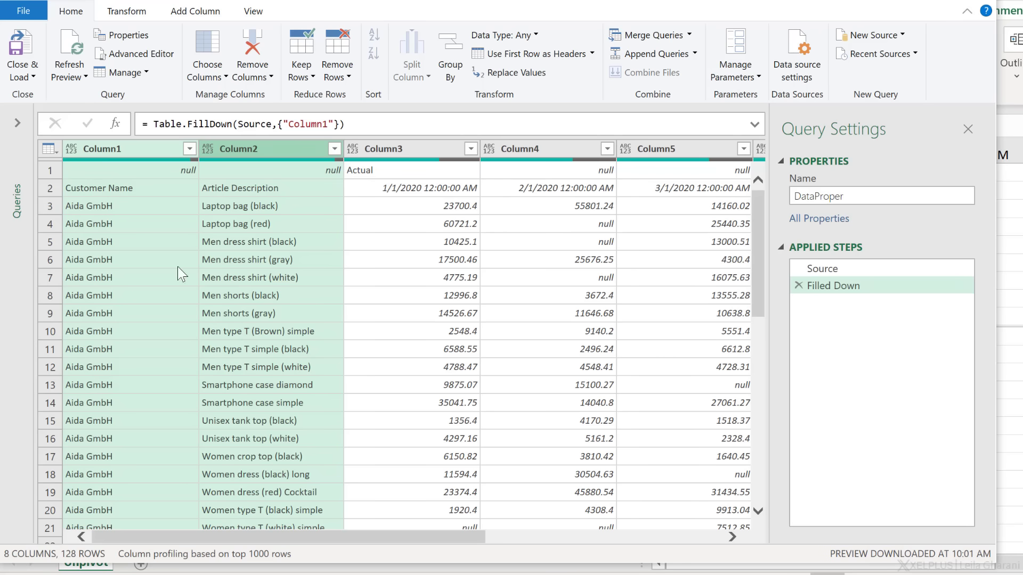
pyautogui.moveTo(243, 193)
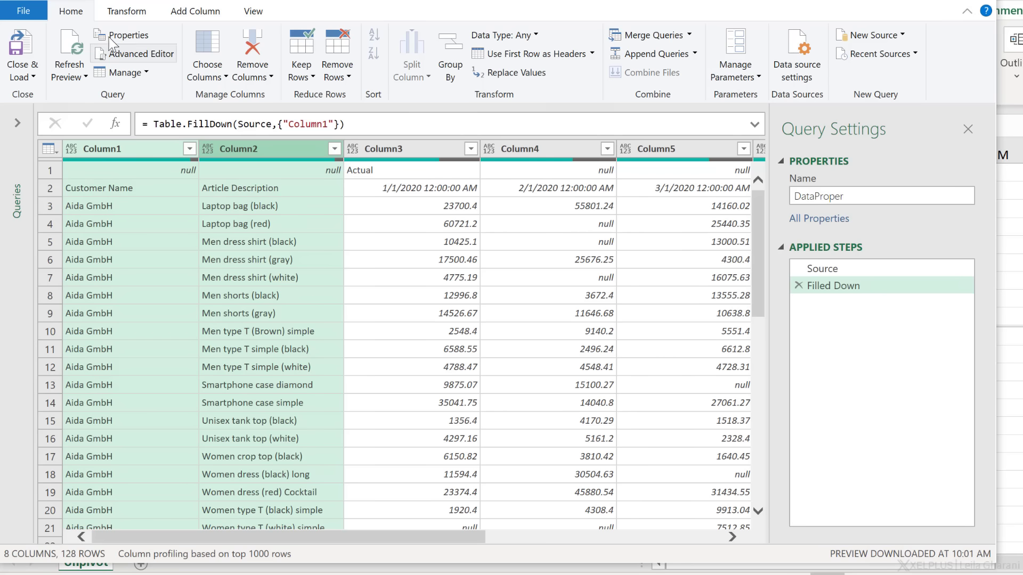
# Merge Customer Name and Article Description into one column separated by semicolons
pyautogui.click(126, 11)
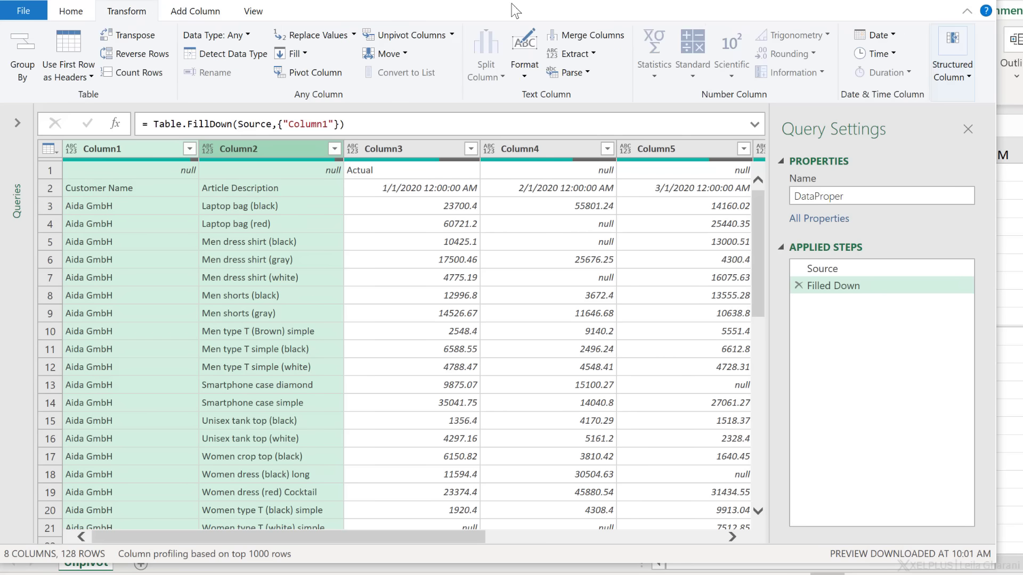
pyautogui.click(585, 34)
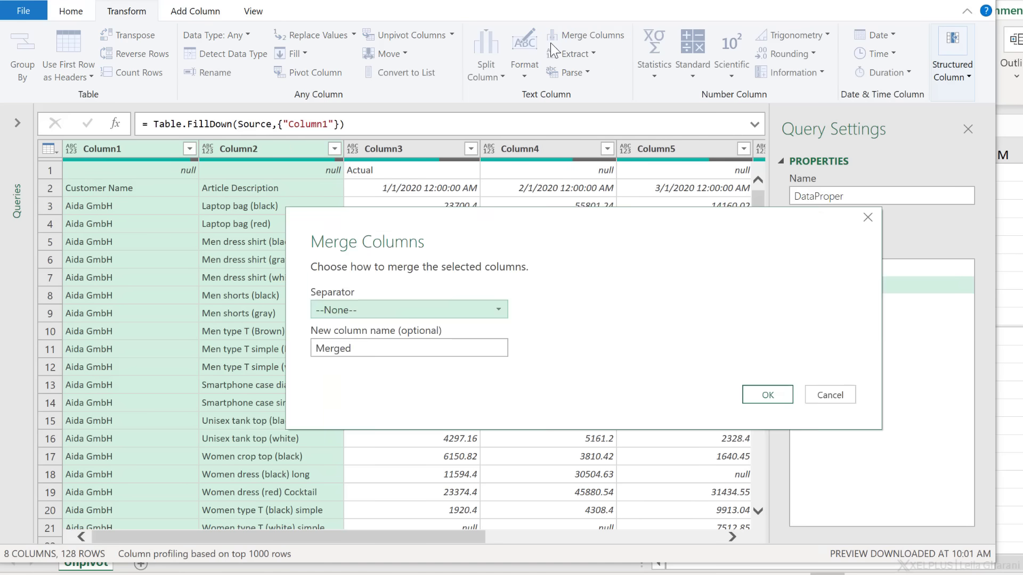
pyautogui.click(408, 309)
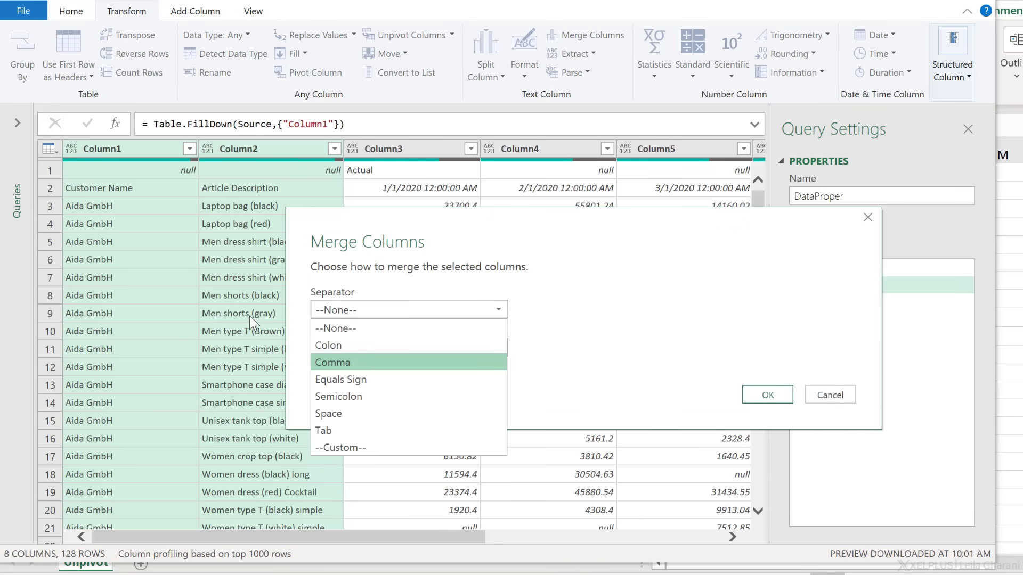
pyautogui.moveTo(269, 346)
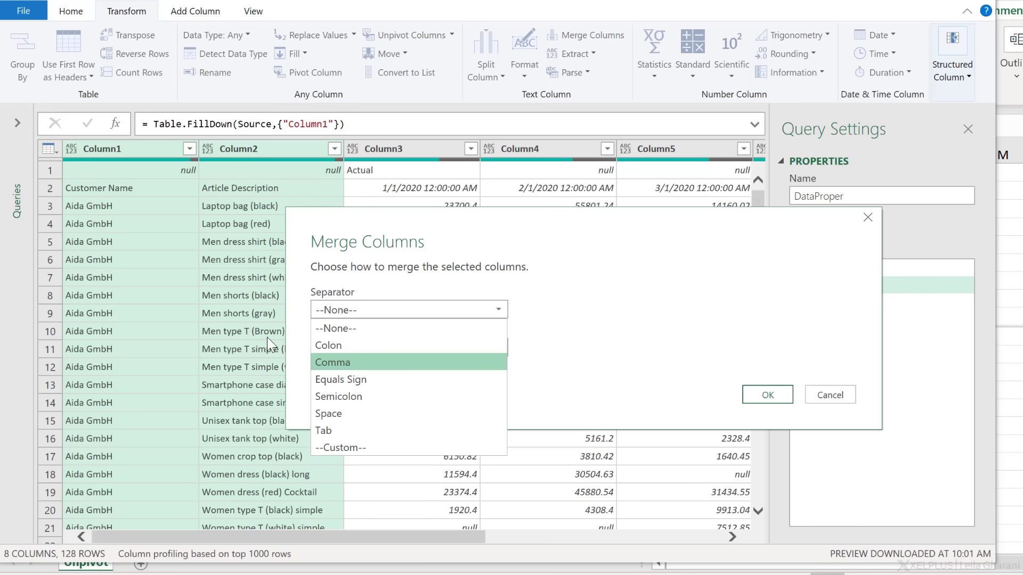
pyautogui.moveTo(269, 331)
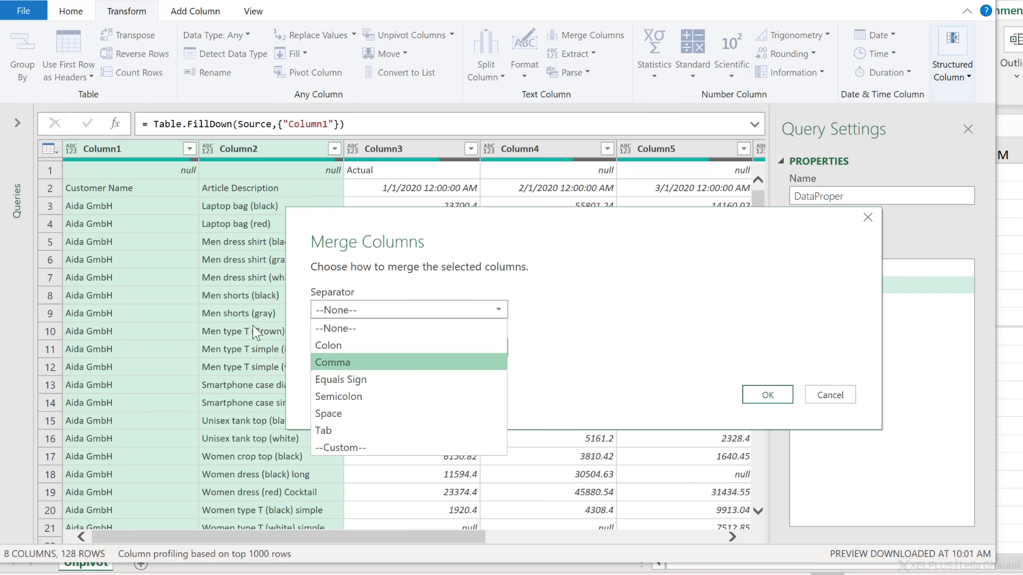
pyautogui.click(338, 397)
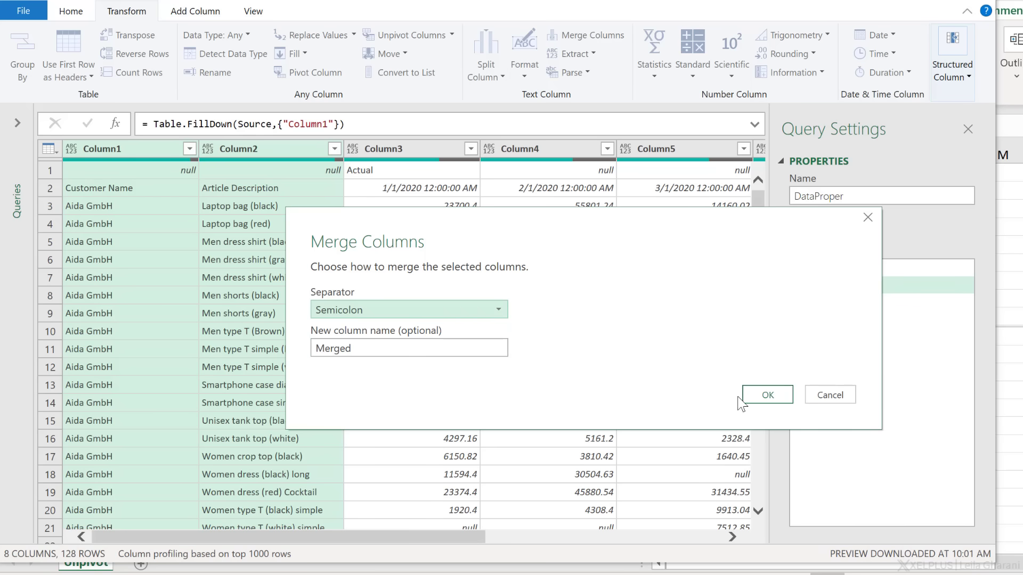
pyautogui.click(766, 395)
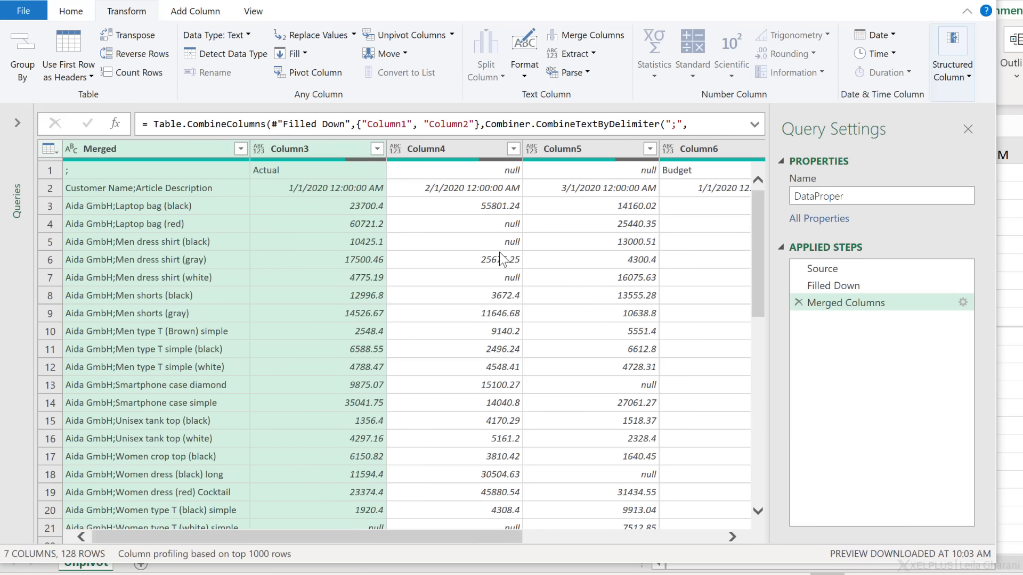
pyautogui.click(155, 187)
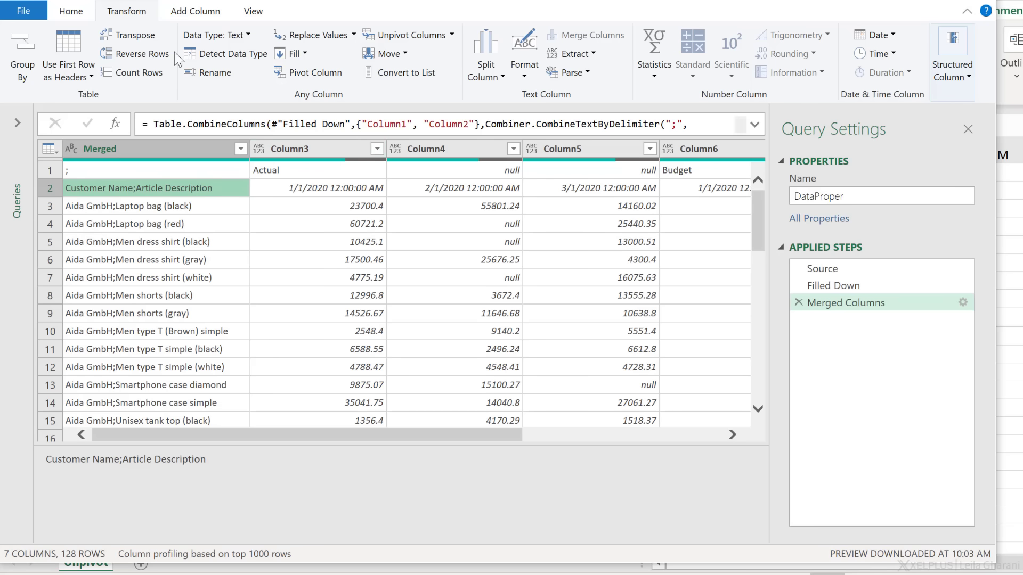
# Transpose the table so Actual/Budget dates run down rows and customer-article pairs become columns
pyautogui.click(134, 34)
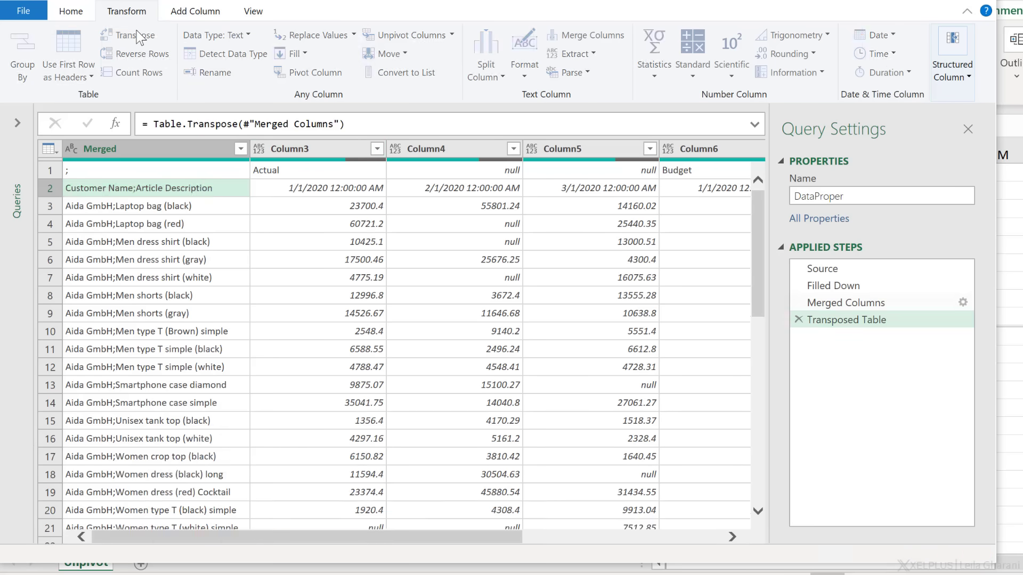
pyautogui.click(134, 35)
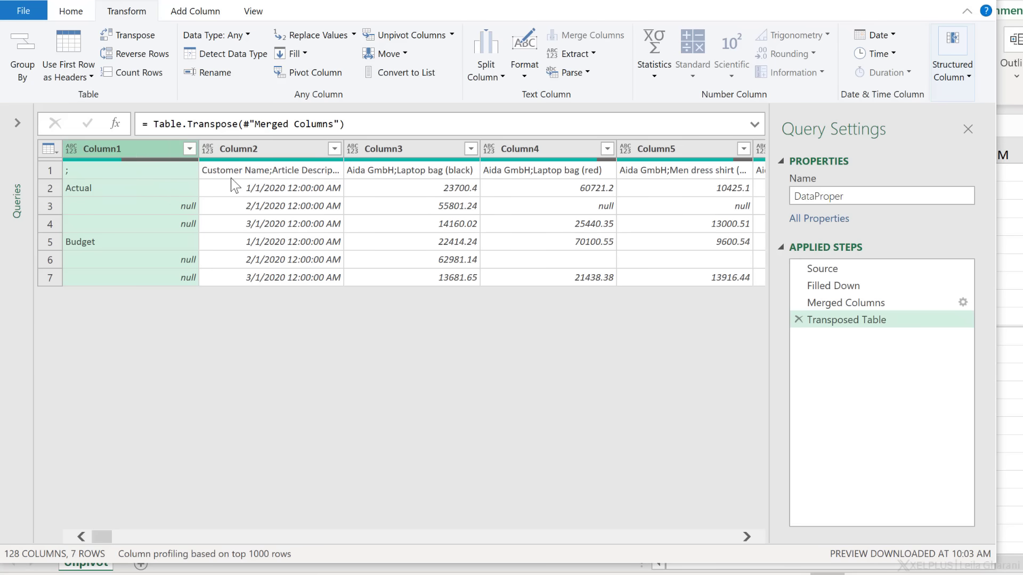
pyautogui.click(292, 188)
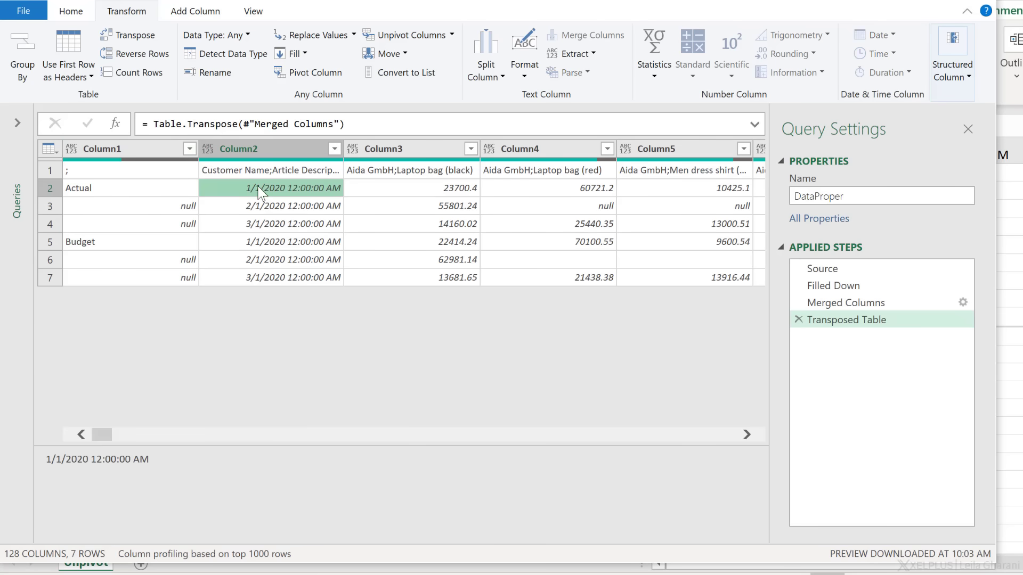
pyautogui.moveTo(272, 223)
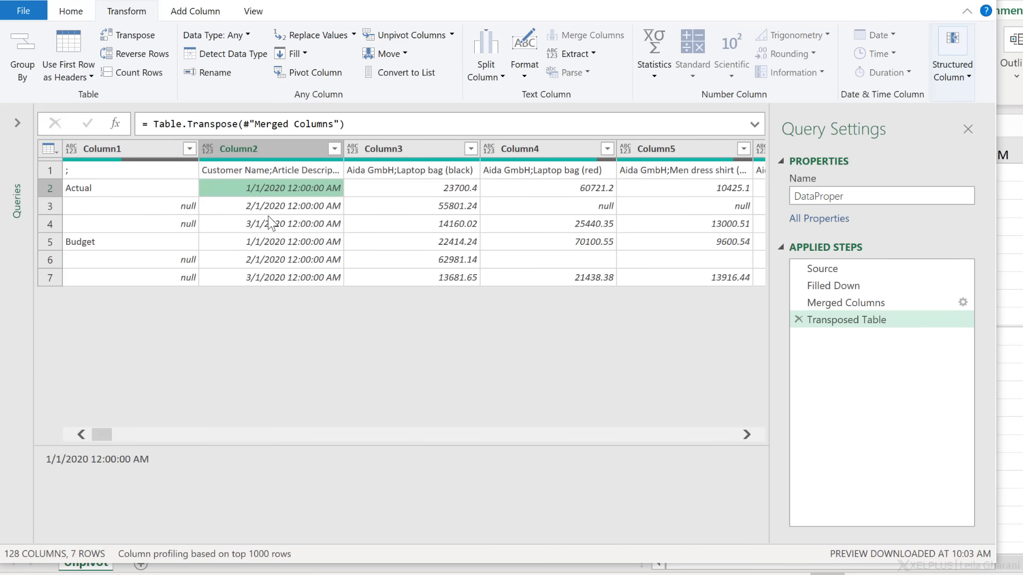
pyautogui.click(98, 187)
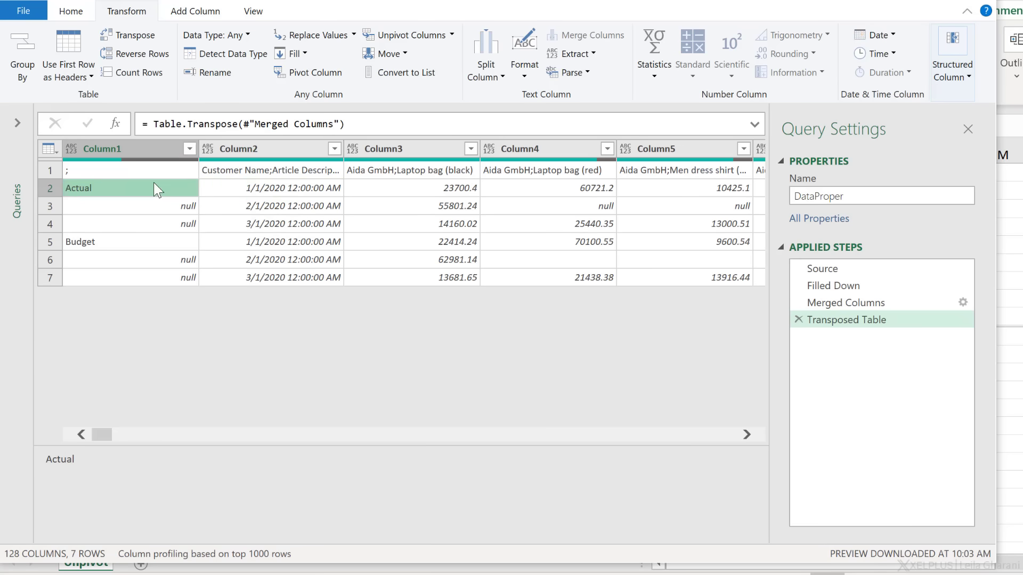
# Fill the Actual and Budget labels down Column1 so every date row is labelled
pyautogui.rightClick(101, 149)
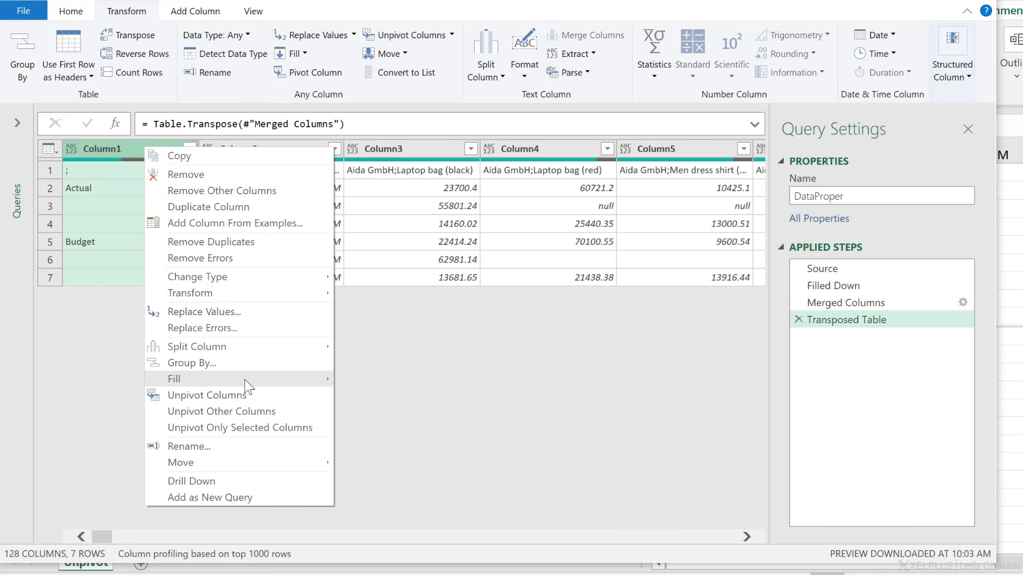
pyautogui.click(174, 378)
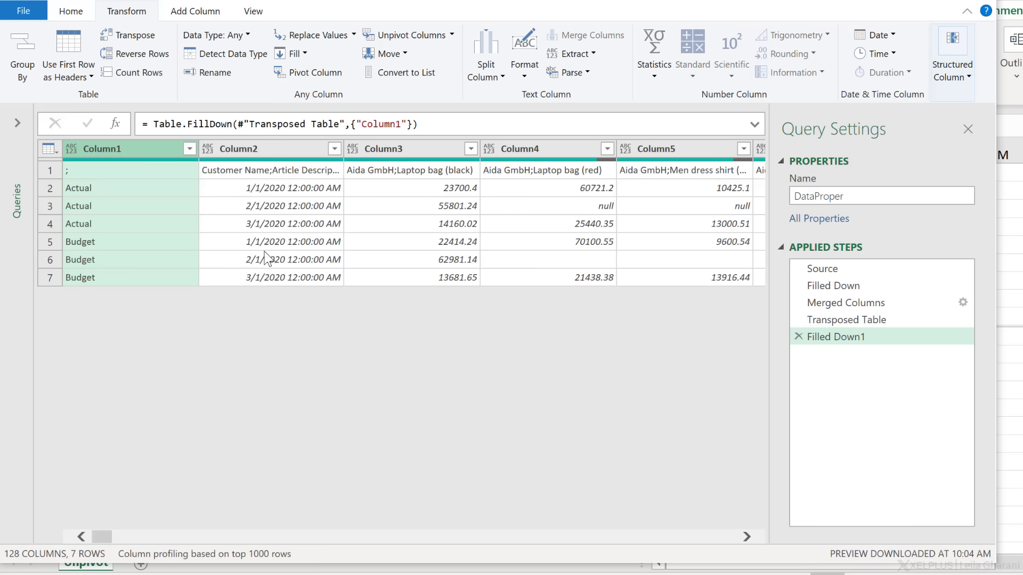
pyautogui.click(270, 170)
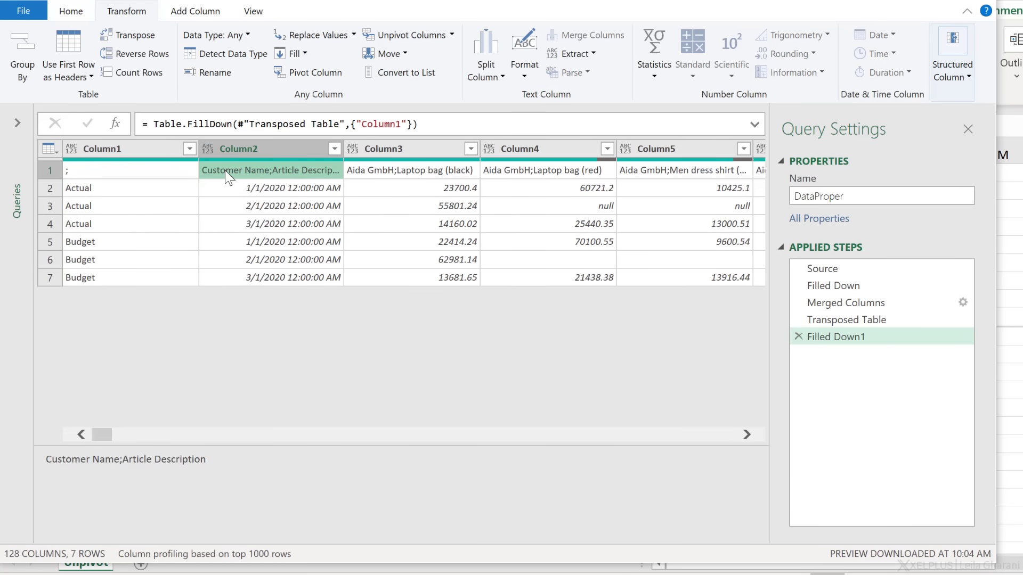
pyautogui.click(50, 149)
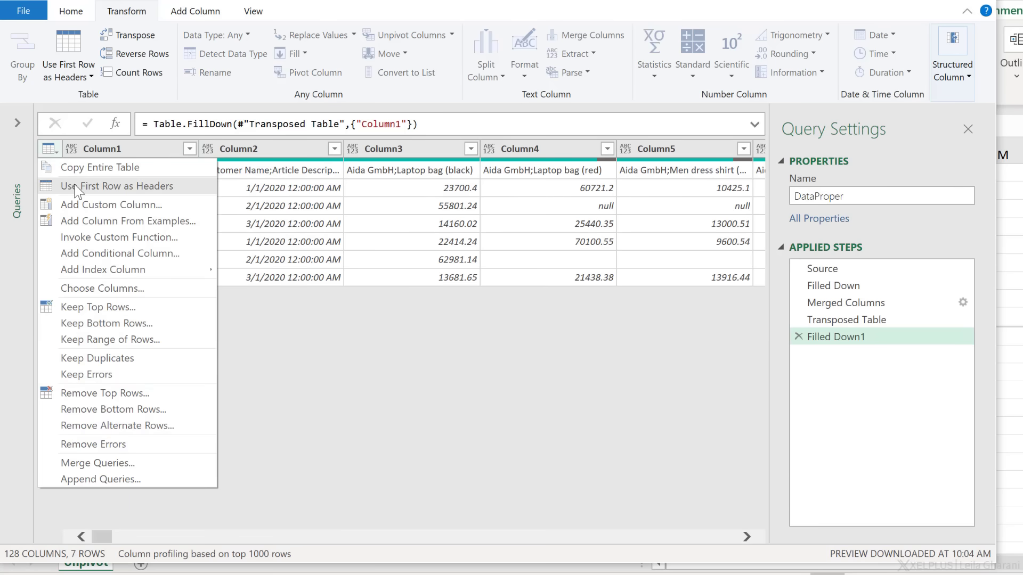
# Promote the first row to column headers
pyautogui.click(121, 186)
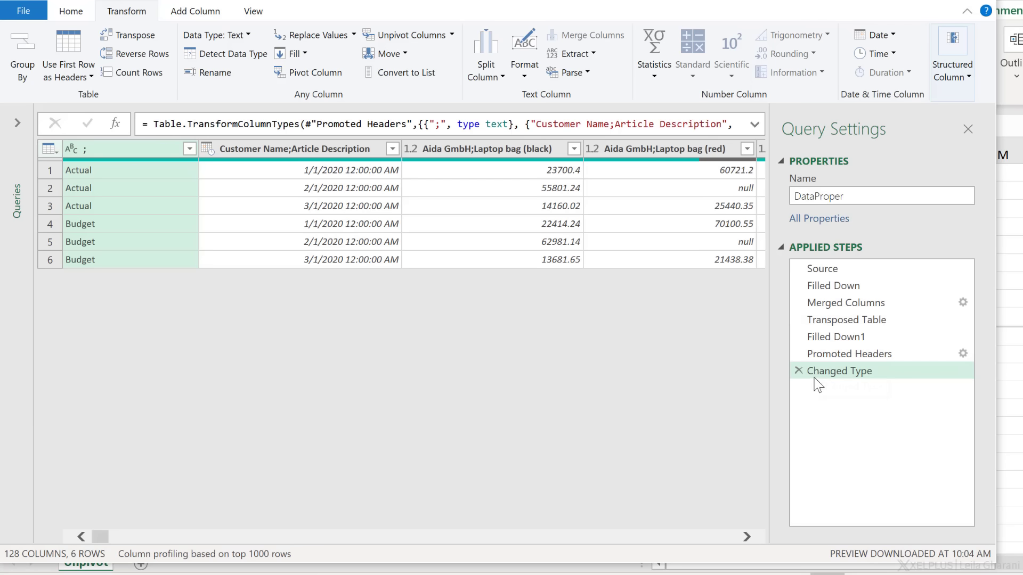
pyautogui.moveTo(812, 382)
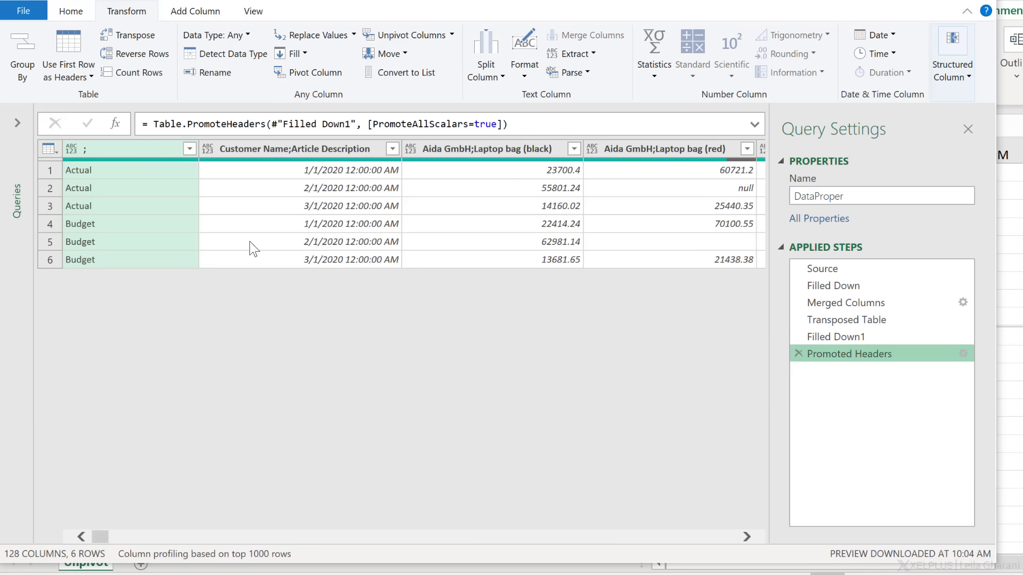
pyautogui.moveTo(246, 237)
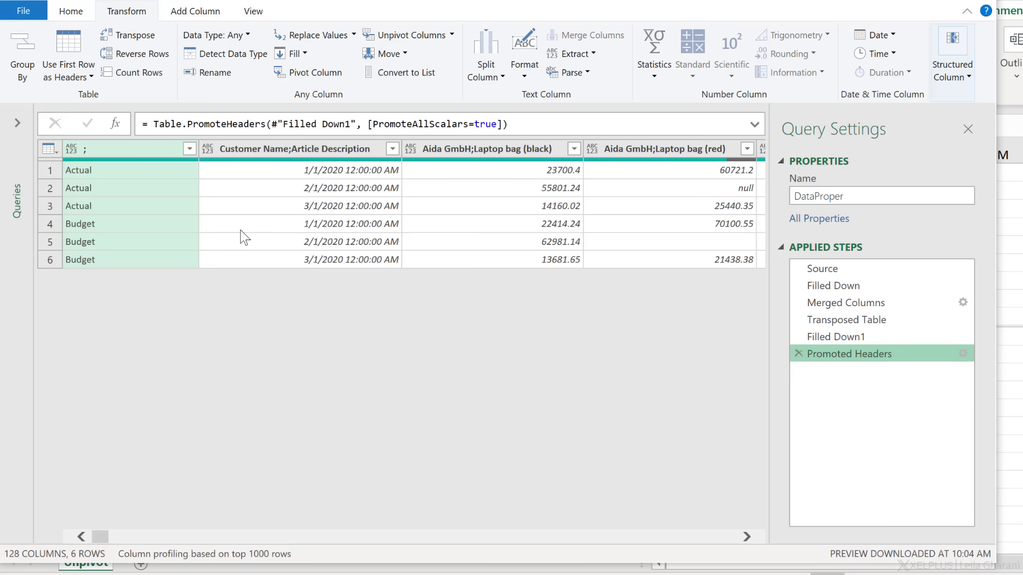
pyautogui.moveTo(345, 203)
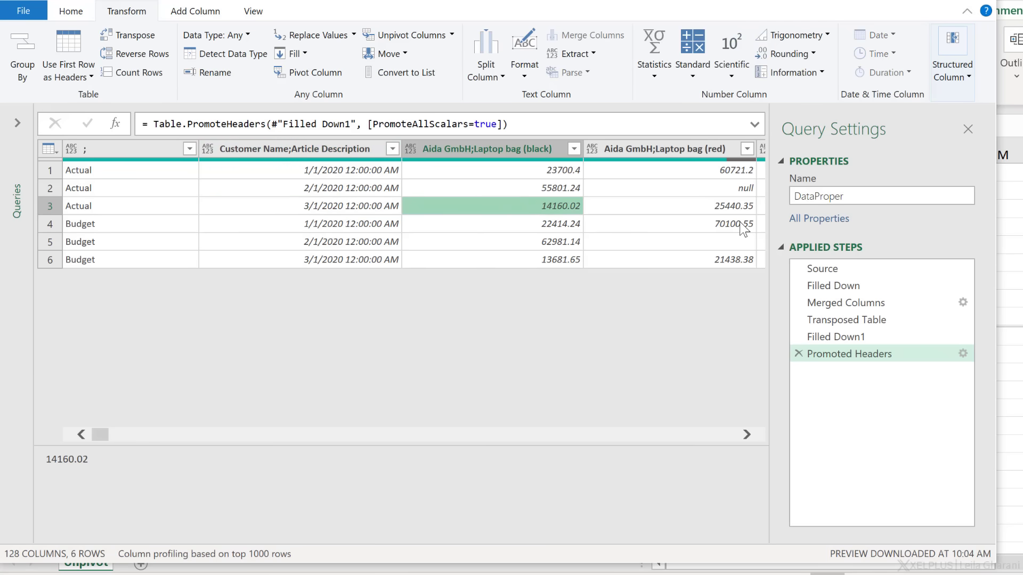
pyautogui.moveTo(477, 164)
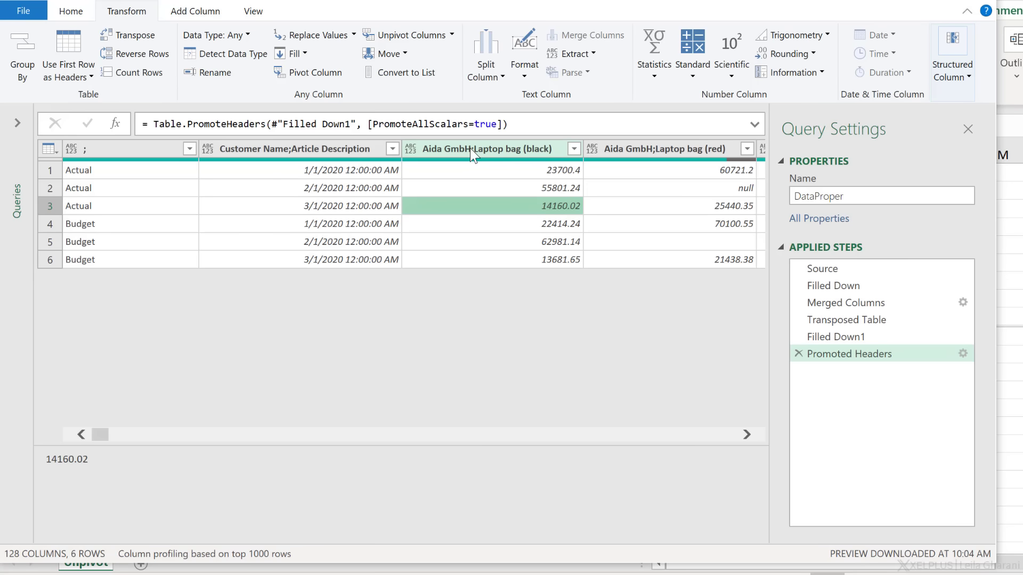
# Unpivot everything except the first two columns into Attribute/Value rows (638 rows), then start splitting Attribute by delimiter
pyautogui.click(130, 150)
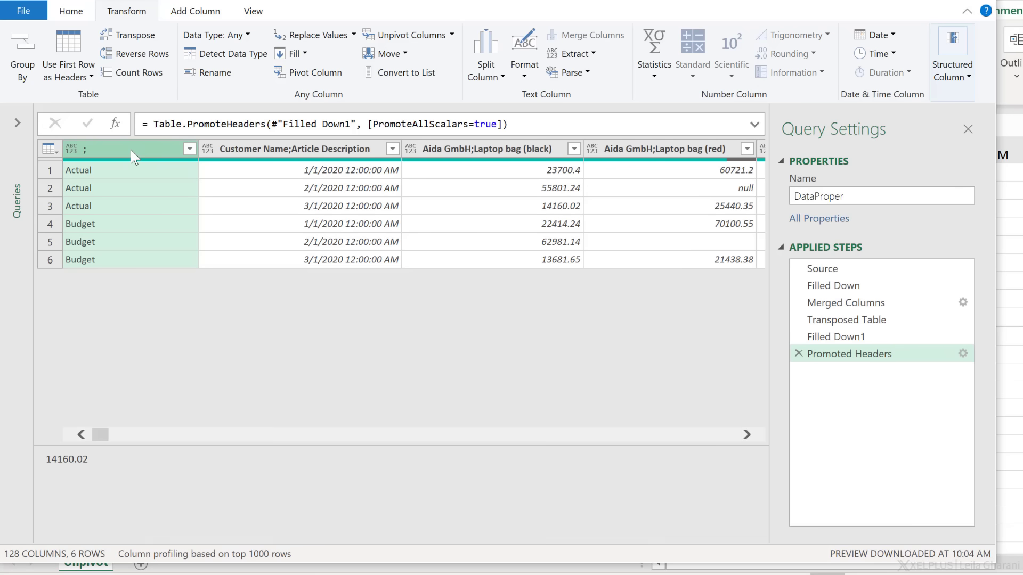
pyautogui.click(294, 149)
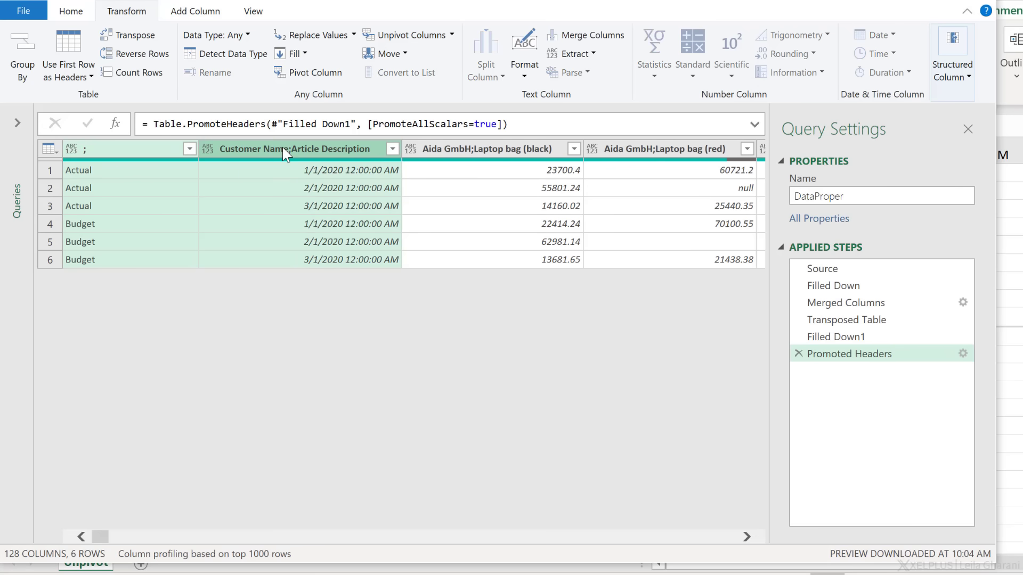
pyautogui.rightClick(294, 149)
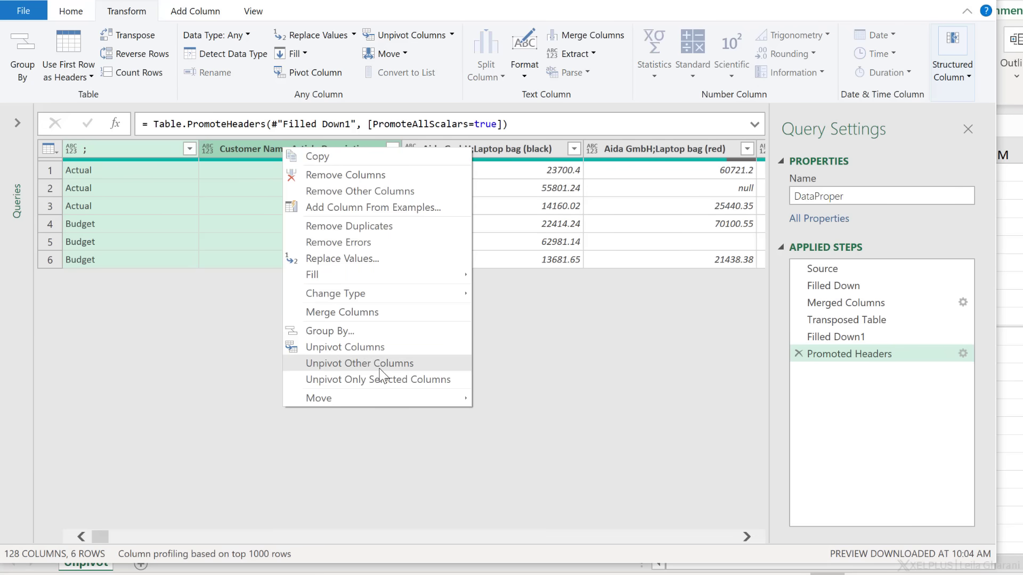
pyautogui.click(359, 363)
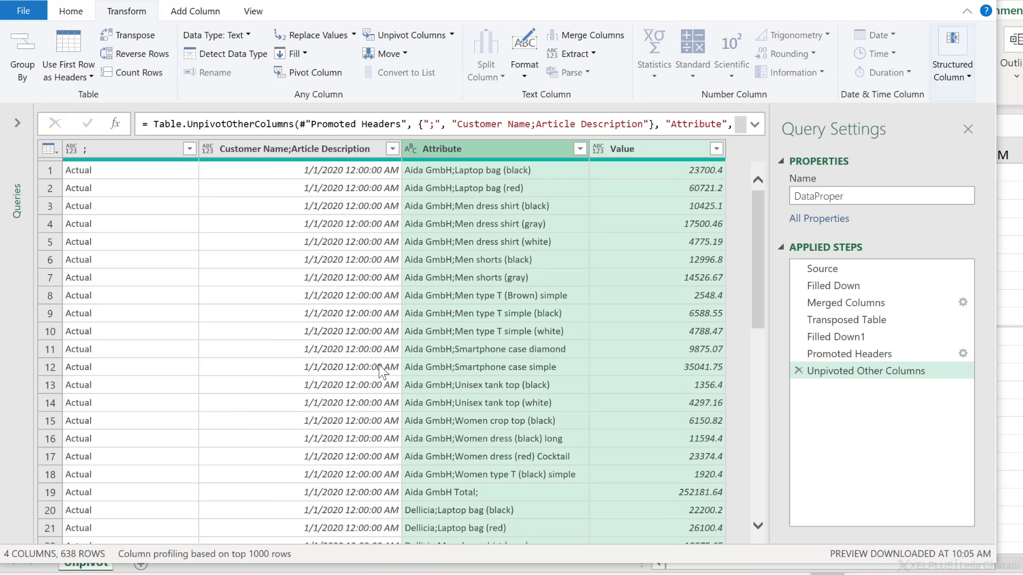
pyautogui.moveTo(404, 295)
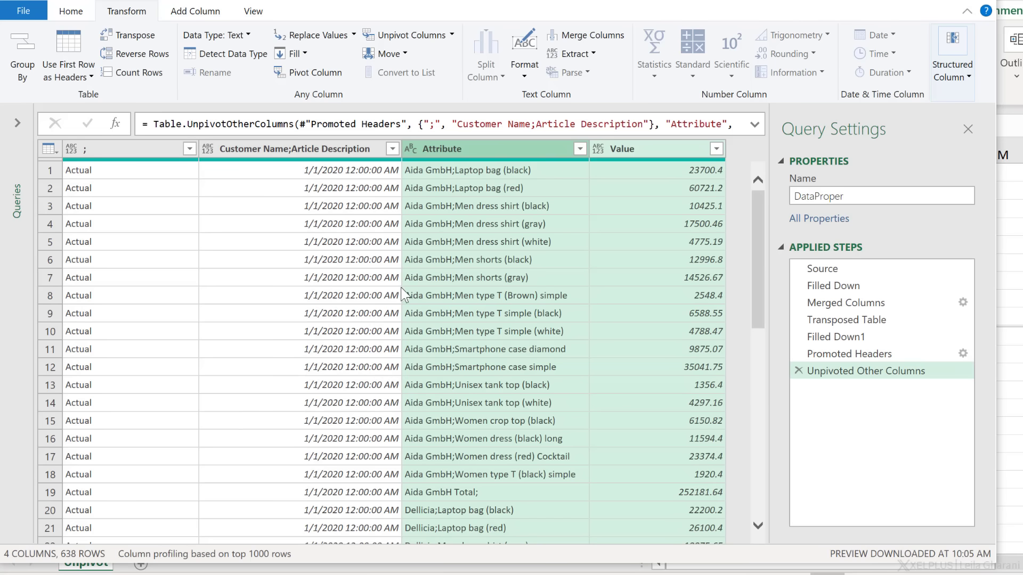
pyautogui.moveTo(463, 180)
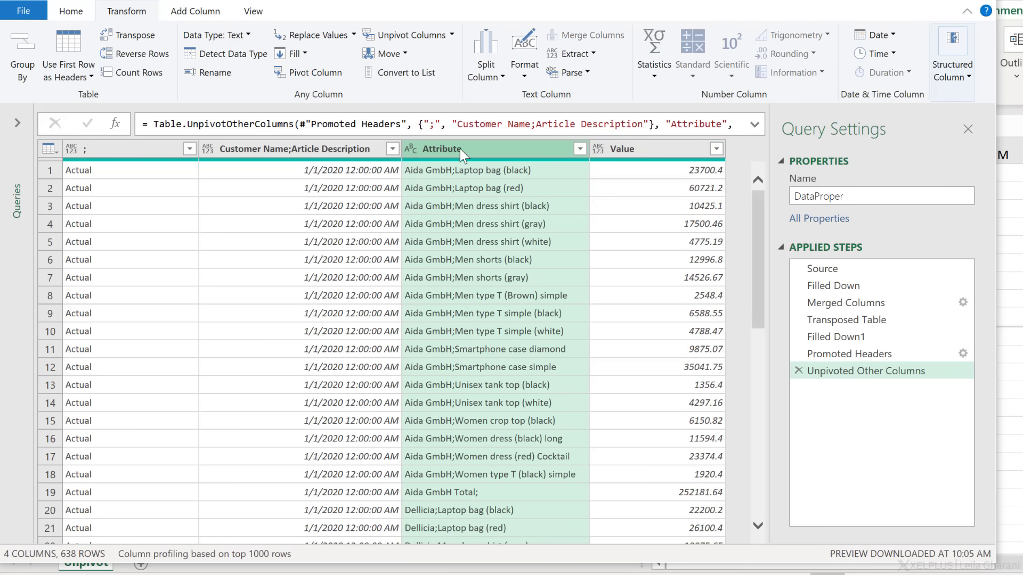
pyautogui.moveTo(465, 176)
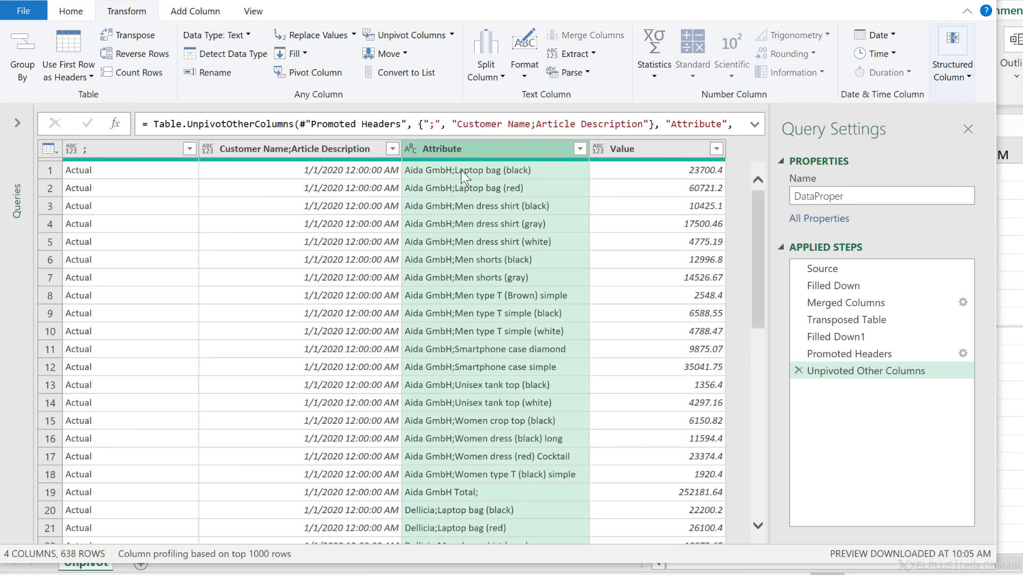
pyautogui.moveTo(217, 99)
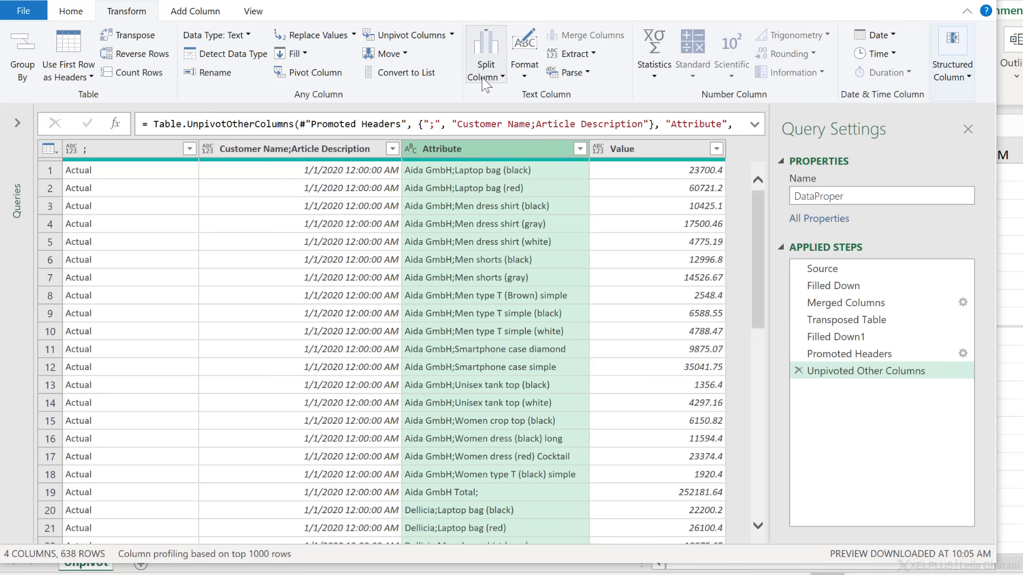
pyautogui.click(486, 55)
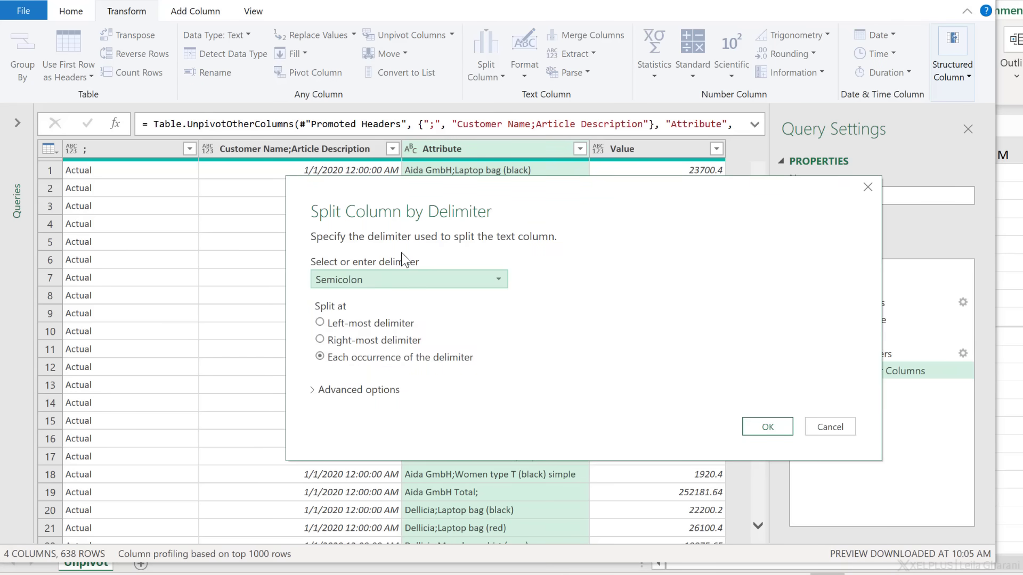
# Split Attribute at the semicolon and name the columns Scenario, Date, Customer, Article, Sales Value
pyautogui.click(766, 426)
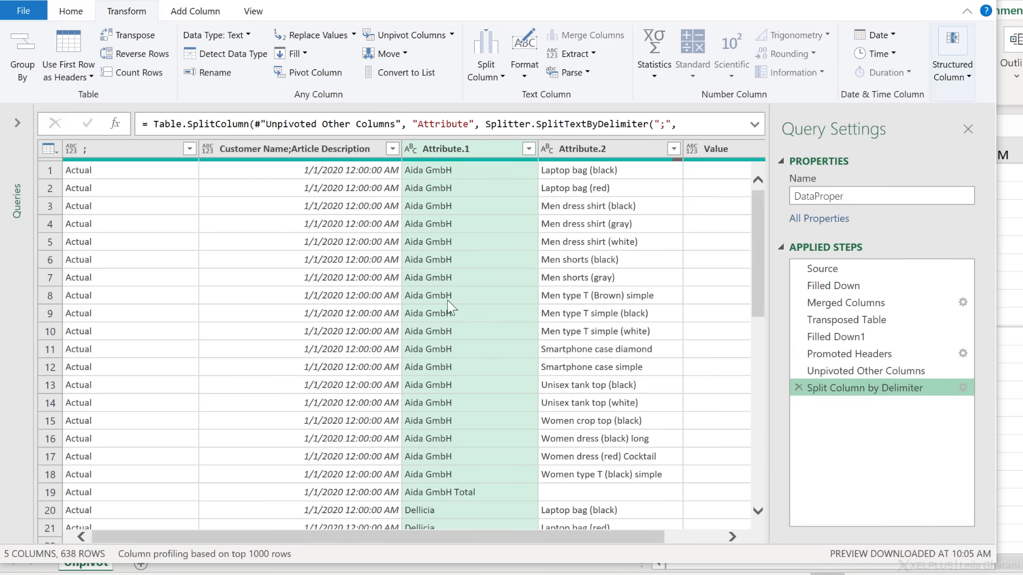
pyautogui.moveTo(455, 281)
pyautogui.write('Customer')
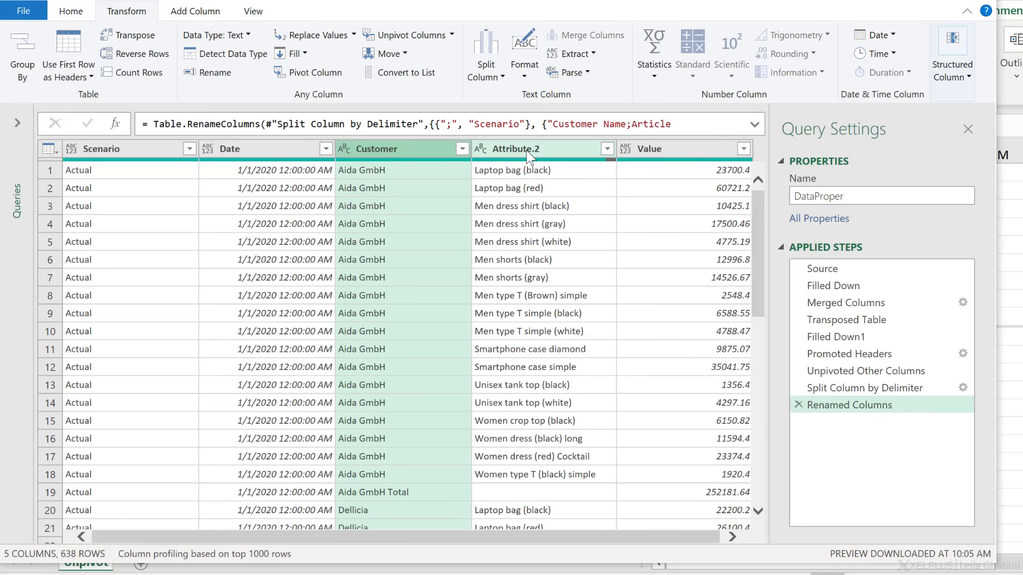
pyautogui.doubleClick(516, 149)
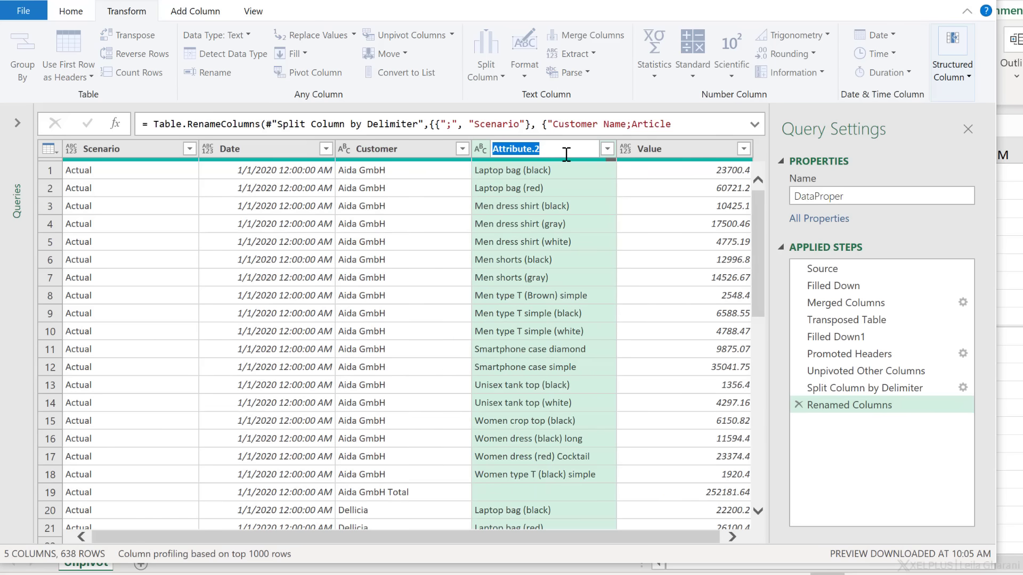
pyautogui.write('Article')
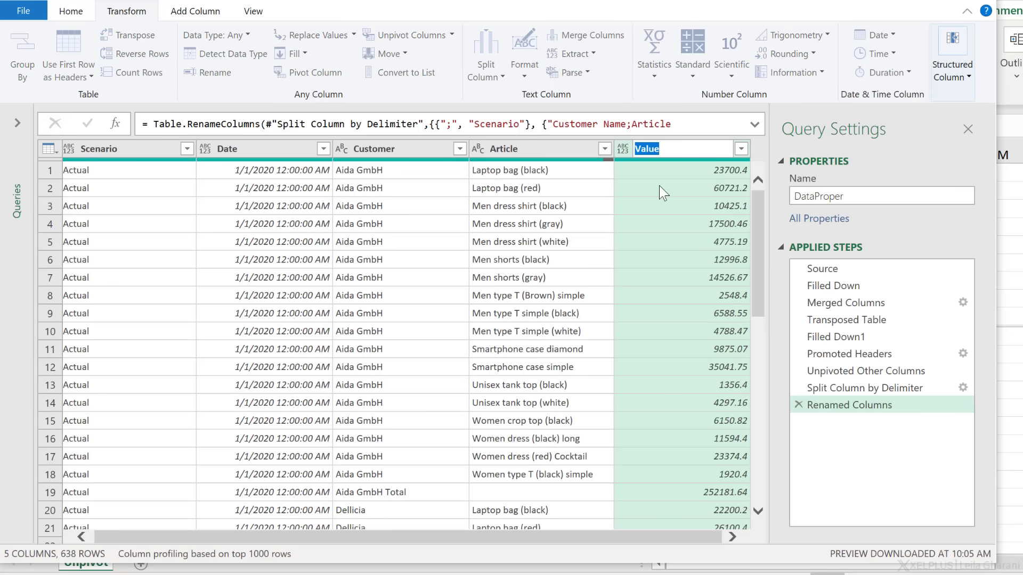
pyautogui.write('Sales')
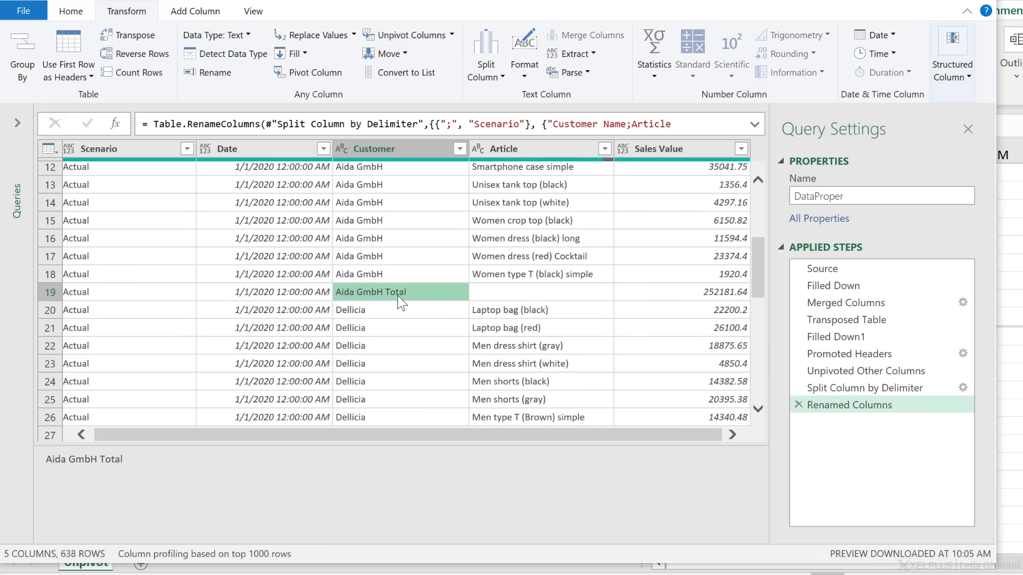
# Filter Customer to rows that do not end with 'Total', leaving 596 rows
pyautogui.scroll(-3)
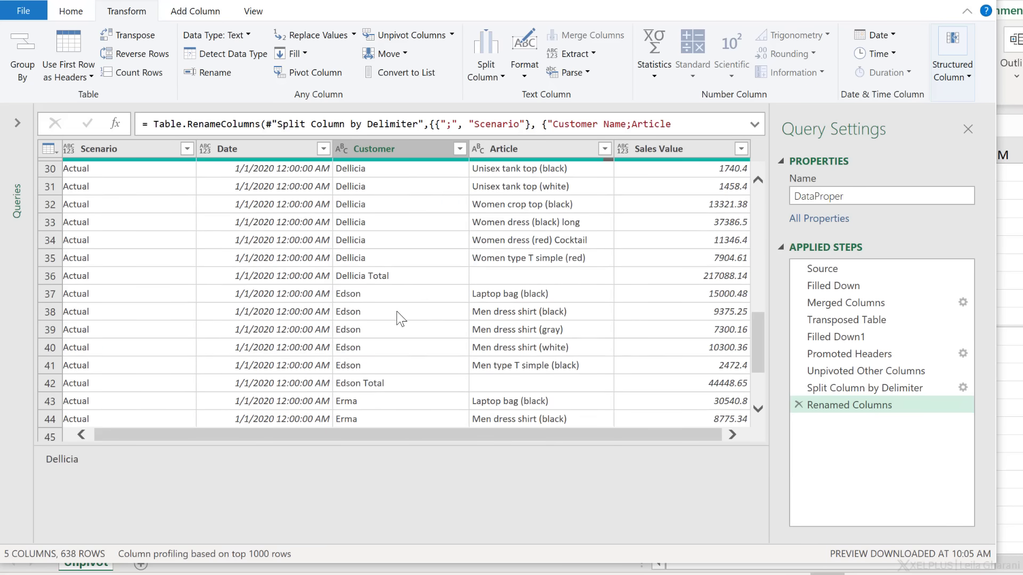
pyautogui.moveTo(470, 154)
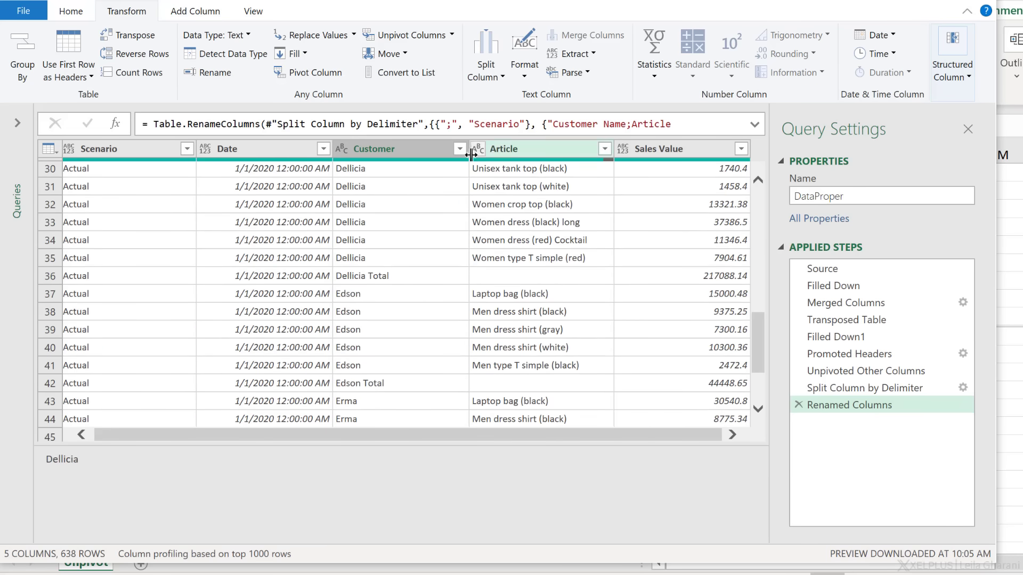
pyautogui.click(459, 149)
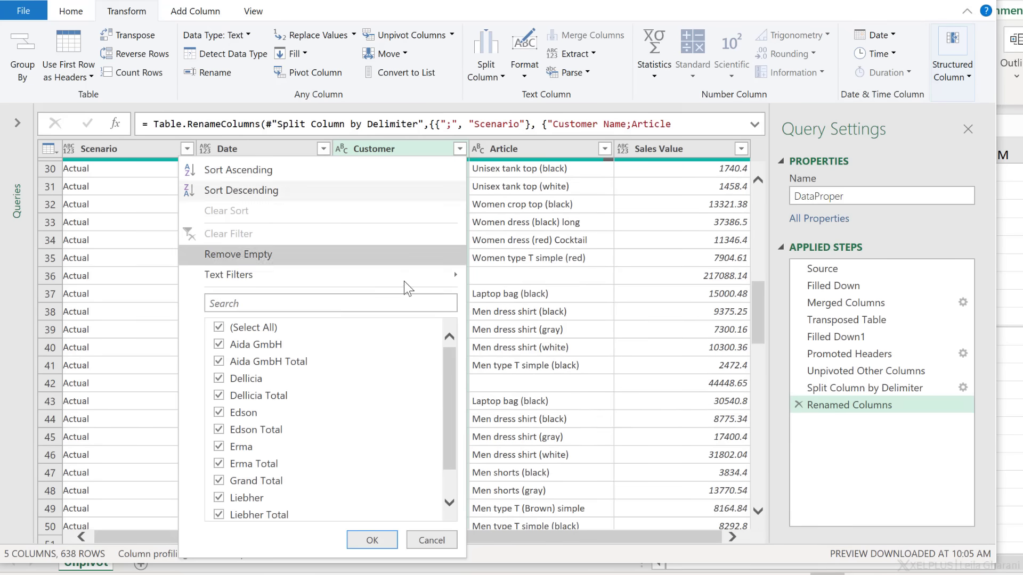
pyautogui.moveTo(425, 275)
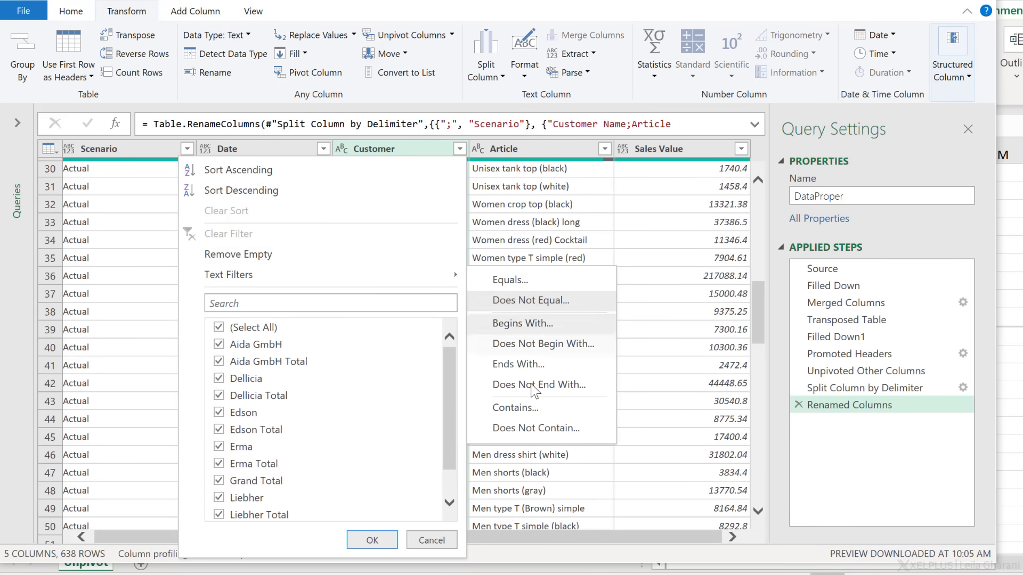
pyautogui.click(539, 385)
pyautogui.write('Total')
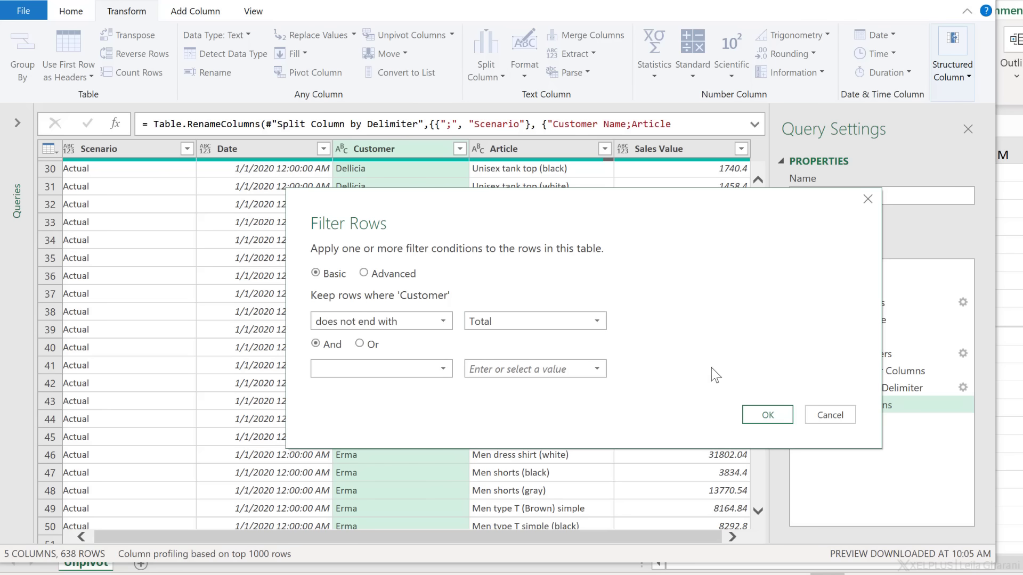
pyautogui.click(767, 415)
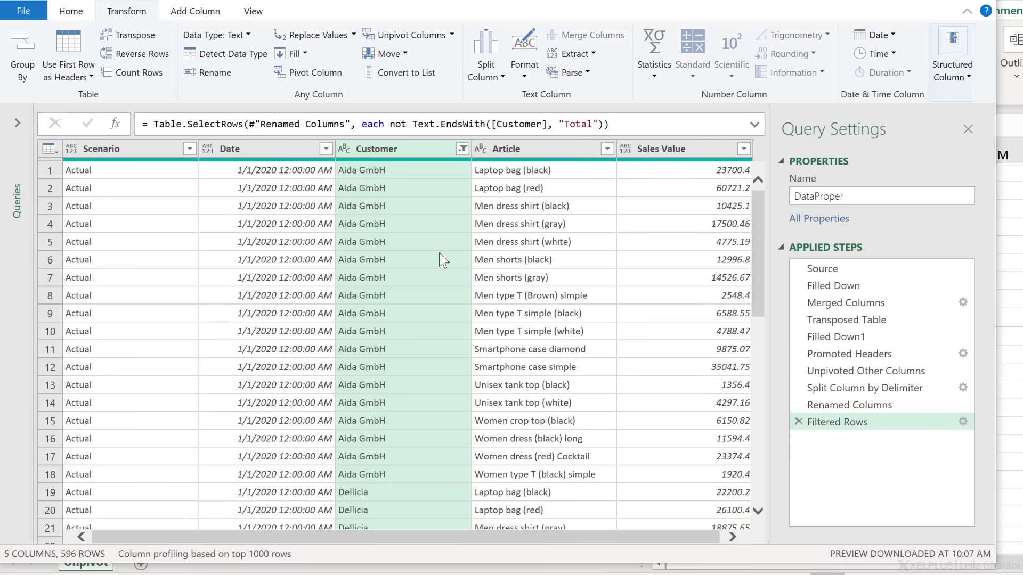
pyautogui.click(98, 222)
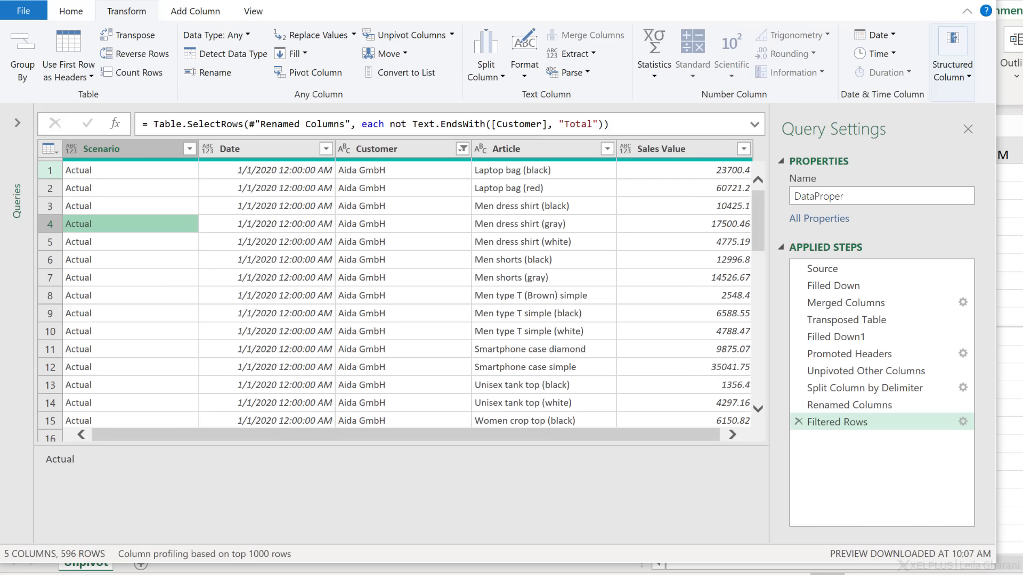
# Set Scenario to Text, Date to date-only, and Sales Value to Currency
pyautogui.click(101, 149)
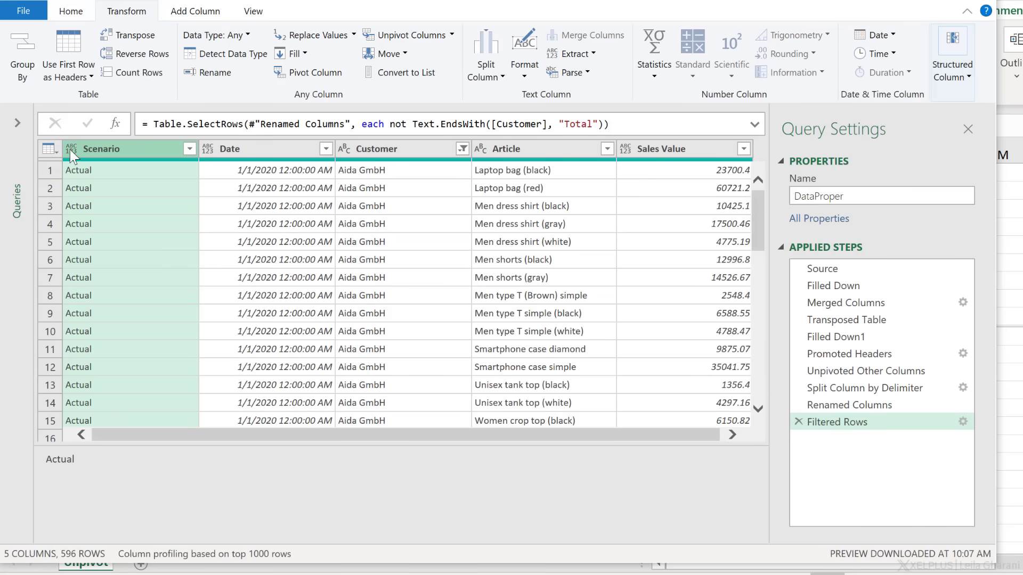
pyautogui.click(72, 149)
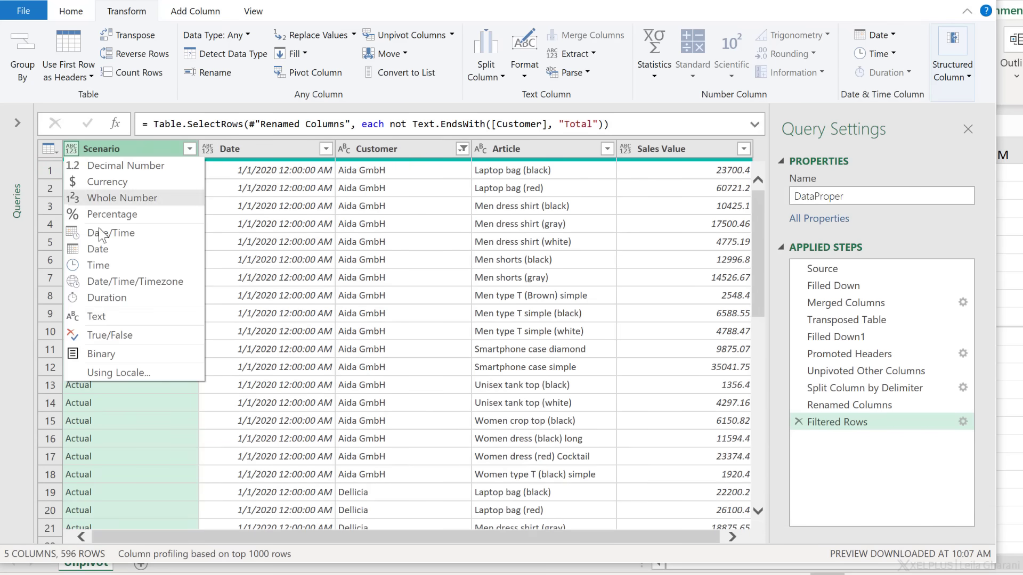
pyautogui.click(96, 317)
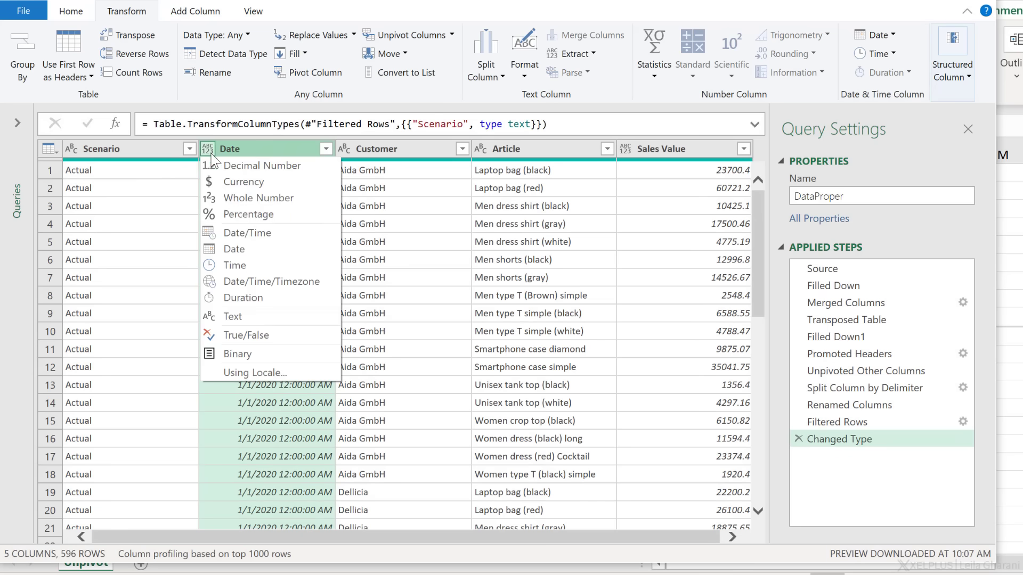
pyautogui.click(233, 249)
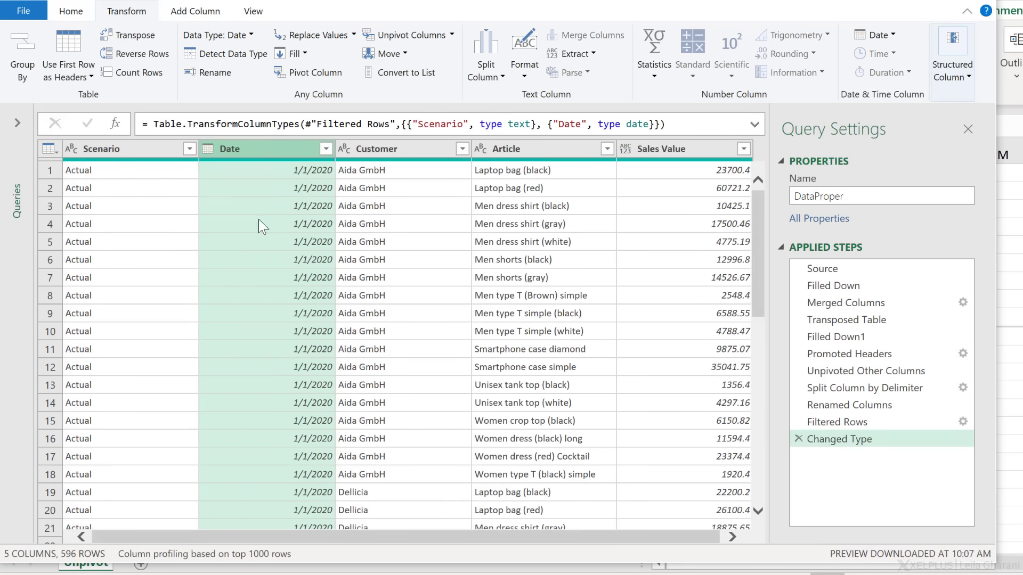
pyautogui.click(717, 224)
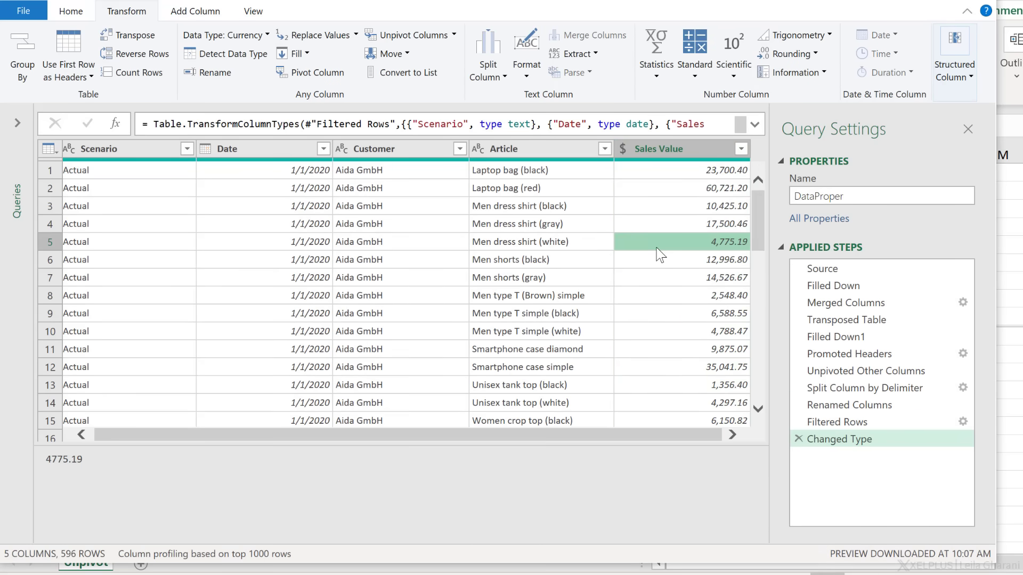
pyautogui.moveTo(98, 71)
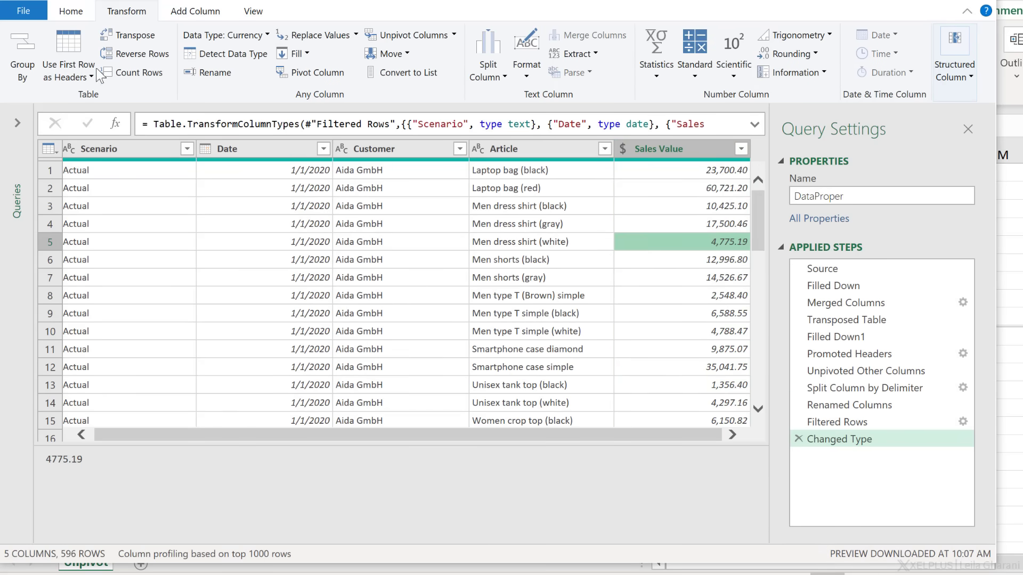
pyautogui.click(70, 11)
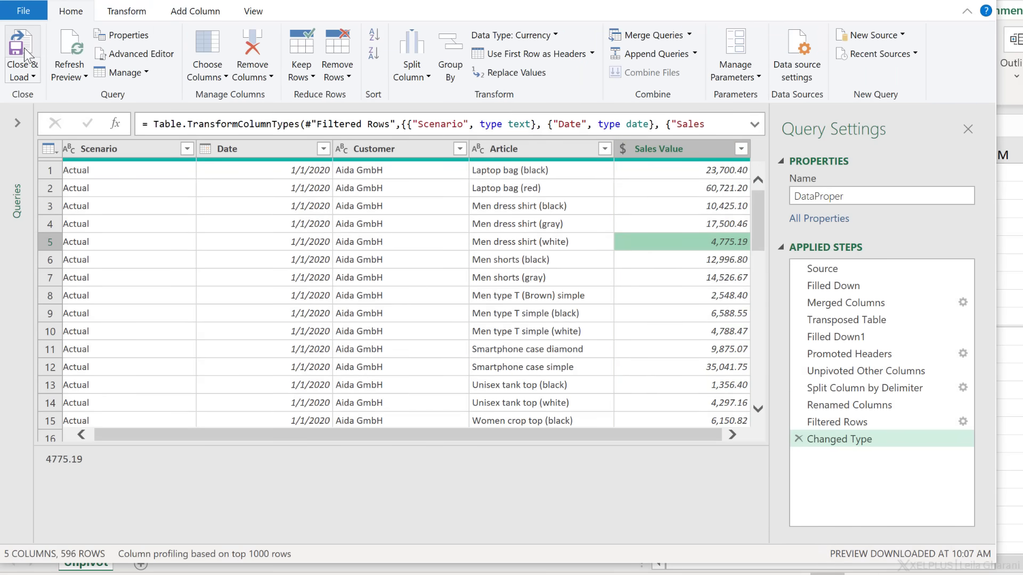
pyautogui.click(21, 54)
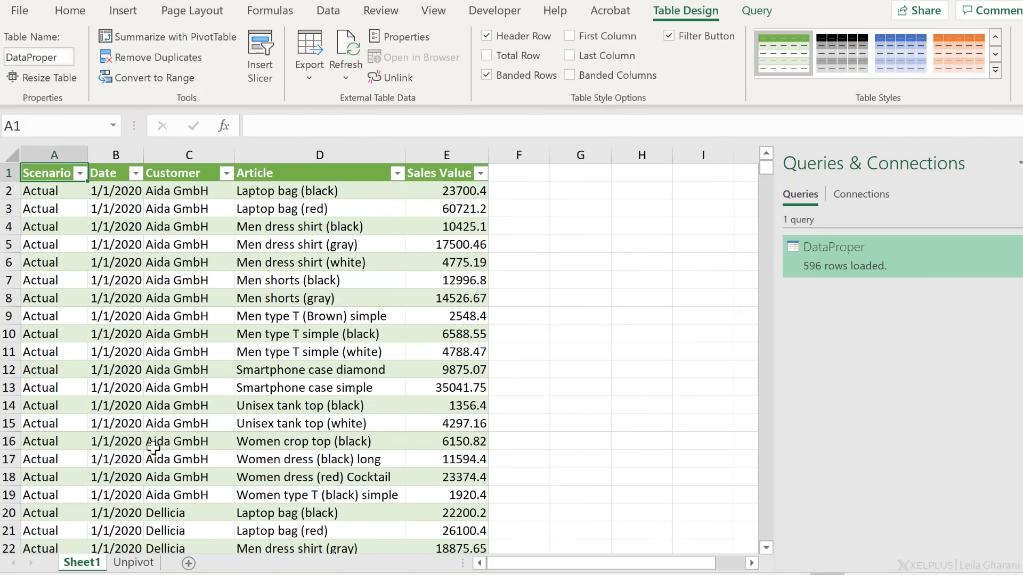
pyautogui.click(116, 315)
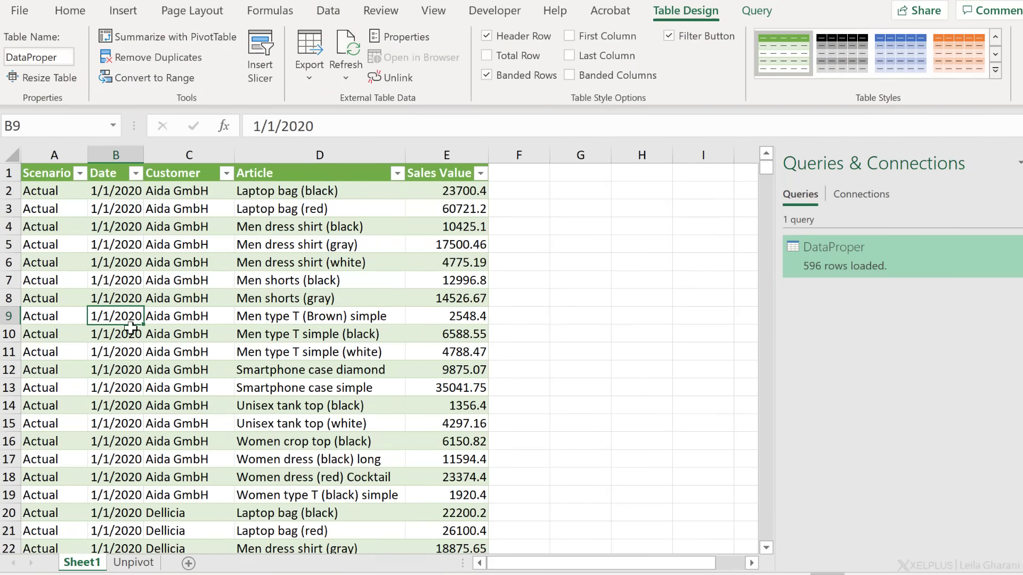
pyautogui.scroll(-3)
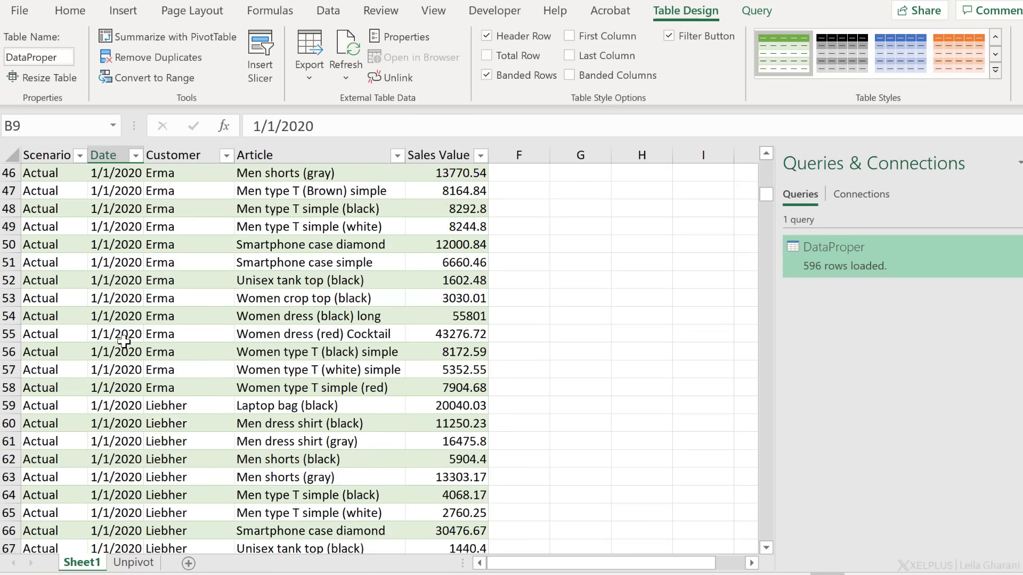
pyautogui.scroll(-3)
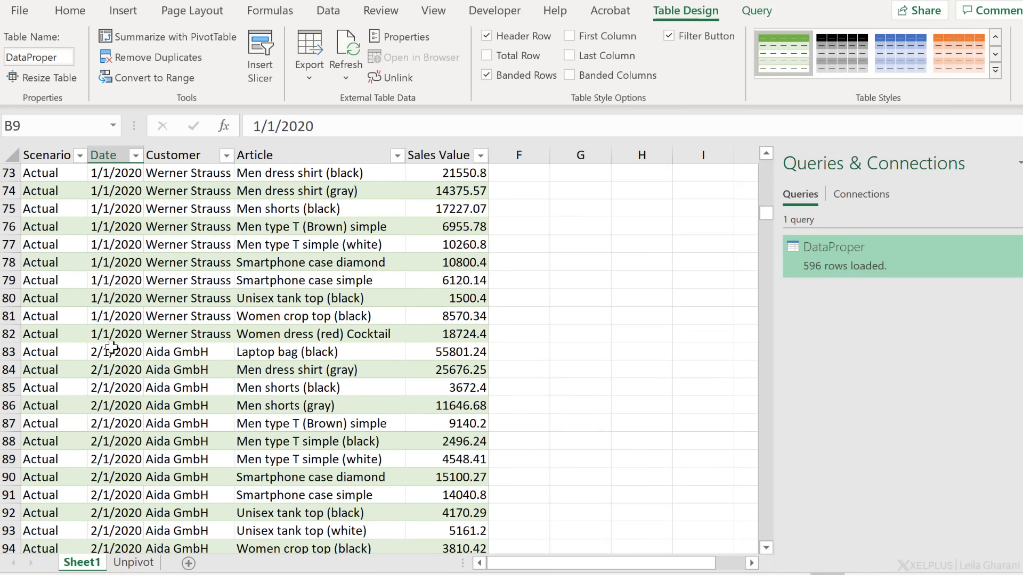
pyautogui.scroll(-3)
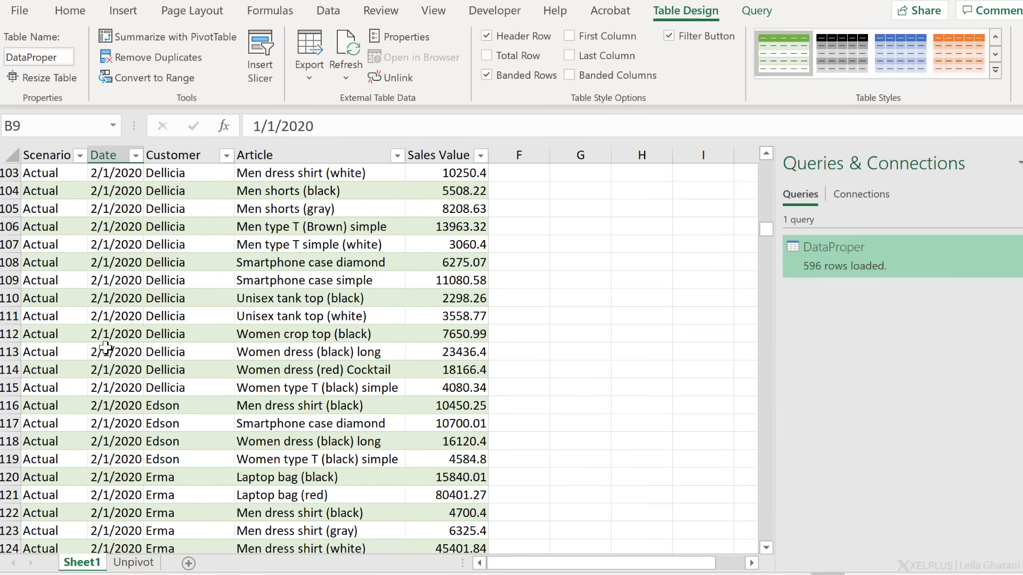
pyautogui.scroll(-3)
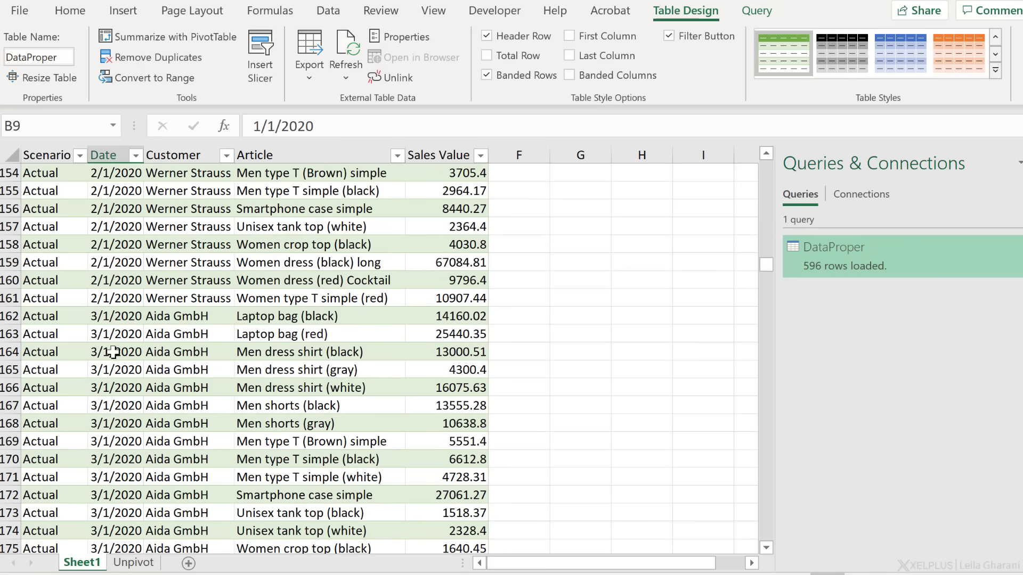
pyautogui.scroll(-3)
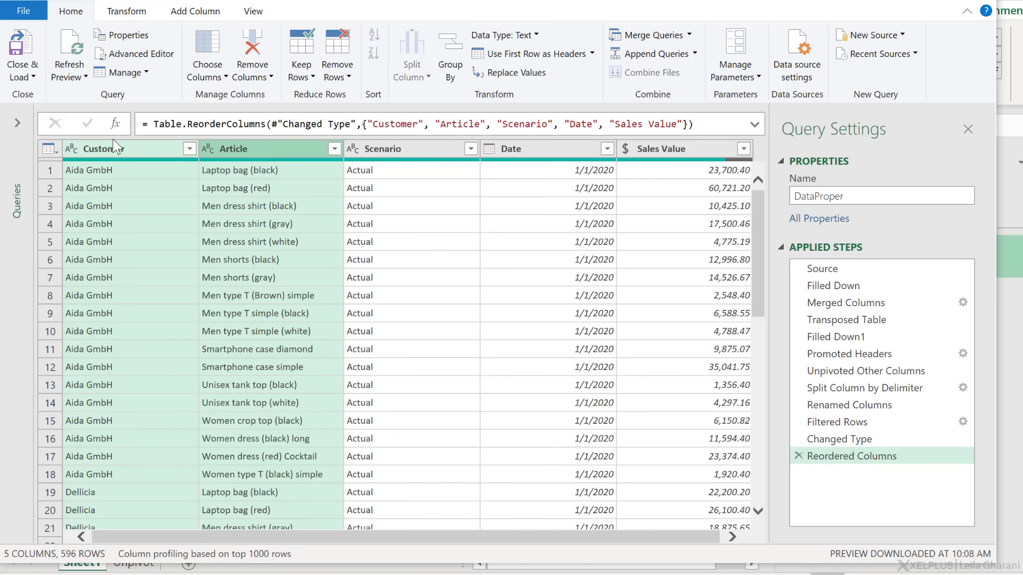
# Close & Load the reordered query to Sheet1 as Customer, Article, Scenario, Date, Sales Value
pyautogui.click(22, 54)
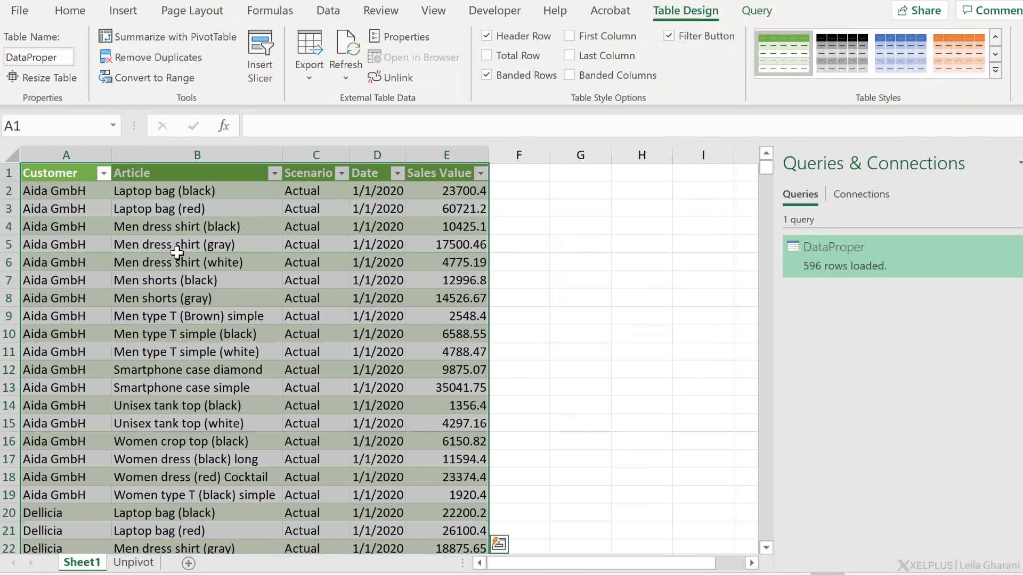
pyautogui.click(197, 262)
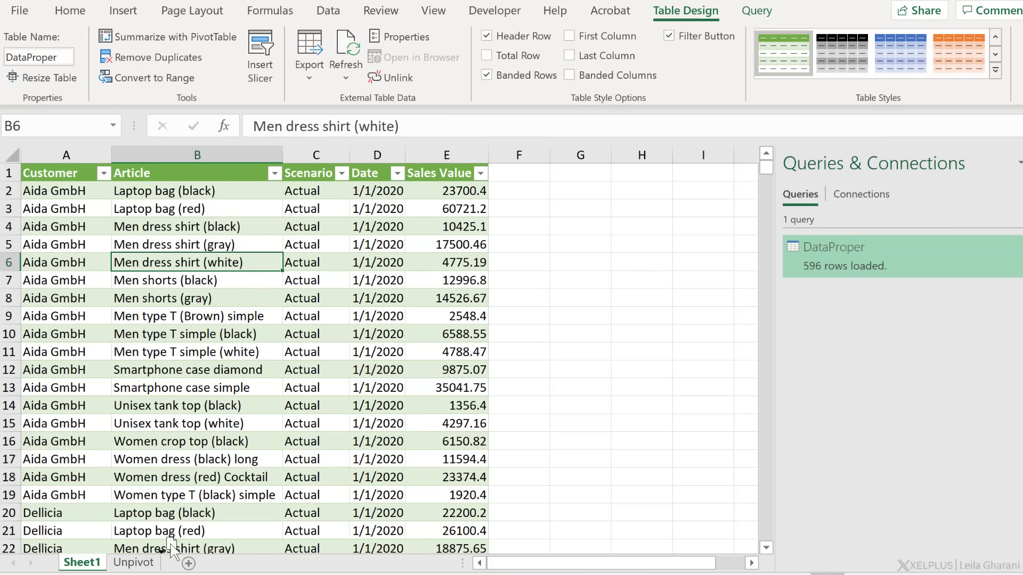
# On the Unpivot sheet, check the April figures and insert a blank column after Actual March
pyautogui.click(133, 561)
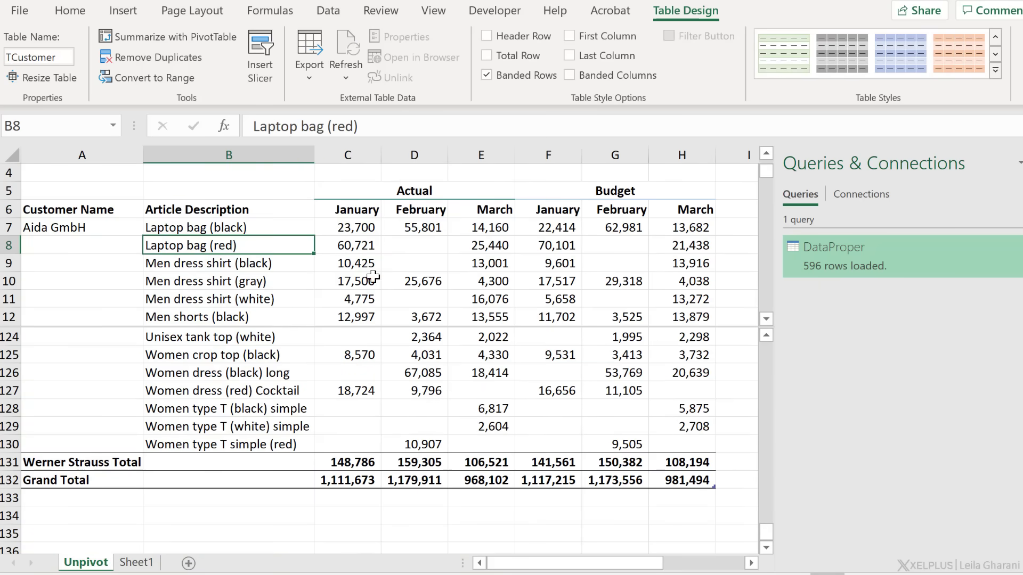
pyautogui.click(480, 263)
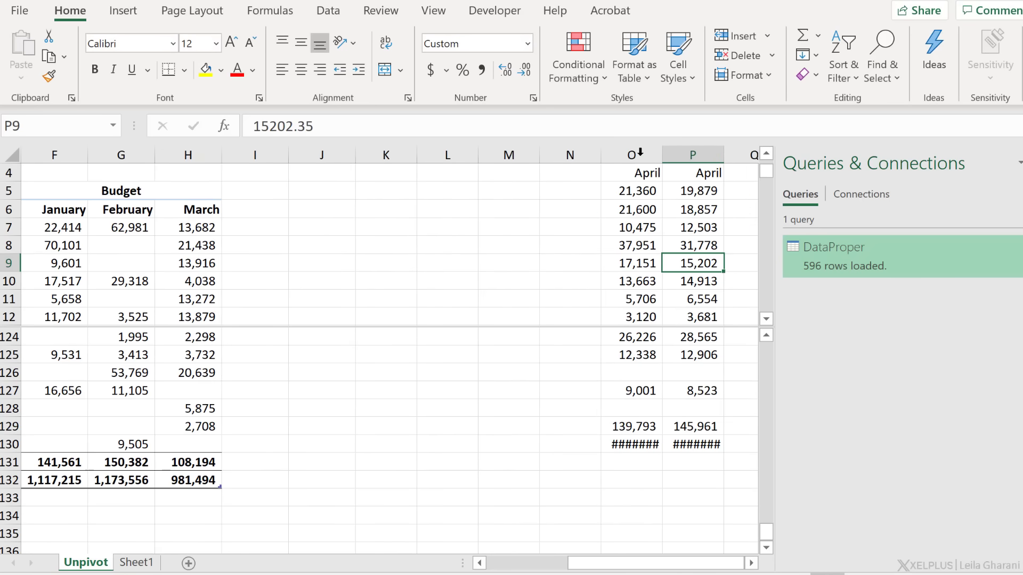
pyautogui.click(634, 209)
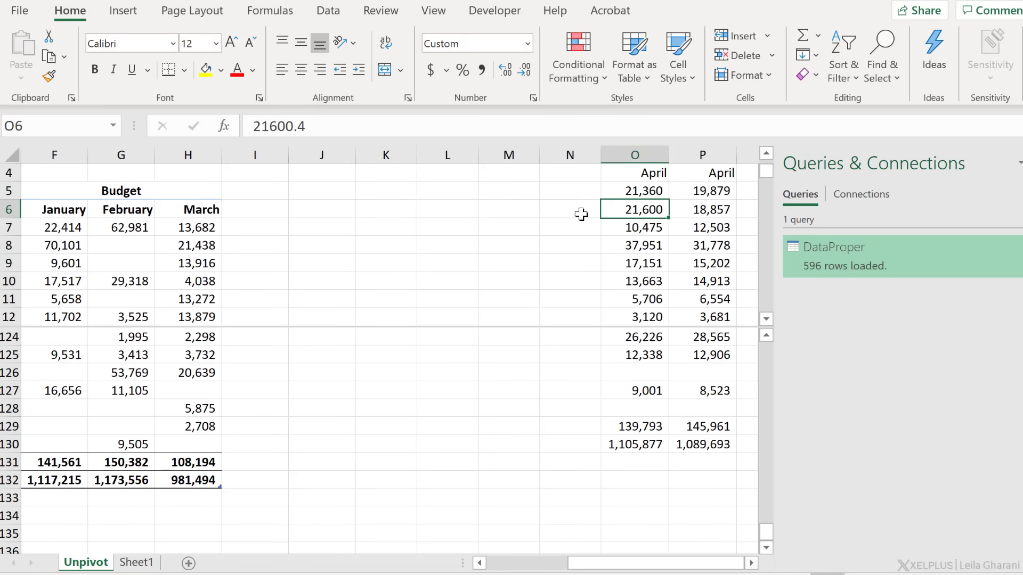
pyautogui.click(634, 173)
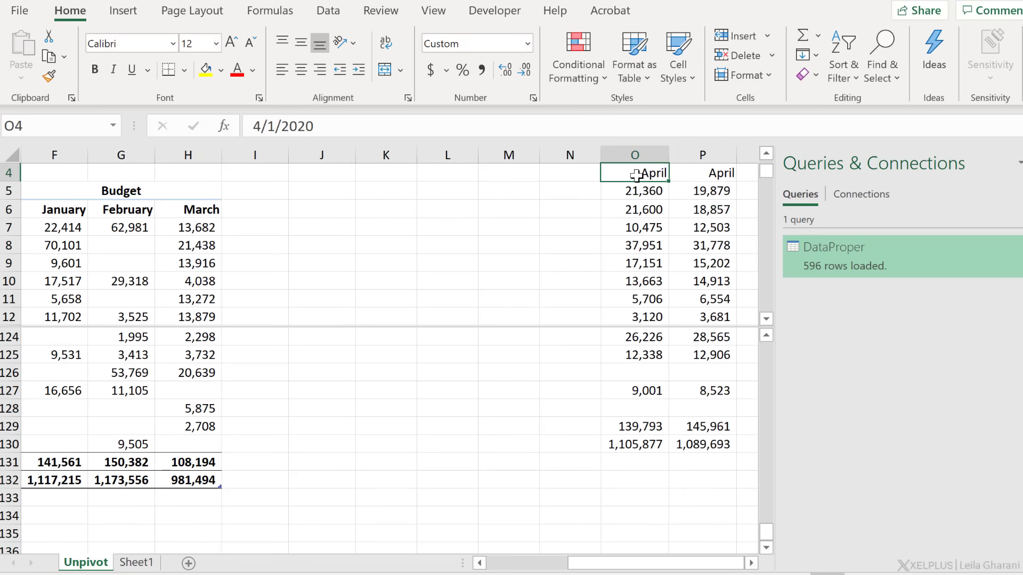
pyautogui.click(120, 227)
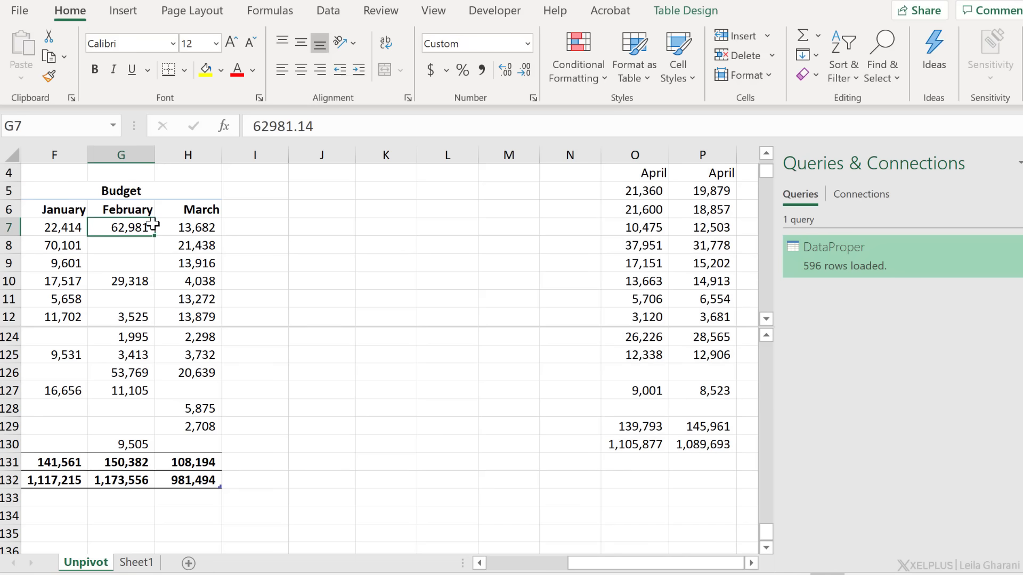
pyautogui.click(255, 154)
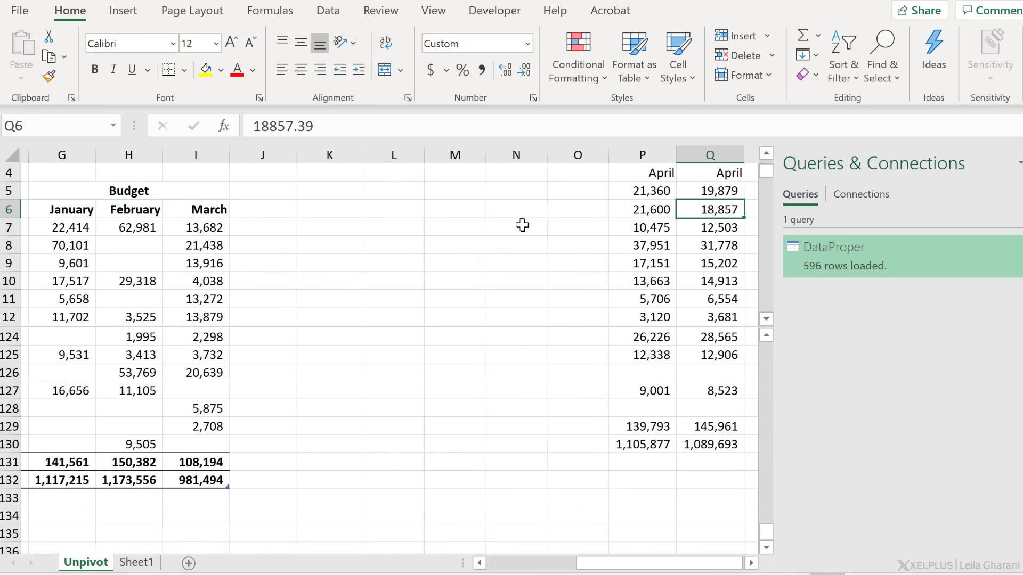
# Cut the April Actual and April Budget figures into place beside March in their blocks
pyautogui.click(633, 173)
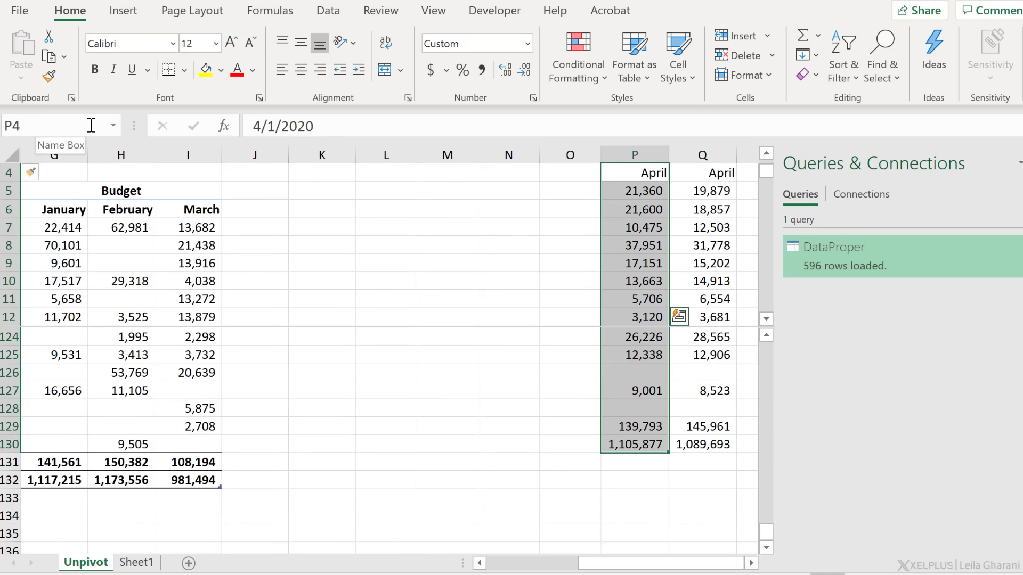
pyautogui.press('Ctrl+x')
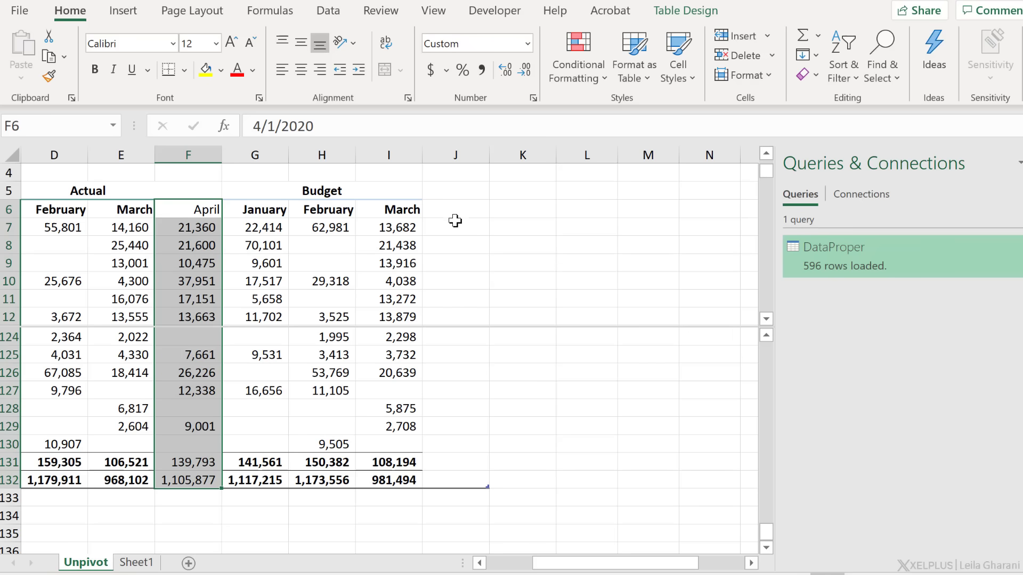
pyautogui.click(721, 209)
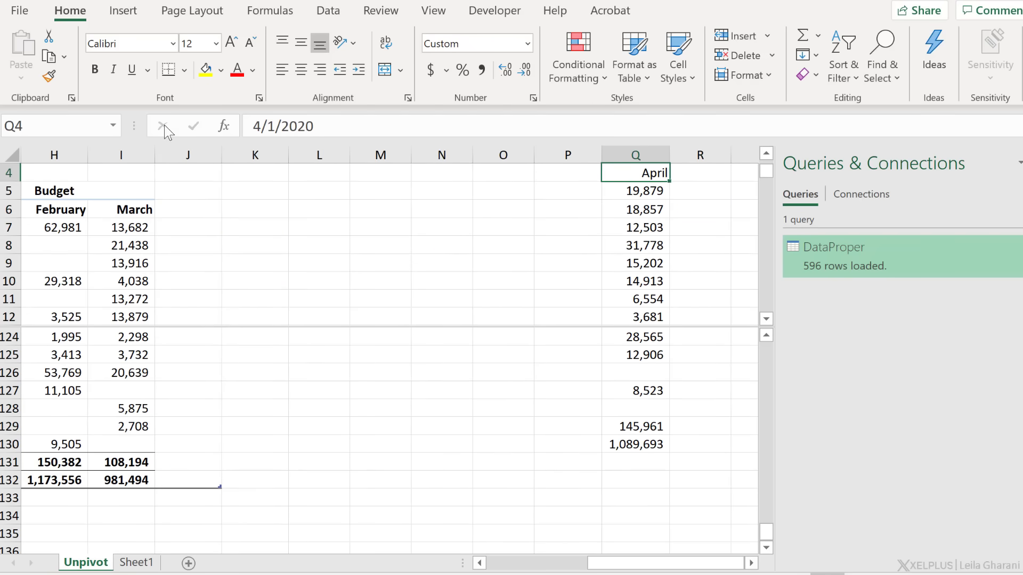
pyautogui.click(59, 125)
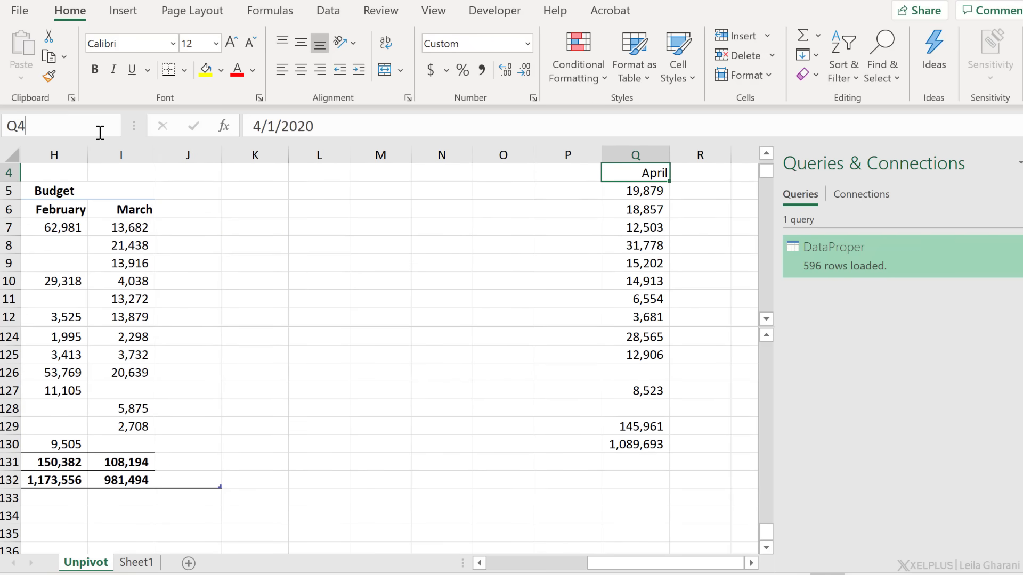
pyautogui.click(634, 154)
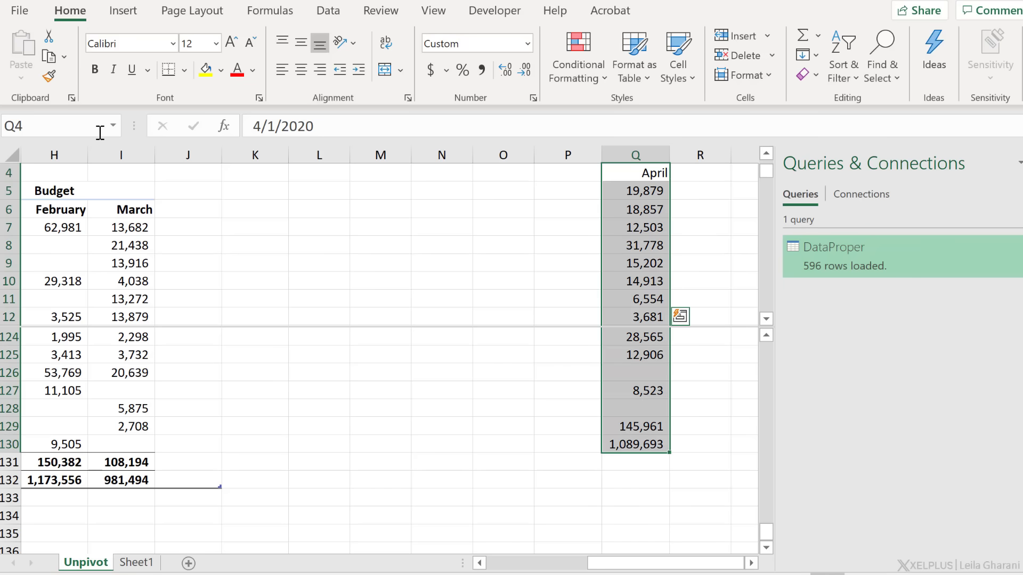
pyautogui.click(188, 209)
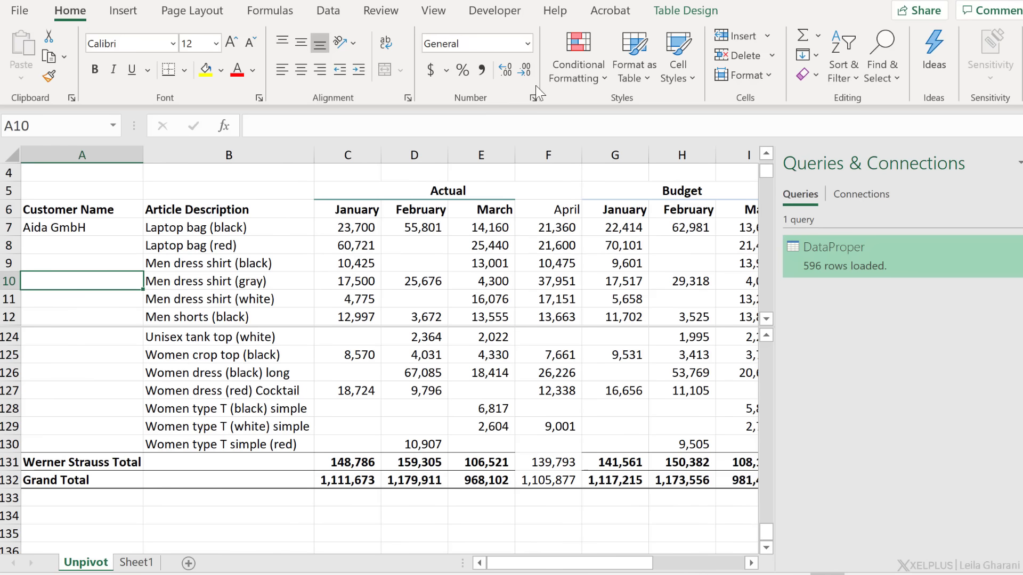
# Remove the sheet's split view and return to Sheet1 with the DataProper table
pyautogui.click(433, 11)
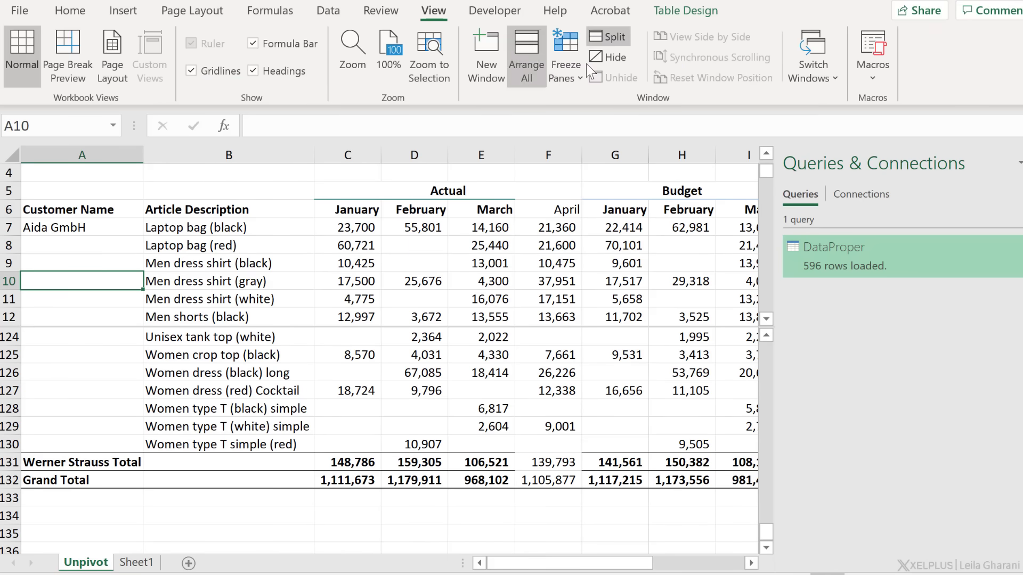
pyautogui.click(228, 353)
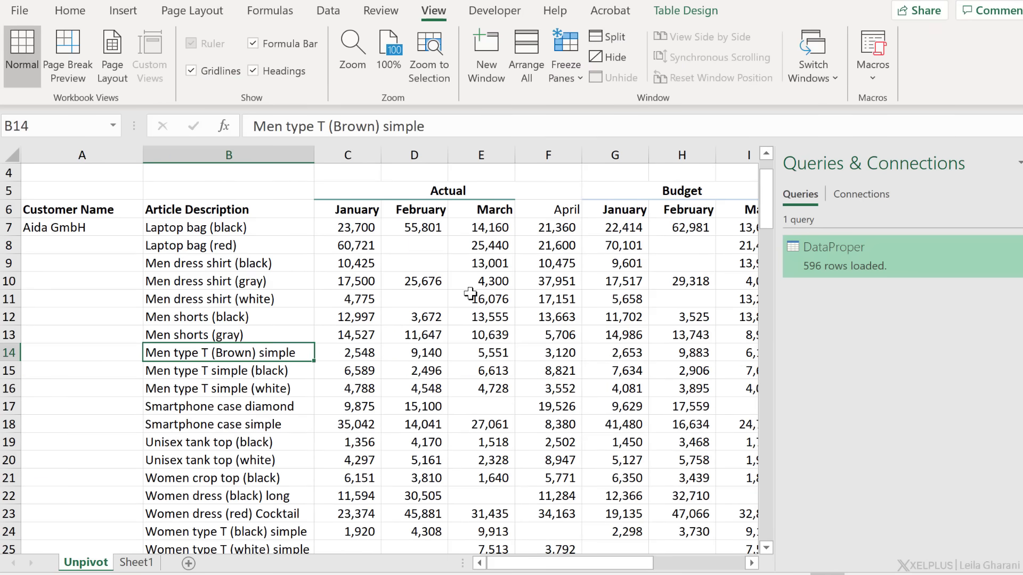
pyautogui.click(347, 210)
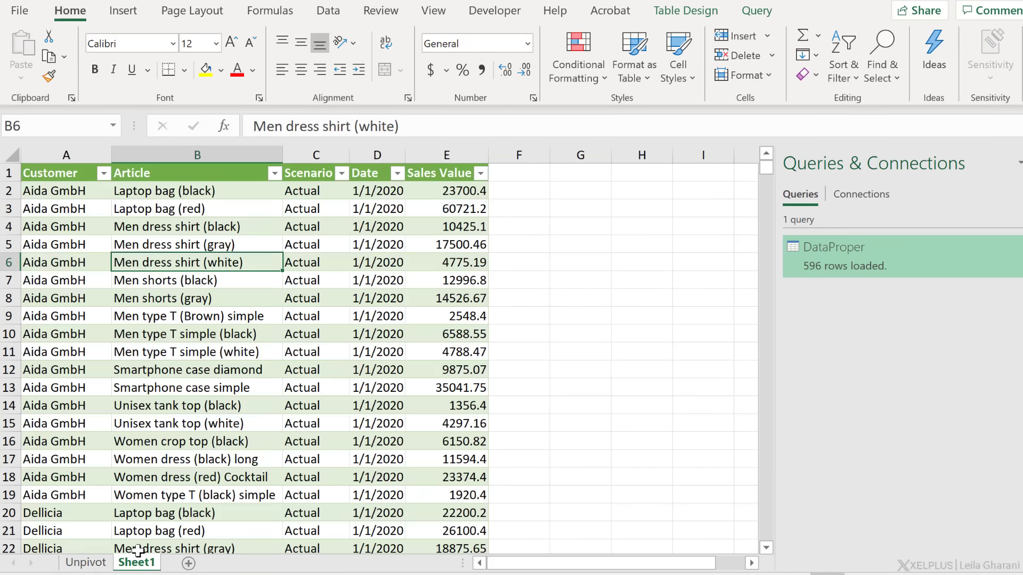
# Refresh the DataProper table to 799 rows and inspect April rows with empty Sales Value cells
pyautogui.rightClick(156, 298)
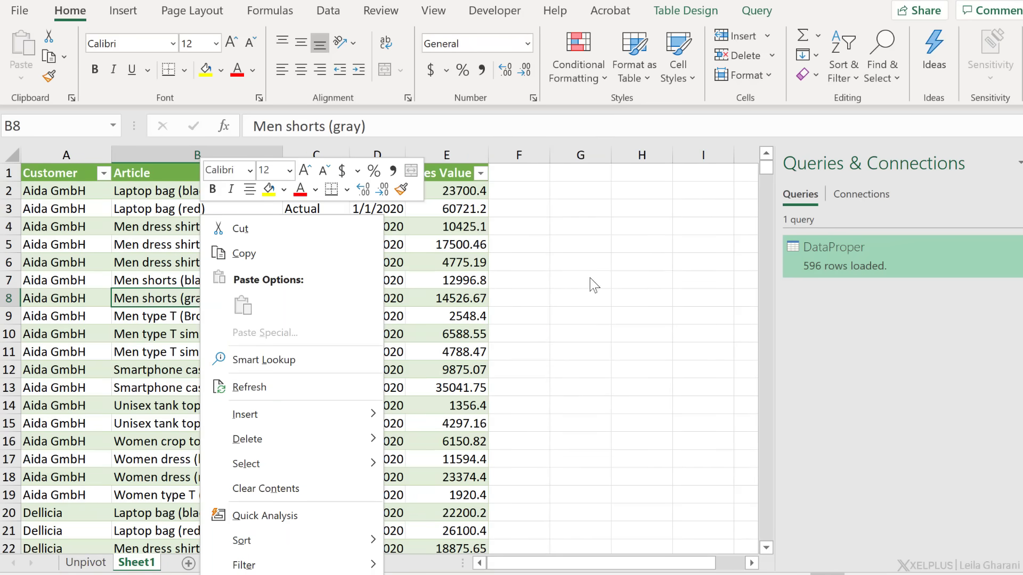
pyautogui.moveTo(313, 310)
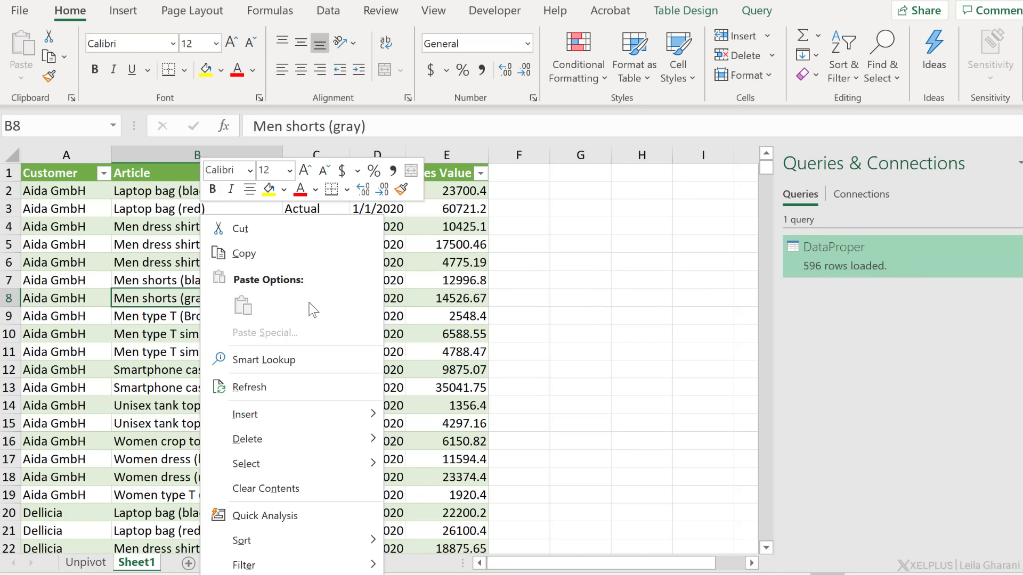
pyautogui.click(249, 387)
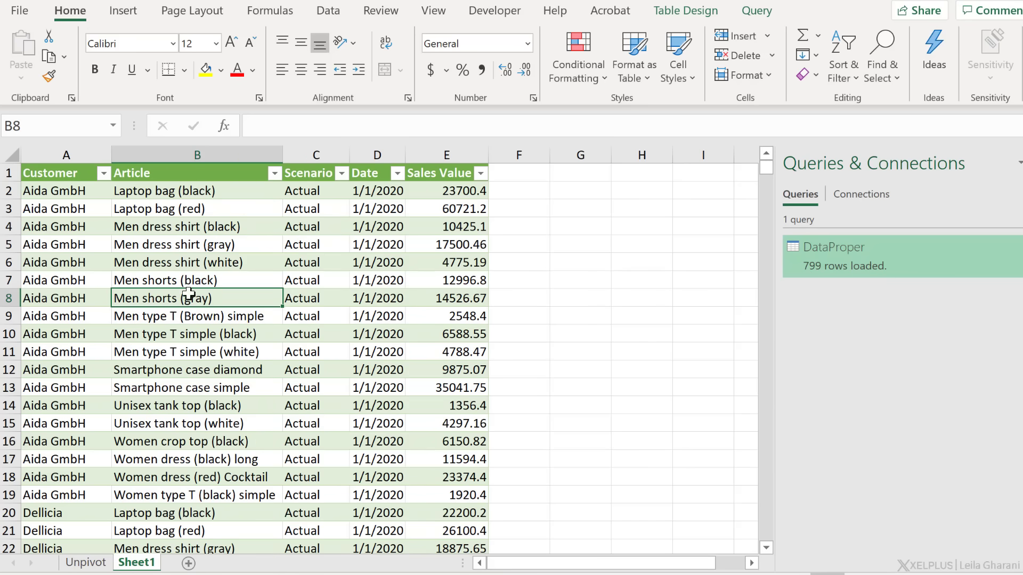
pyautogui.scroll(-3)
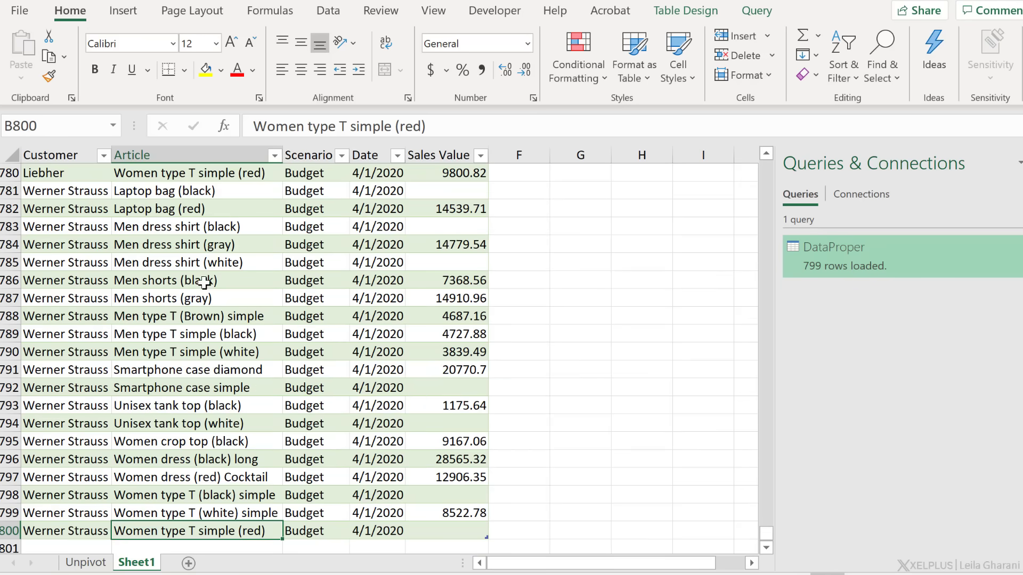
pyautogui.moveTo(397, 448)
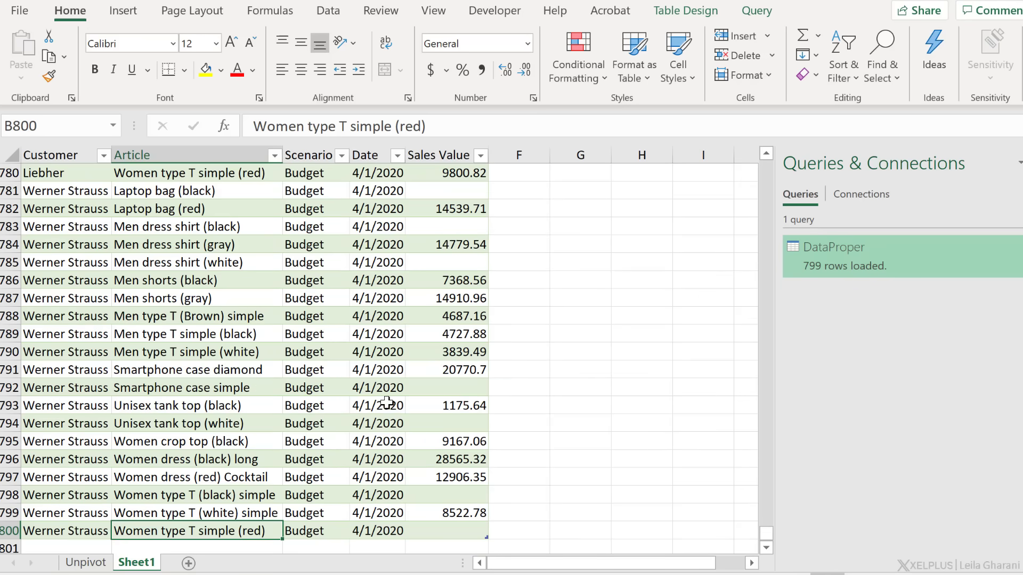
pyautogui.click(378, 352)
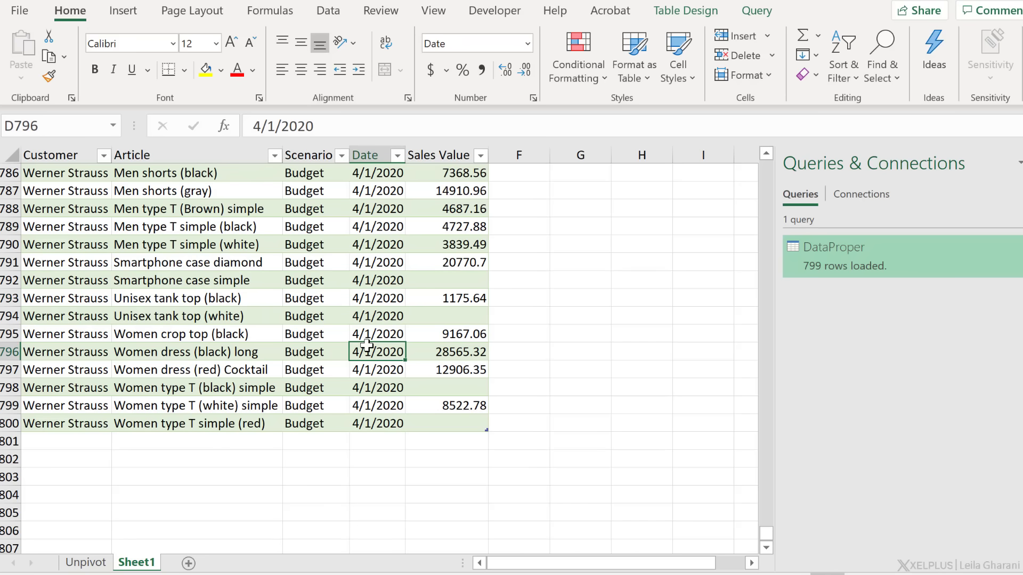
pyautogui.moveTo(257, 344)
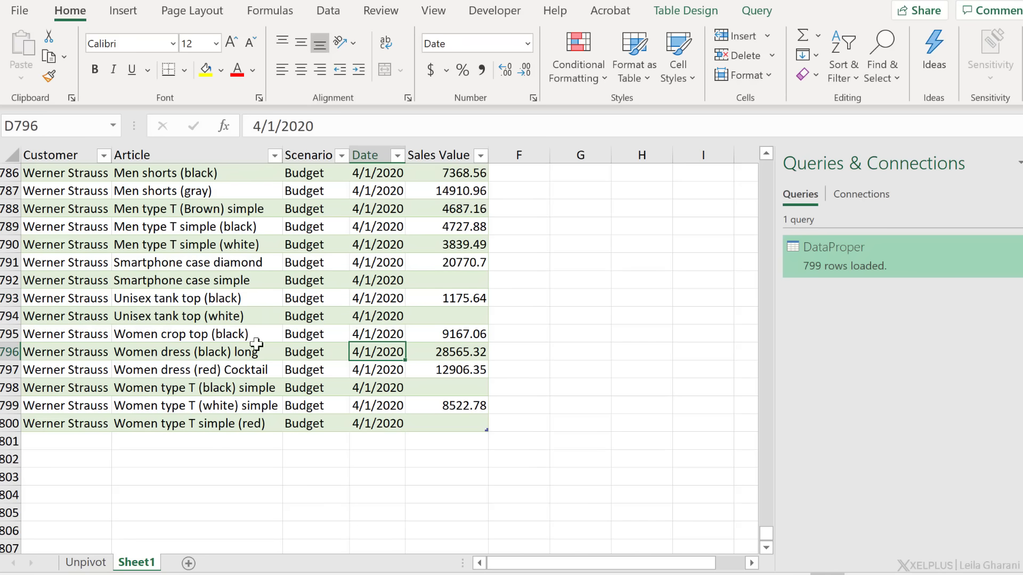
pyautogui.click(446, 315)
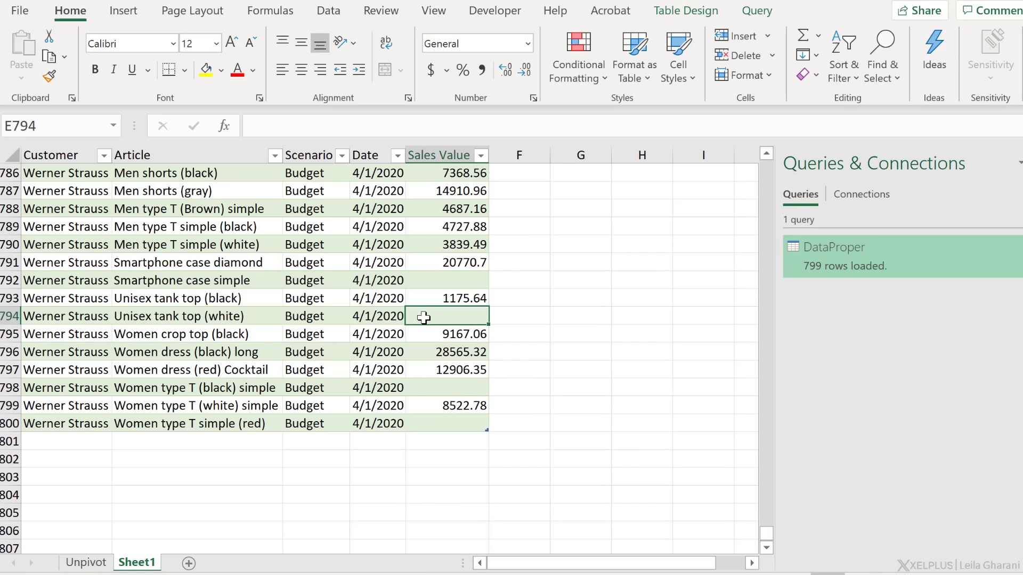
pyautogui.moveTo(848, 253)
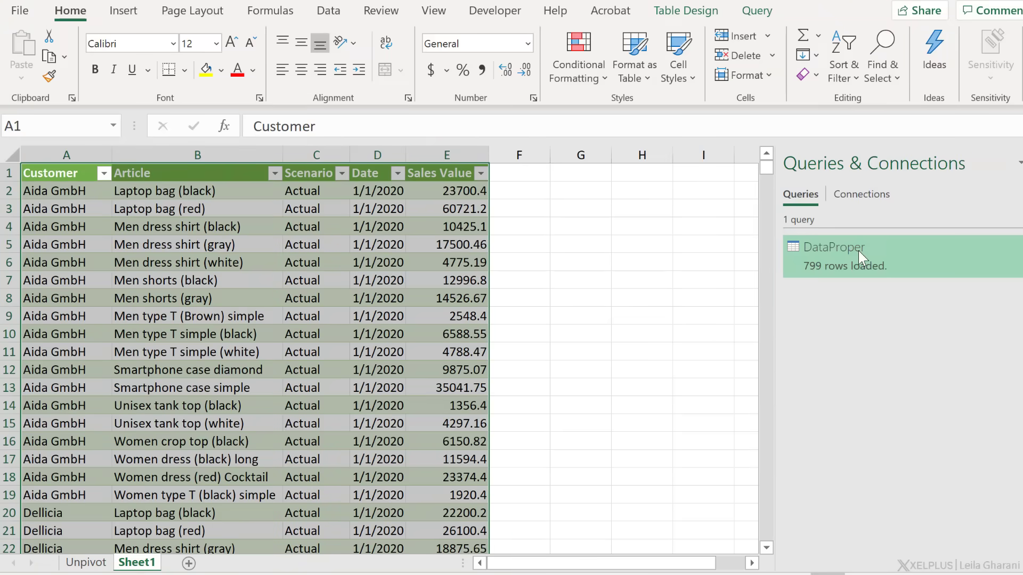
# Reopen DataProper for editing and check the Merged Columns step now shows nine columns
pyautogui.doubleClick(830, 247)
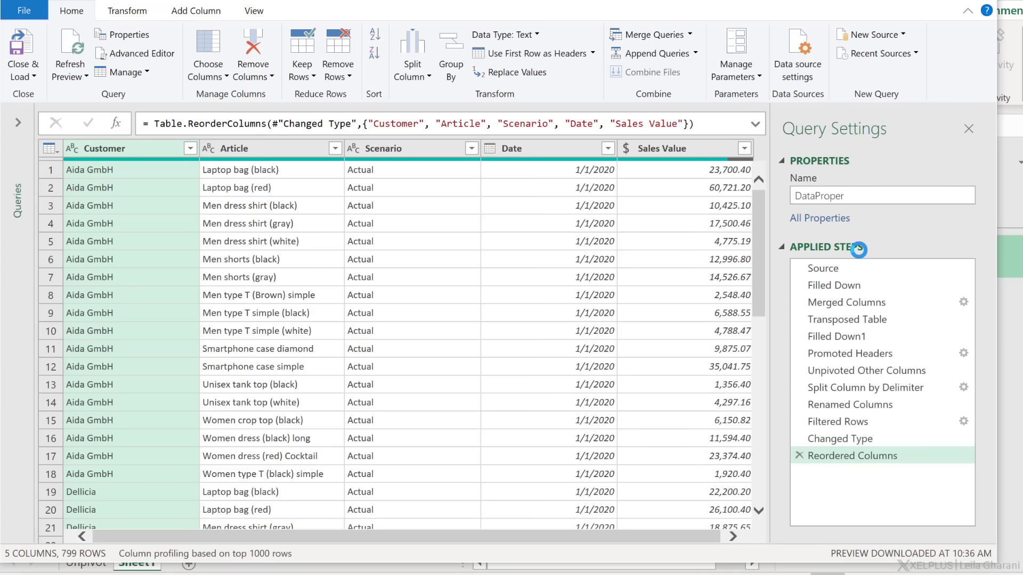
pyautogui.click(845, 301)
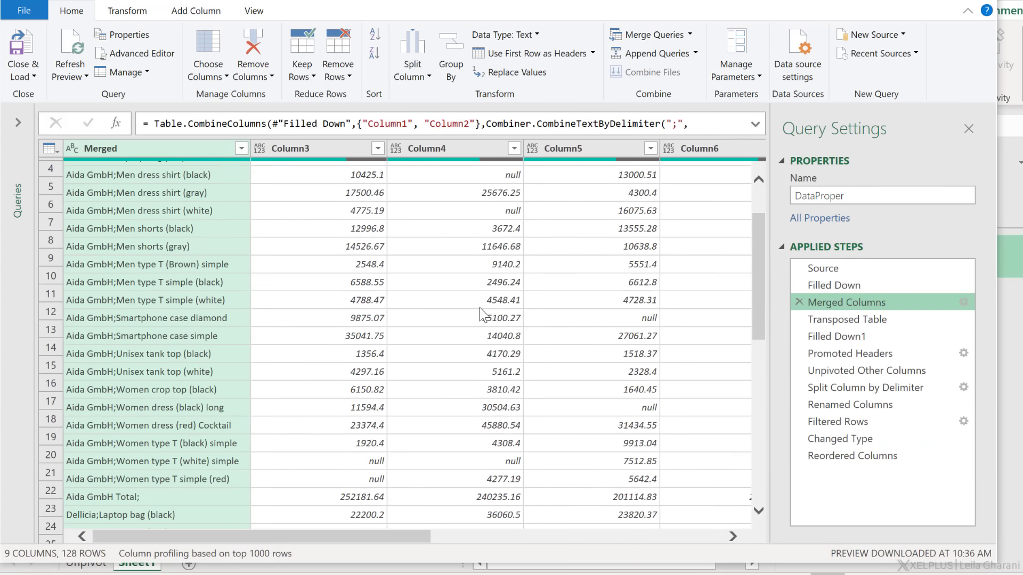
pyautogui.scroll(-3)
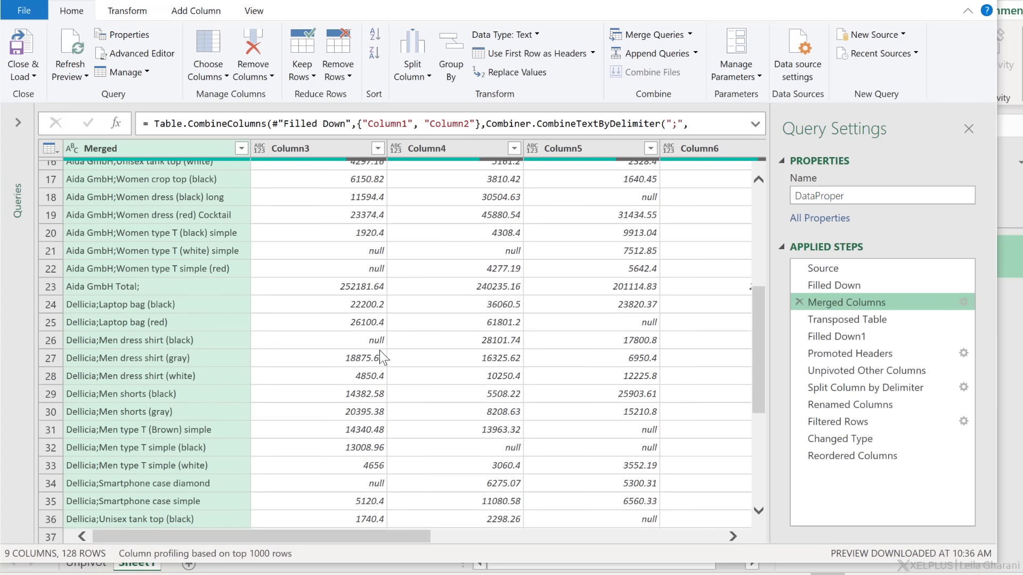
pyautogui.moveTo(377, 275)
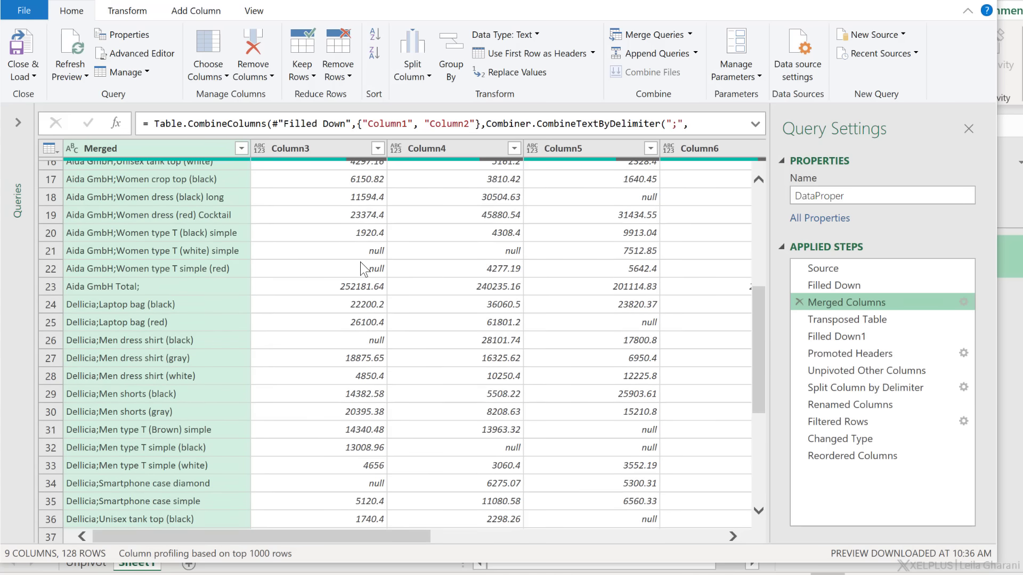
pyautogui.hscroll(3)
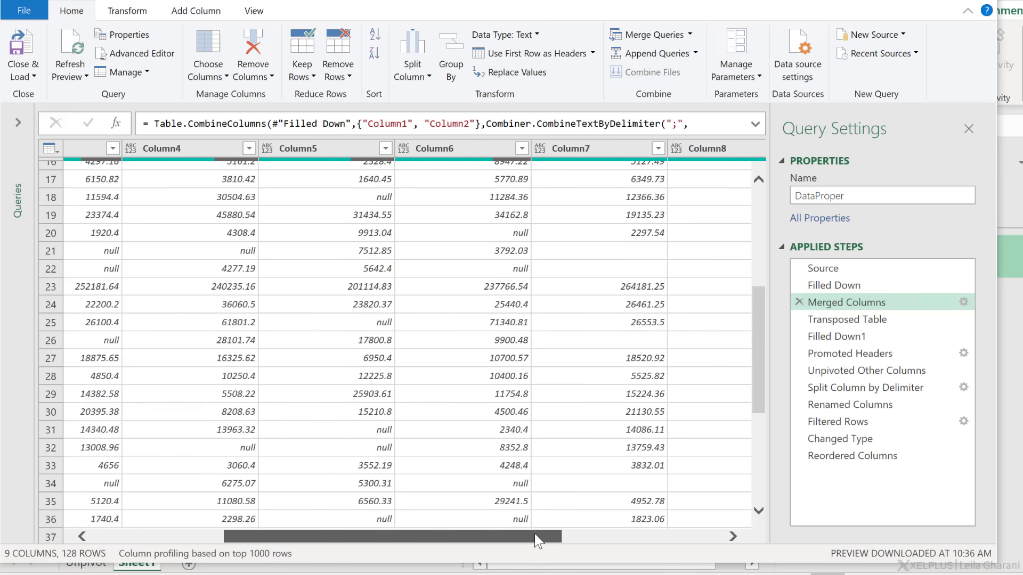
pyautogui.hscroll(3)
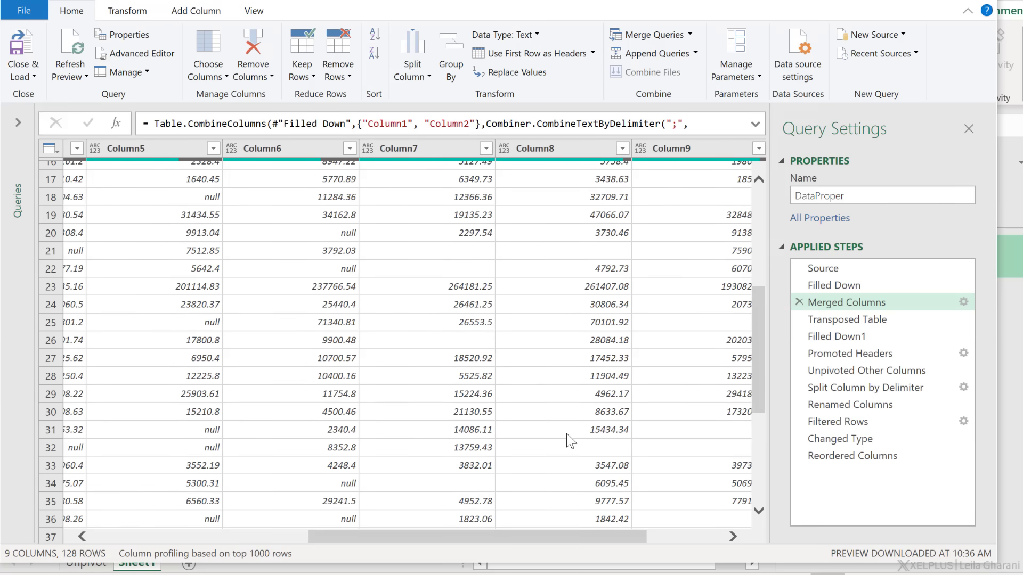
pyautogui.moveTo(564, 268)
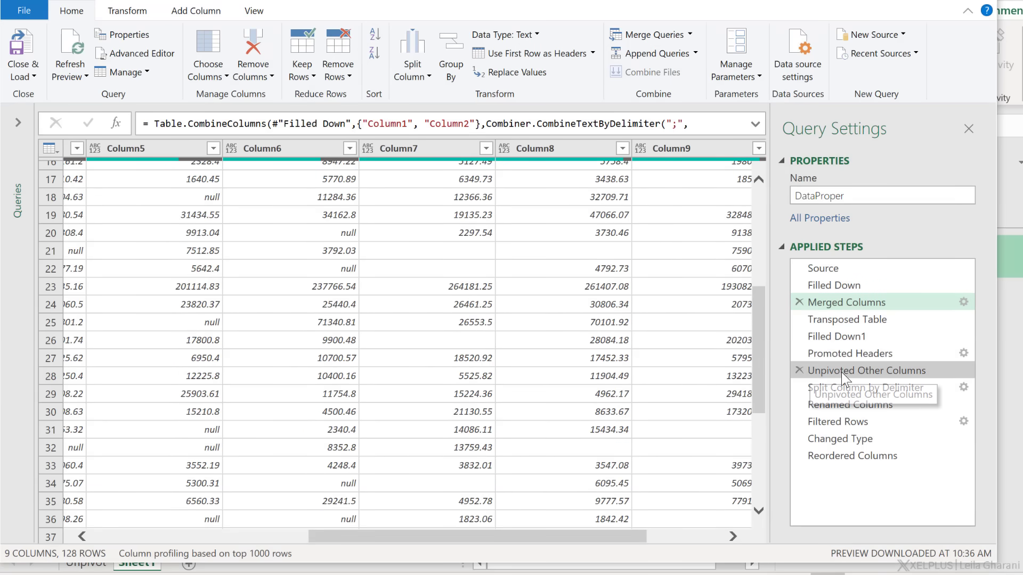
# Preview the Unpivoted Other Columns step, now 855 rows with dates through 4/1/2020
pyautogui.click(867, 369)
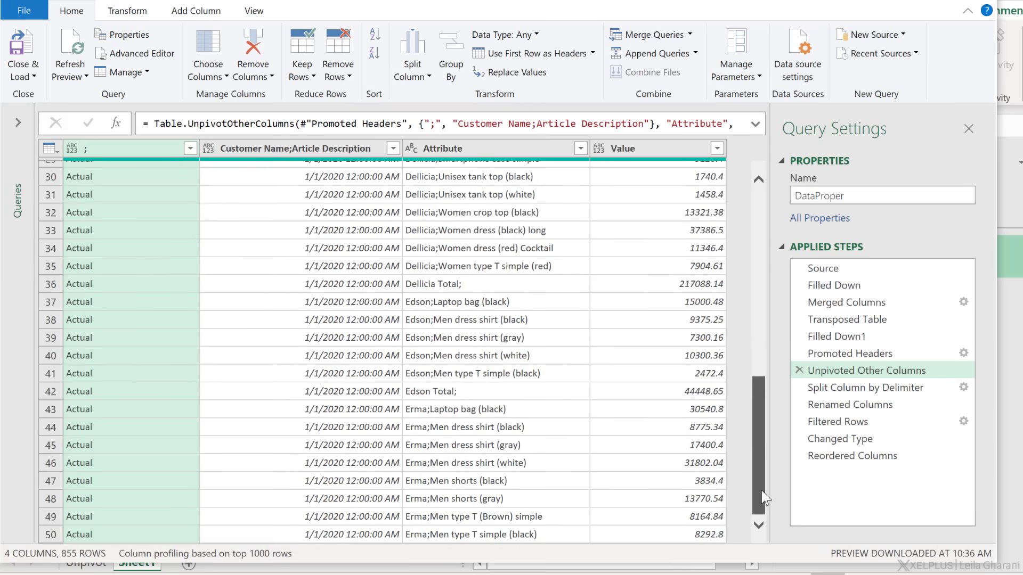
pyautogui.scroll(-3)
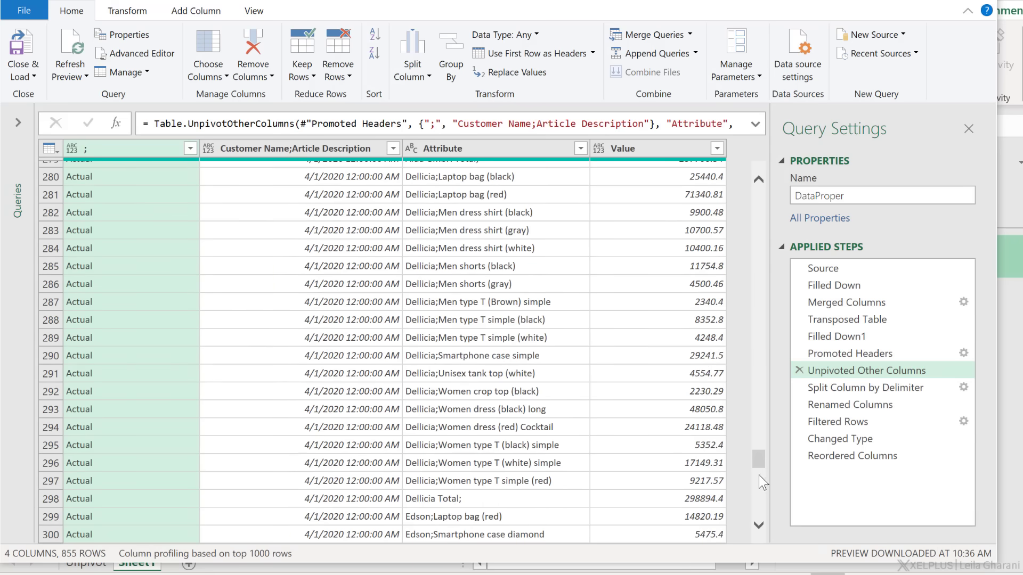
pyautogui.scroll(-3)
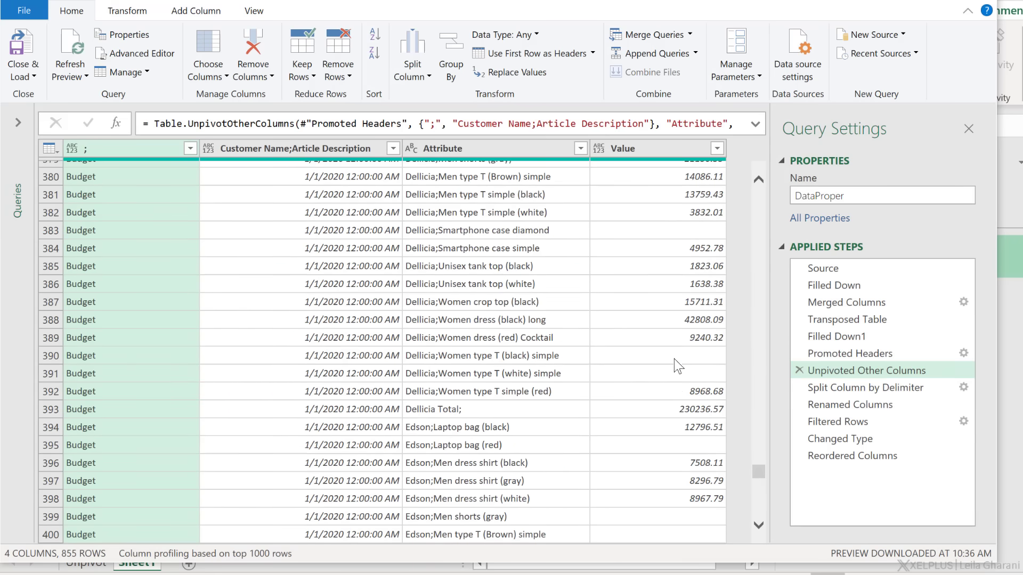
pyautogui.moveTo(702, 455)
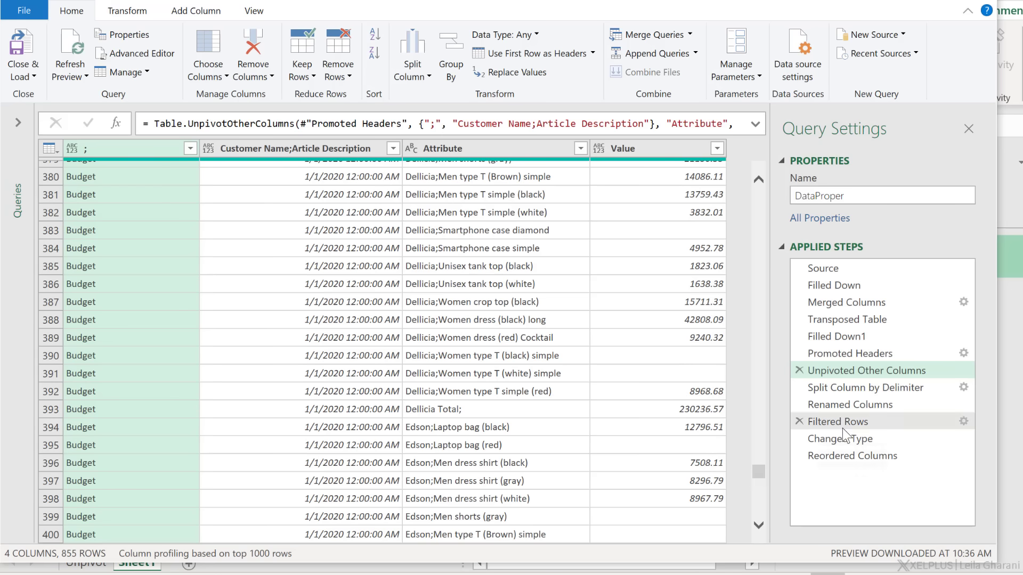
# Inspect the Changed Type step's rows, including those with null Sales Value
pyautogui.click(842, 438)
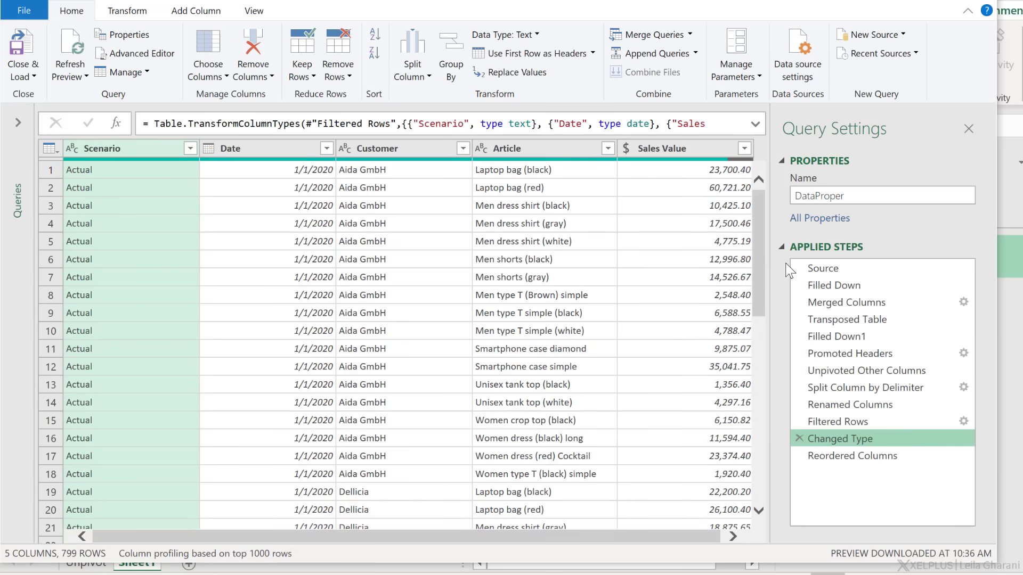
pyautogui.scroll(-3)
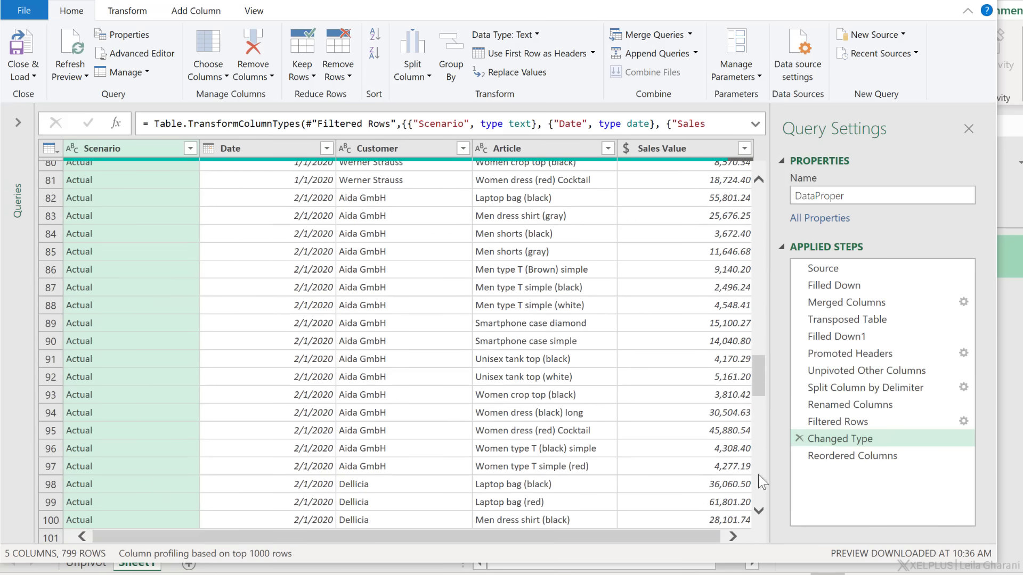
pyautogui.scroll(-3)
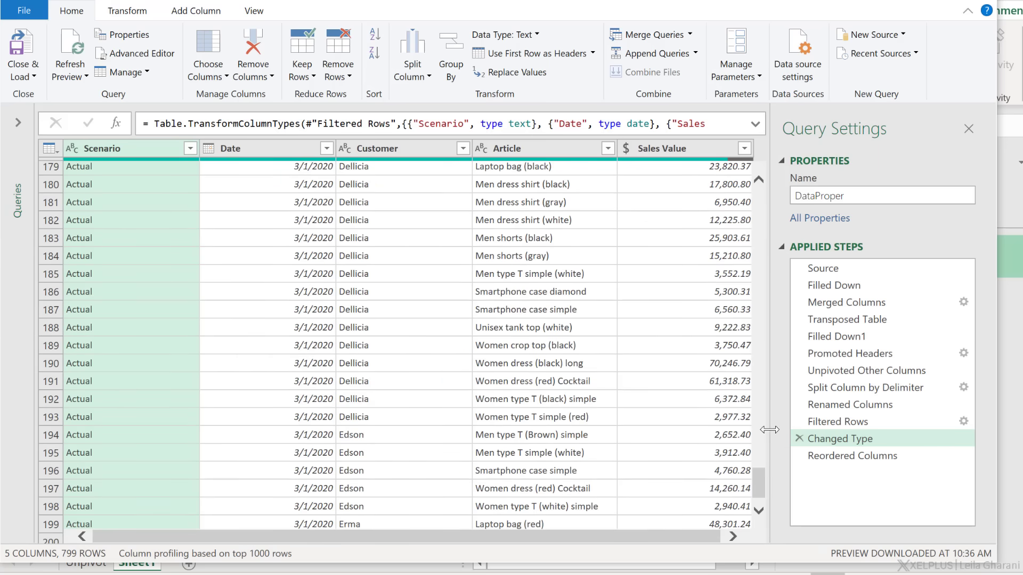
pyautogui.scroll(-3)
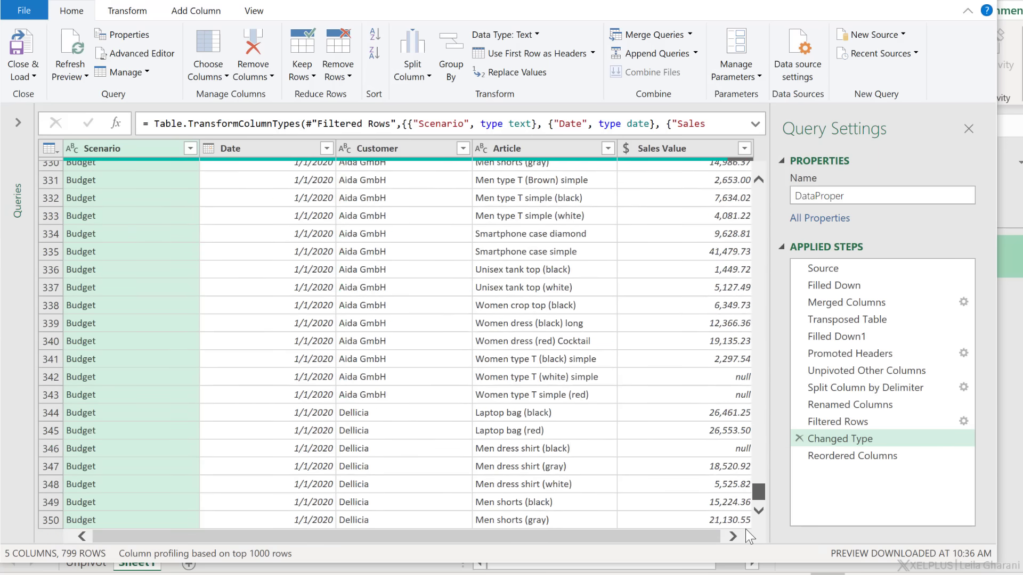
pyautogui.scroll(-3)
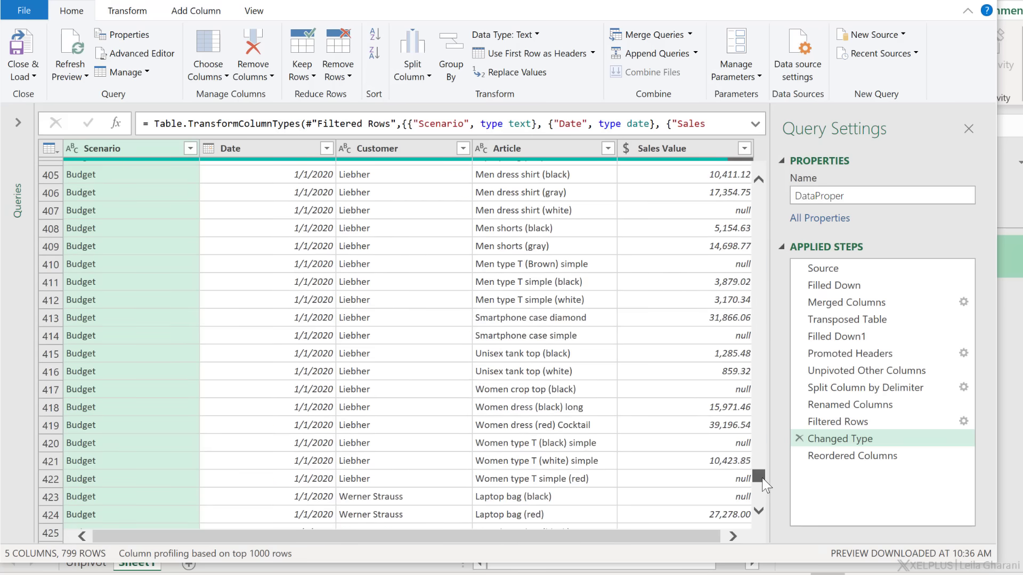
# At the Reordered Columns step, remove rows with empty Sales Value, leaving 646 rows
pyautogui.click(853, 455)
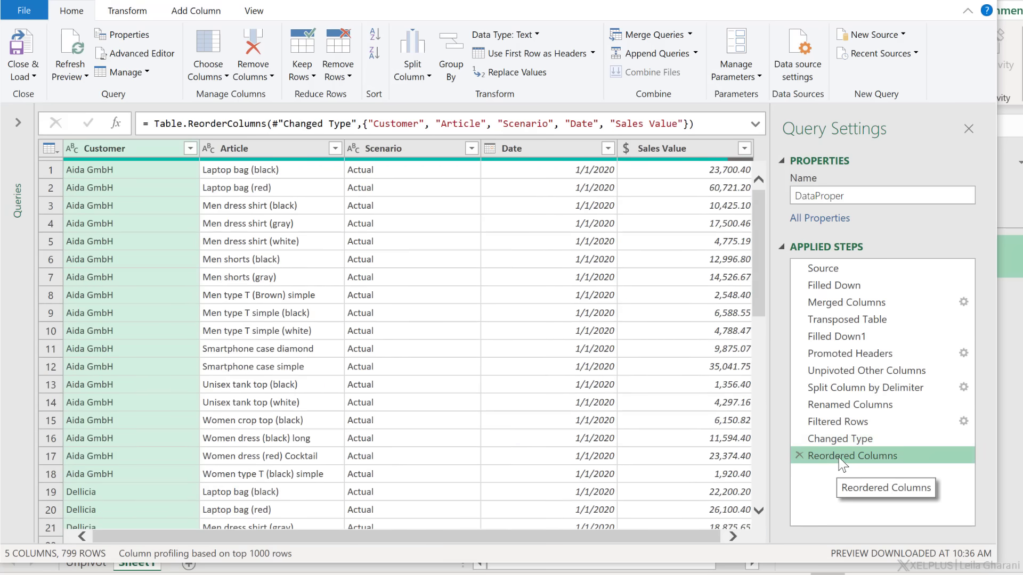
pyautogui.click(665, 148)
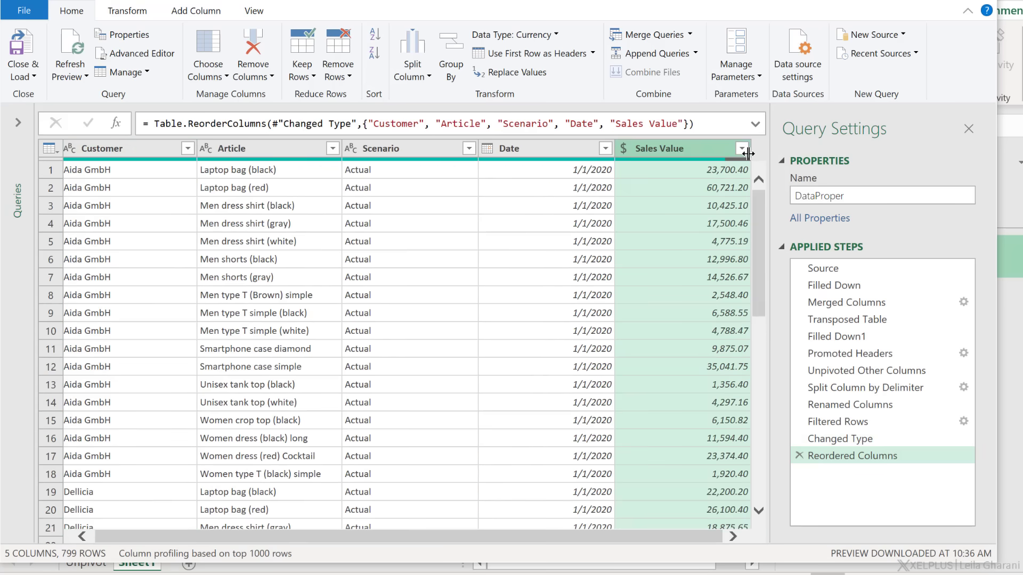
pyautogui.click(742, 148)
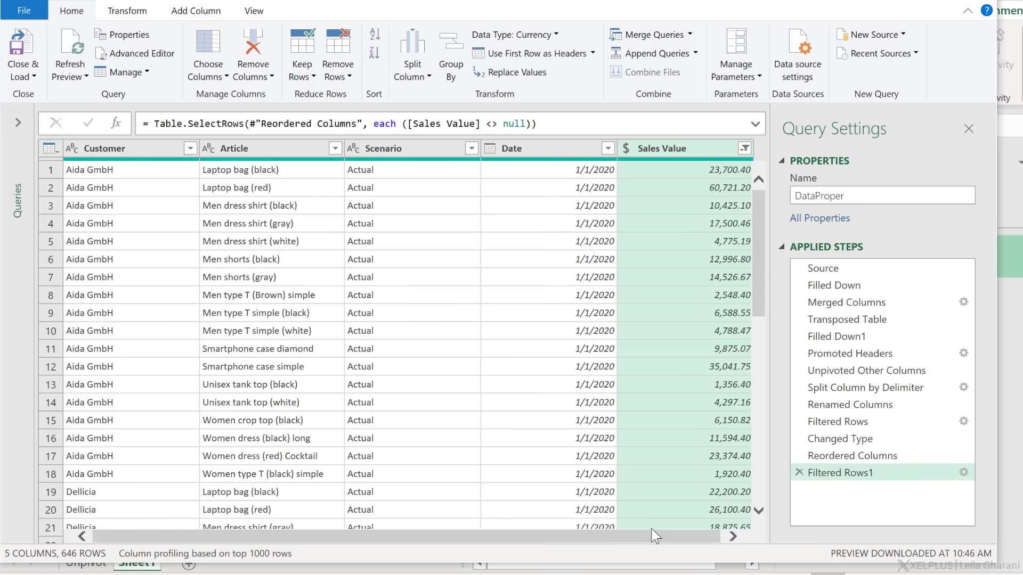
pyautogui.moveTo(23, 53)
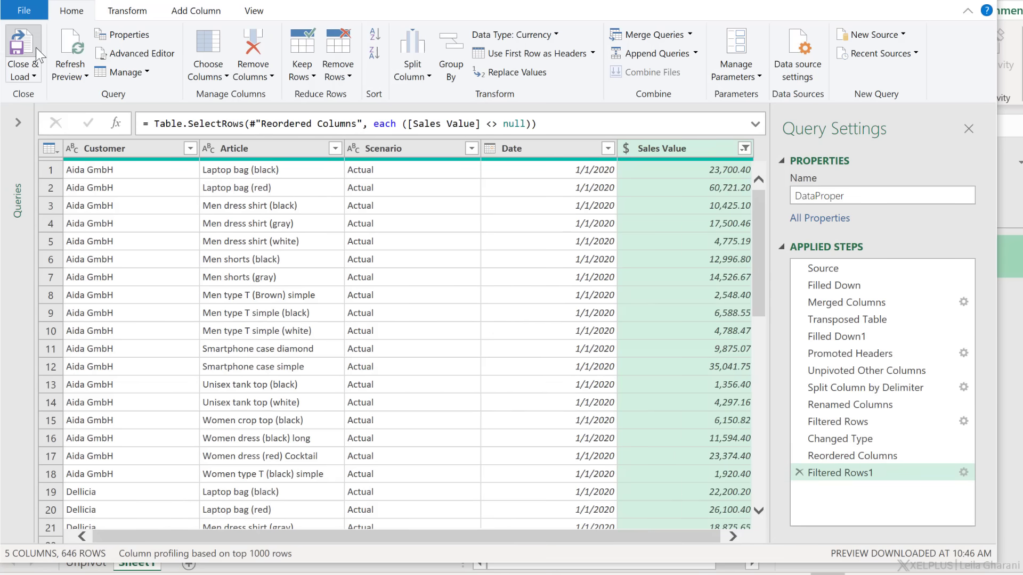
# Close & Load the filtered query to Sheet1 as a 646-row table ending in 4/1/2020 Budget rows
pyautogui.click(21, 49)
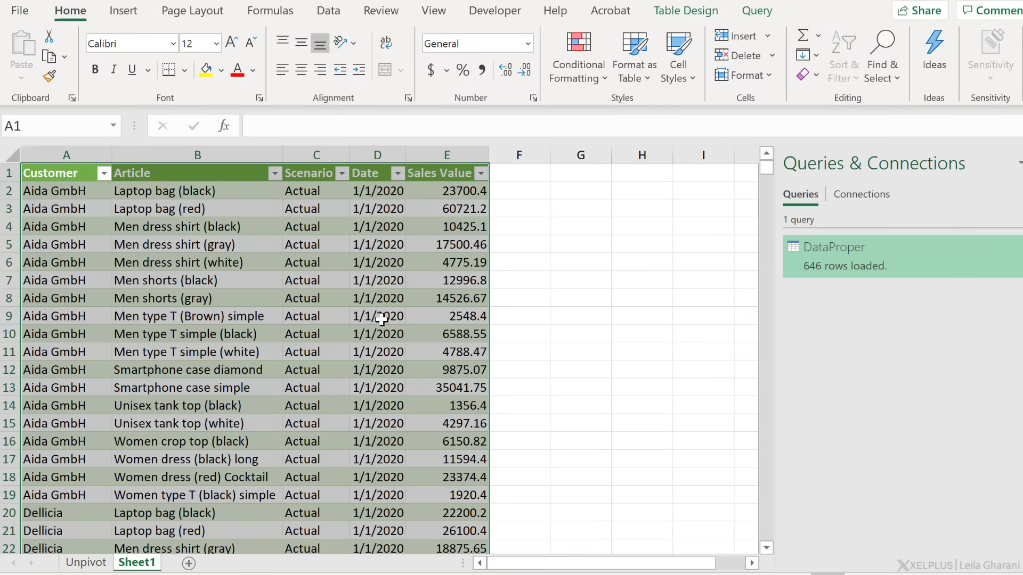
pyautogui.moveTo(383, 327)
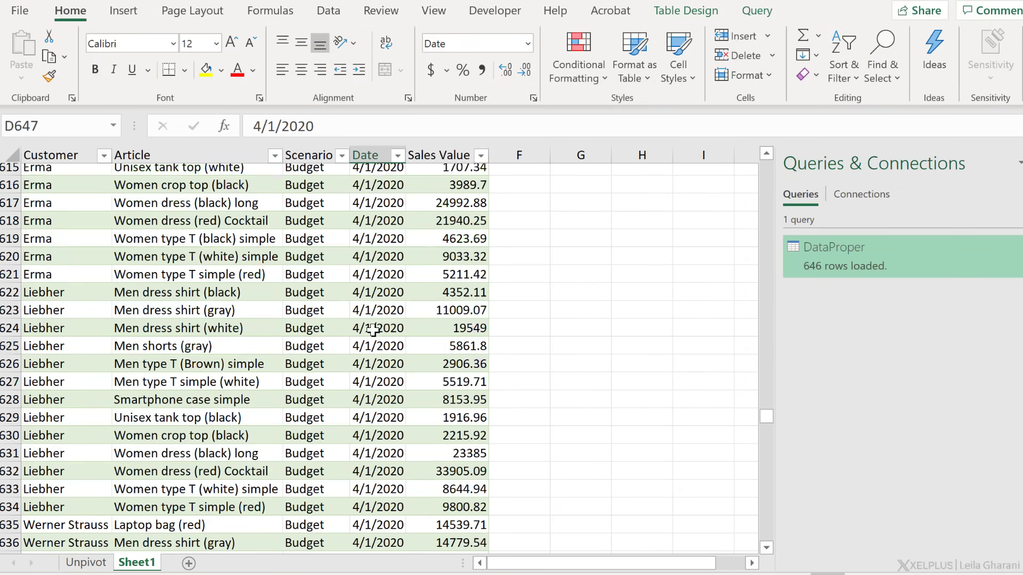
pyautogui.scroll(-3)
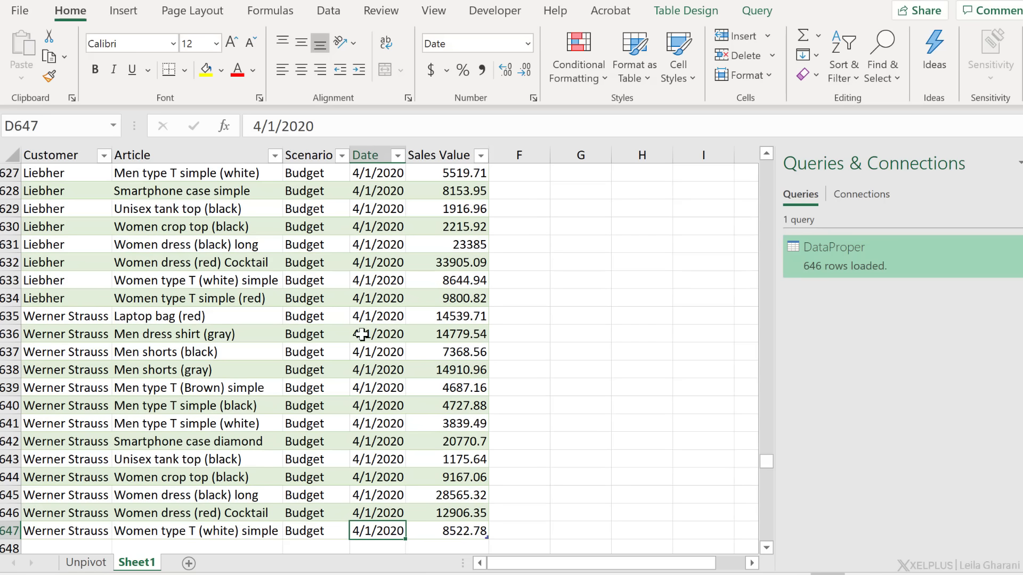
pyautogui.moveTo(363, 334)
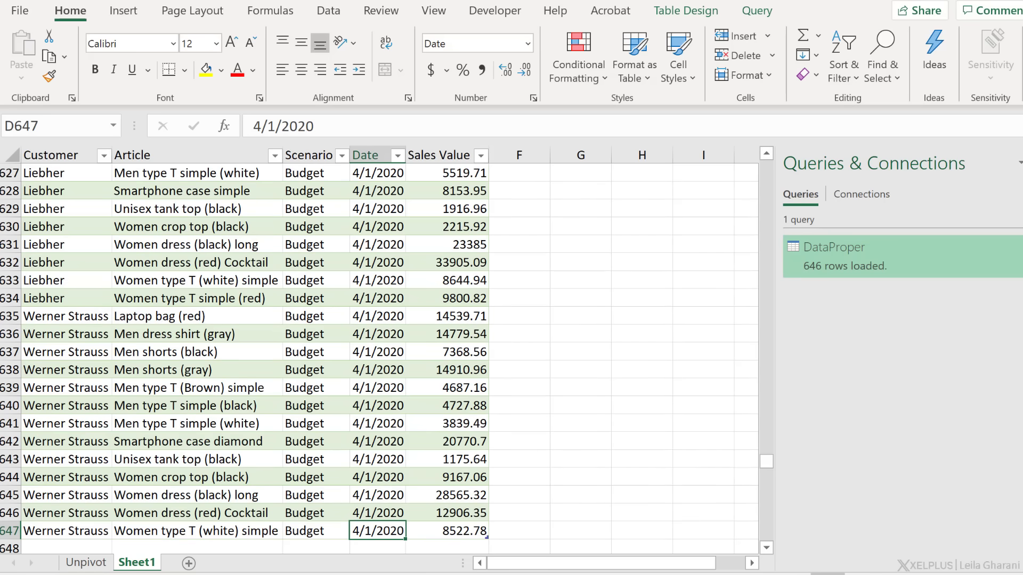